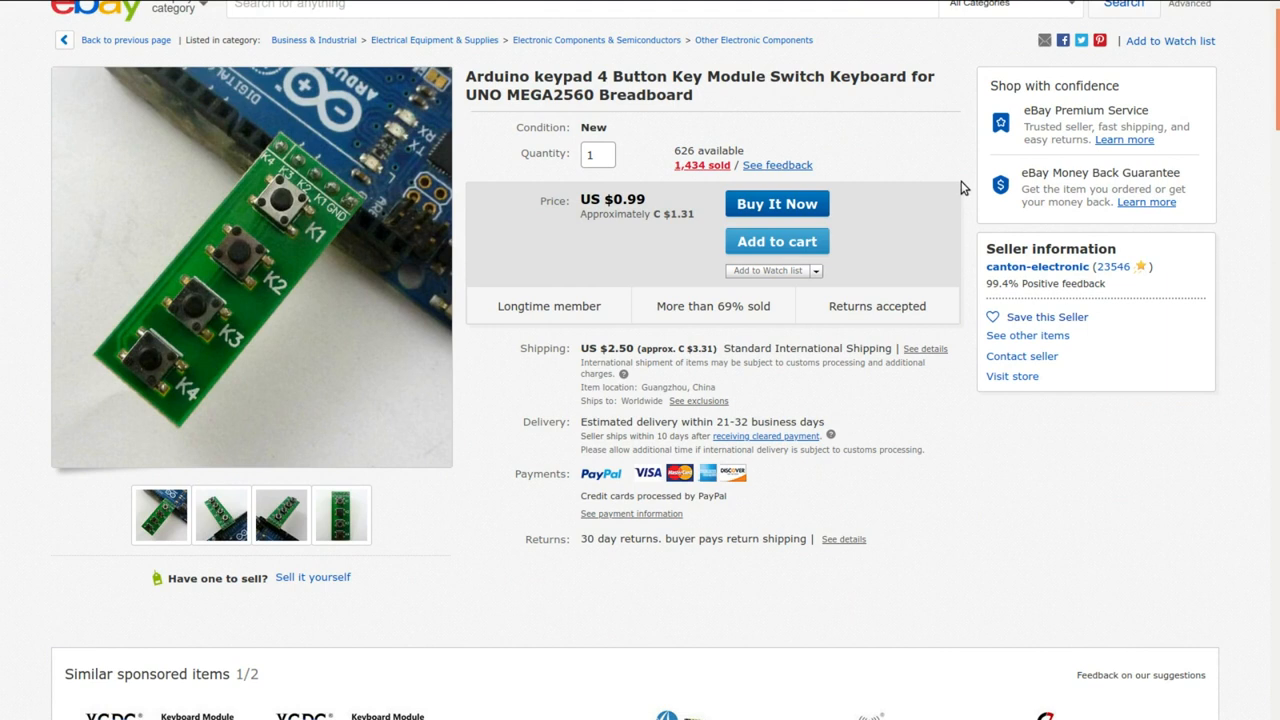
pyautogui.moveTo(948, 222)
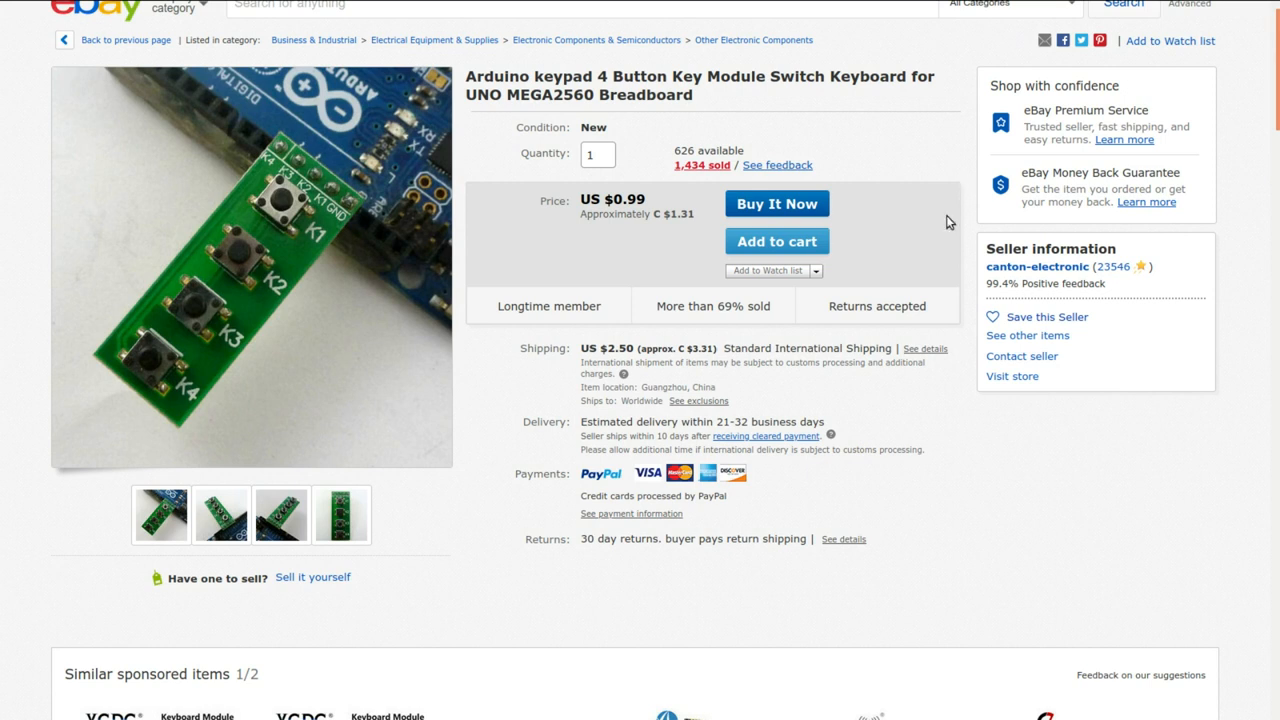
pyautogui.moveTo(968, 276)
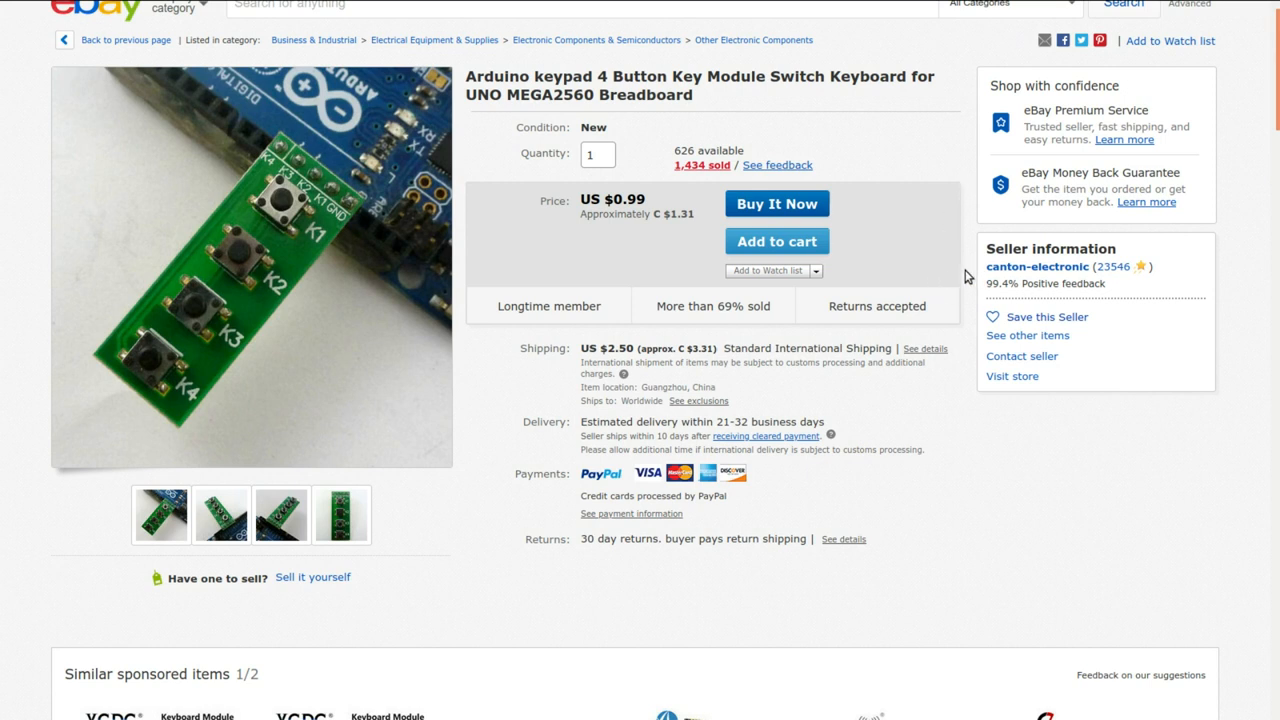
pyautogui.moveTo(732, 272)
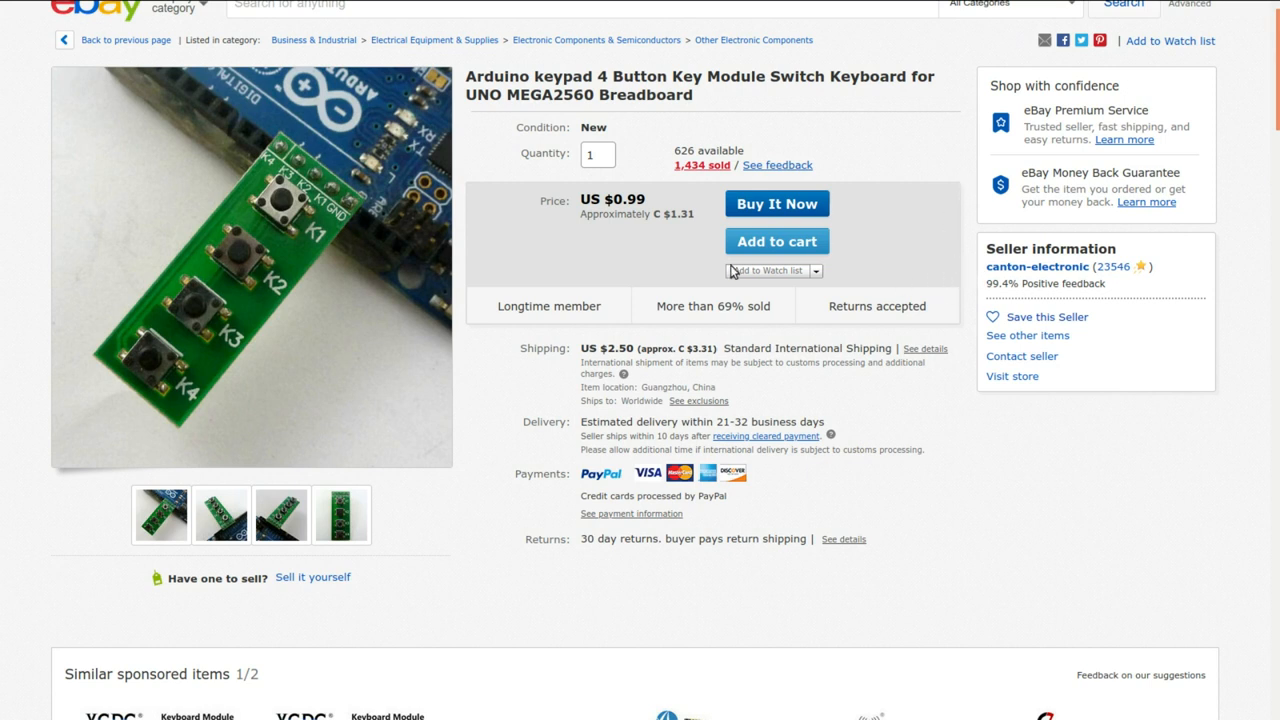
pyautogui.moveTo(658, 250)
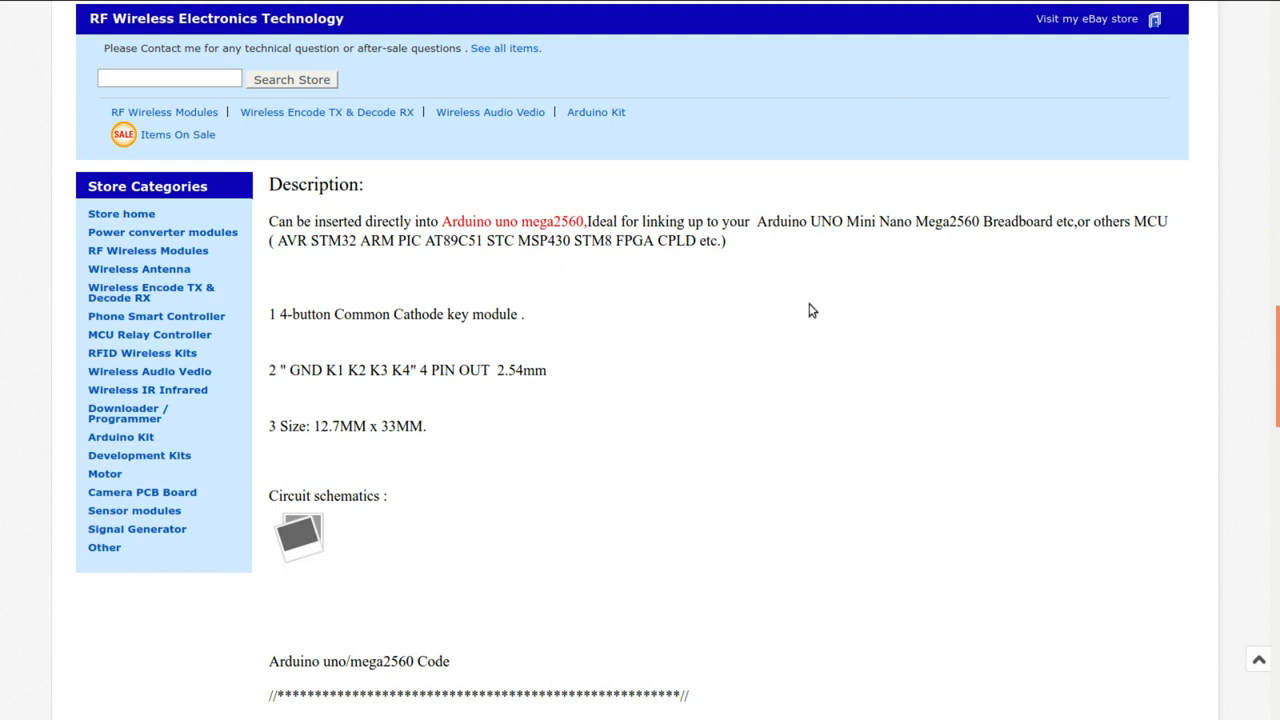
pyautogui.moveTo(716, 288)
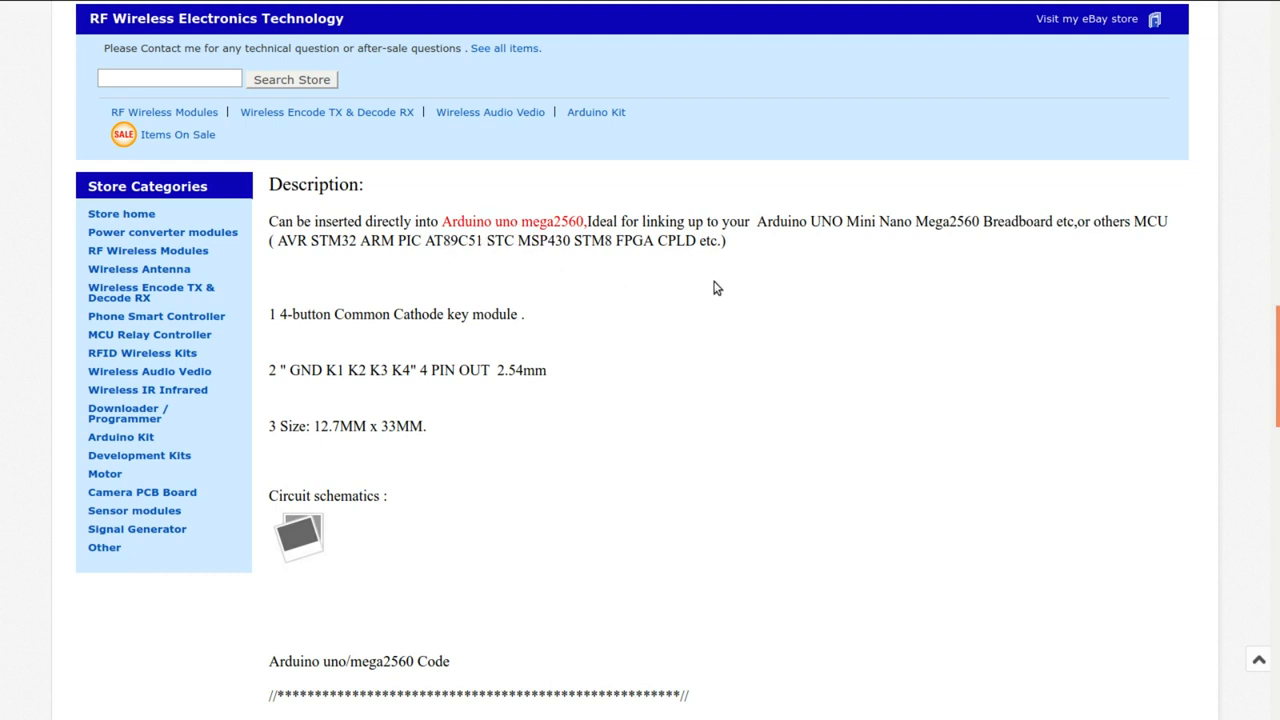
pyautogui.moveTo(912, 244)
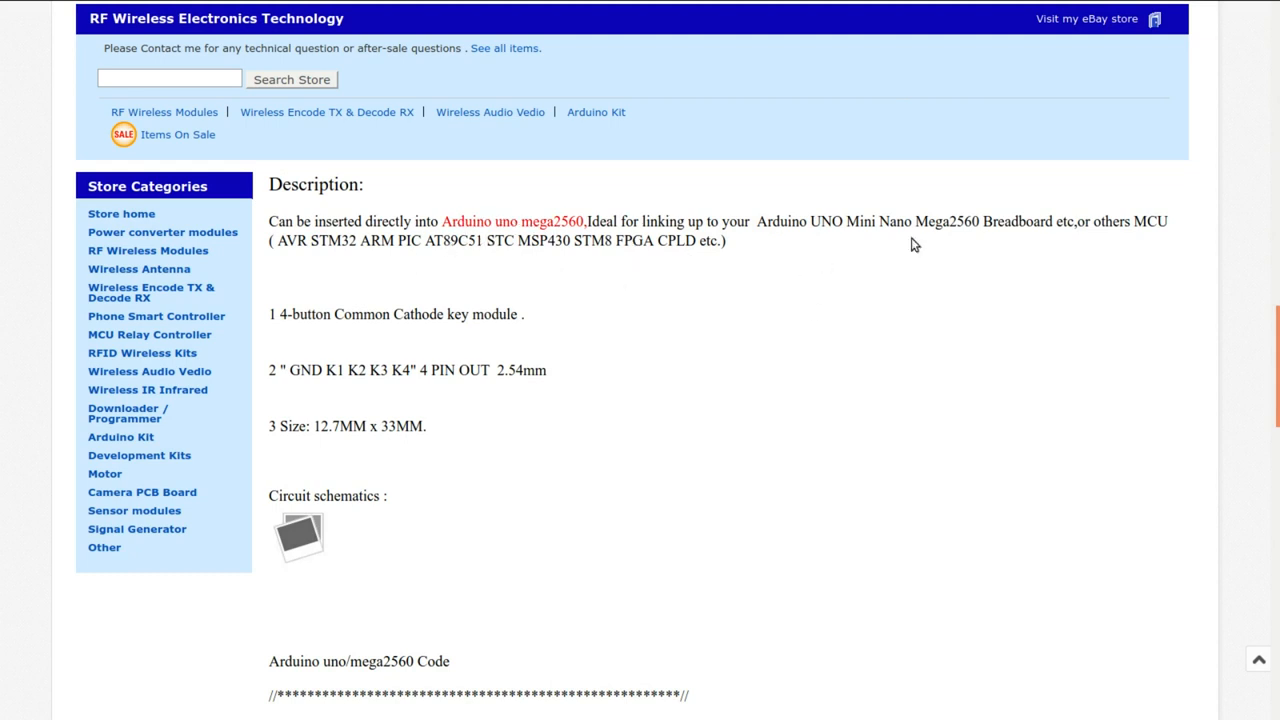
pyautogui.moveTo(366, 296)
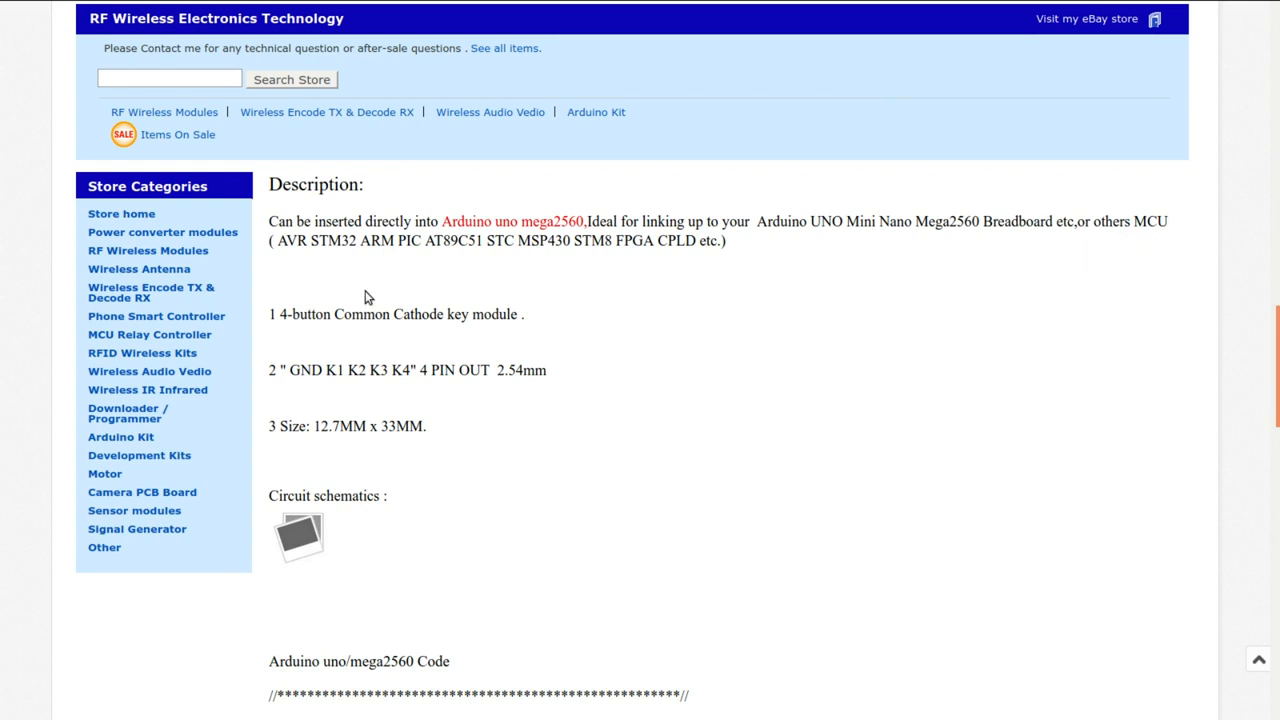
pyautogui.moveTo(406, 334)
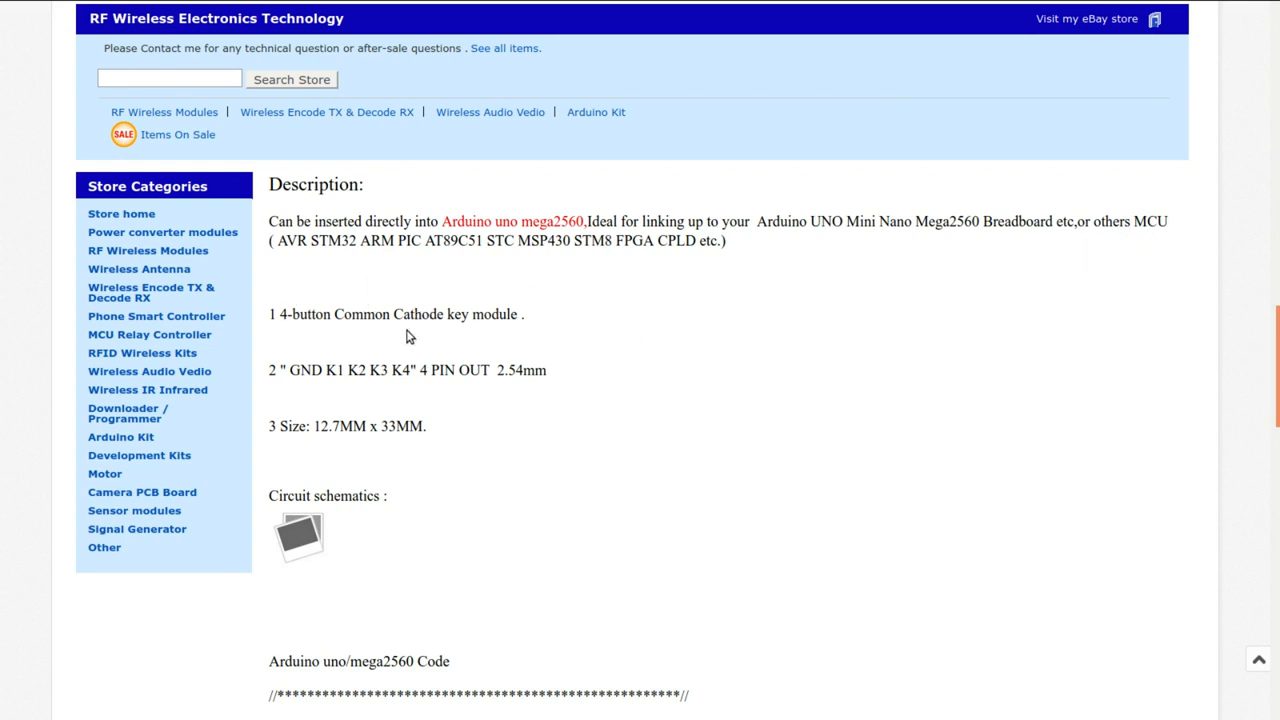
pyautogui.moveTo(516, 336)
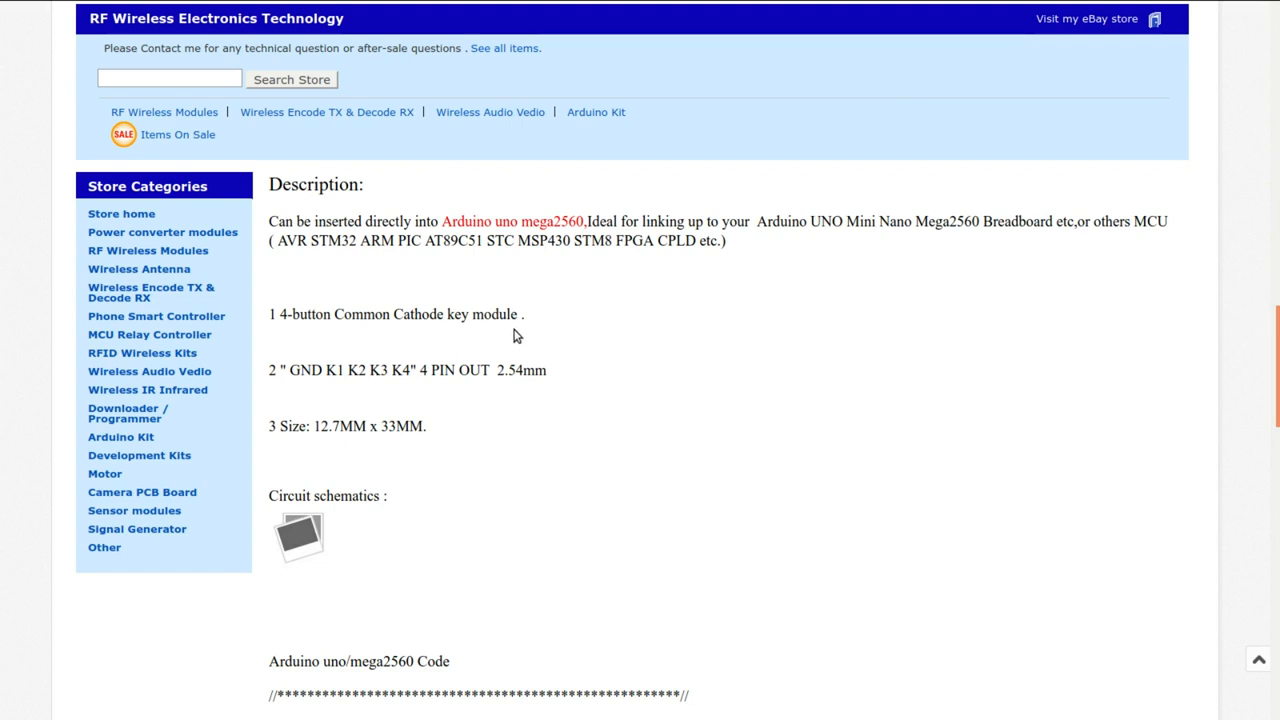
pyautogui.moveTo(430, 314)
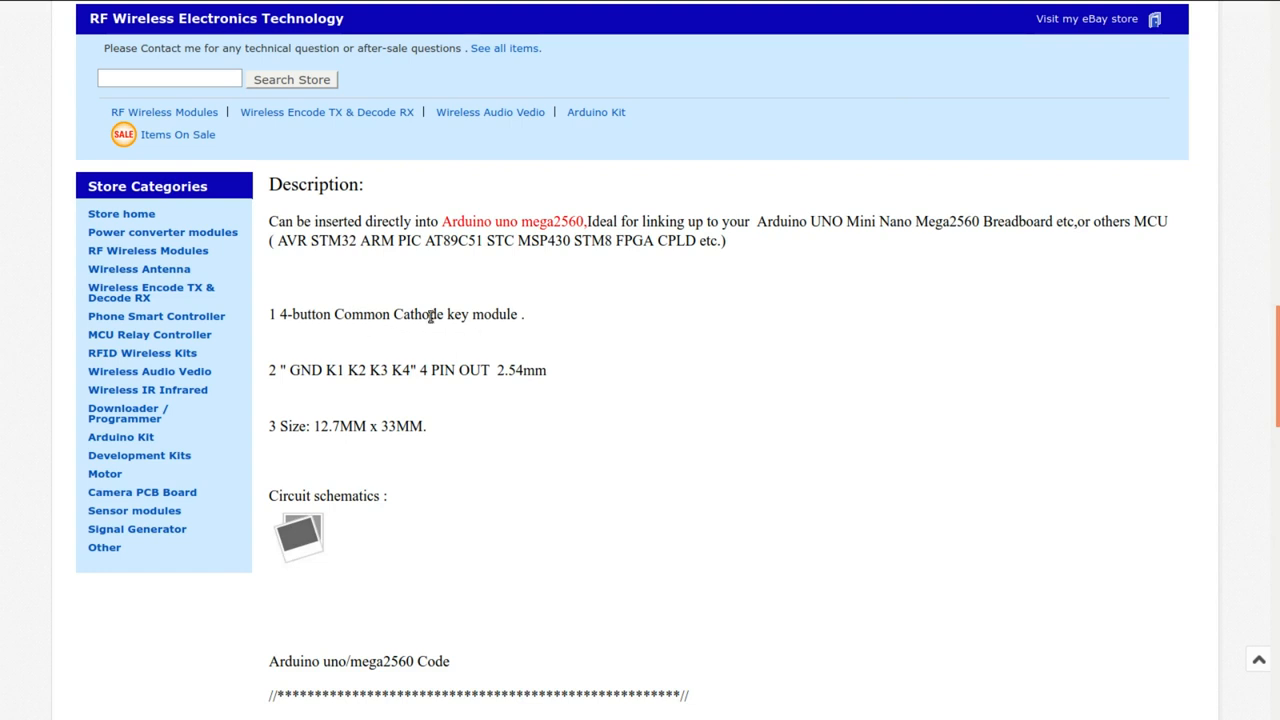
pyautogui.moveTo(620, 344)
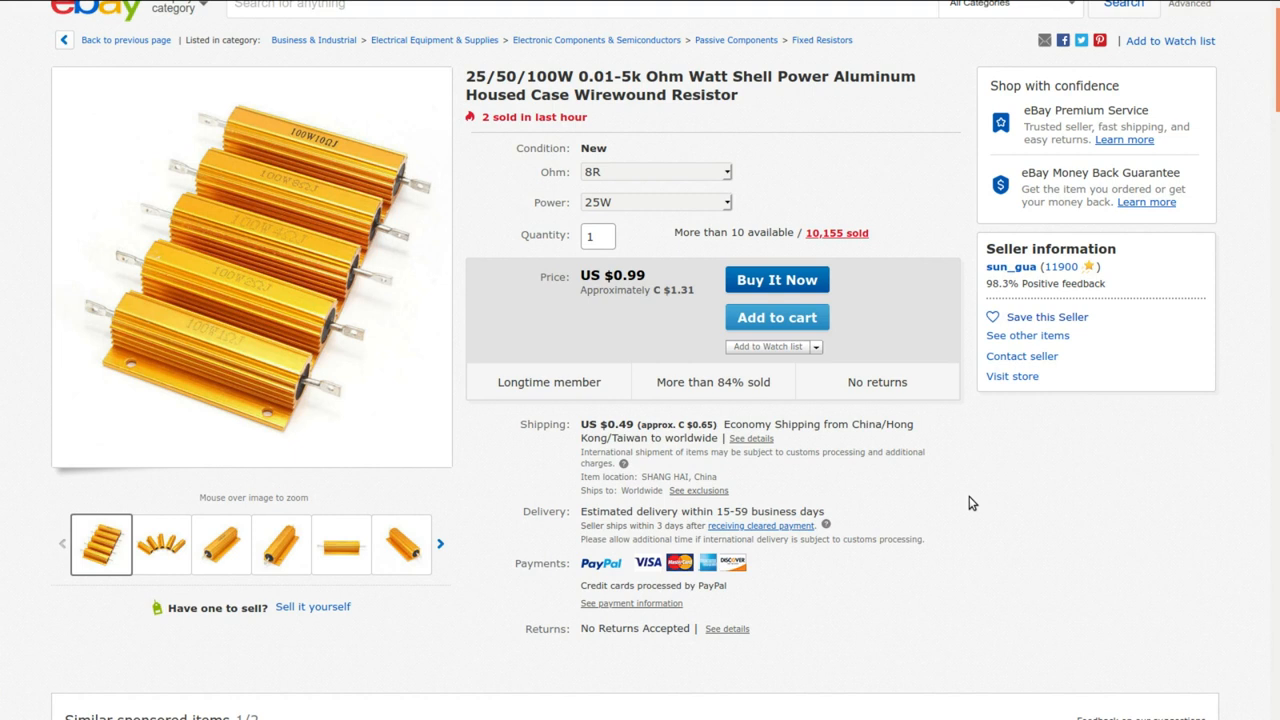
pyautogui.moveTo(1012, 266)
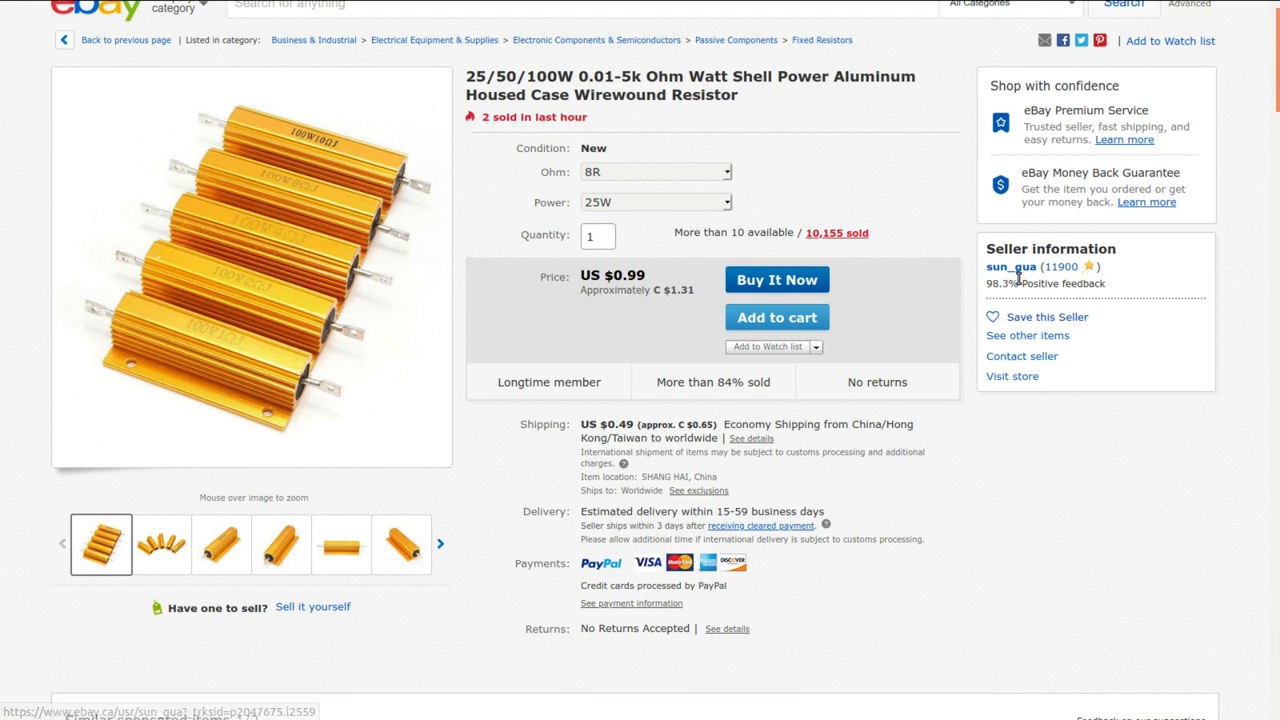
pyautogui.moveTo(920, 356)
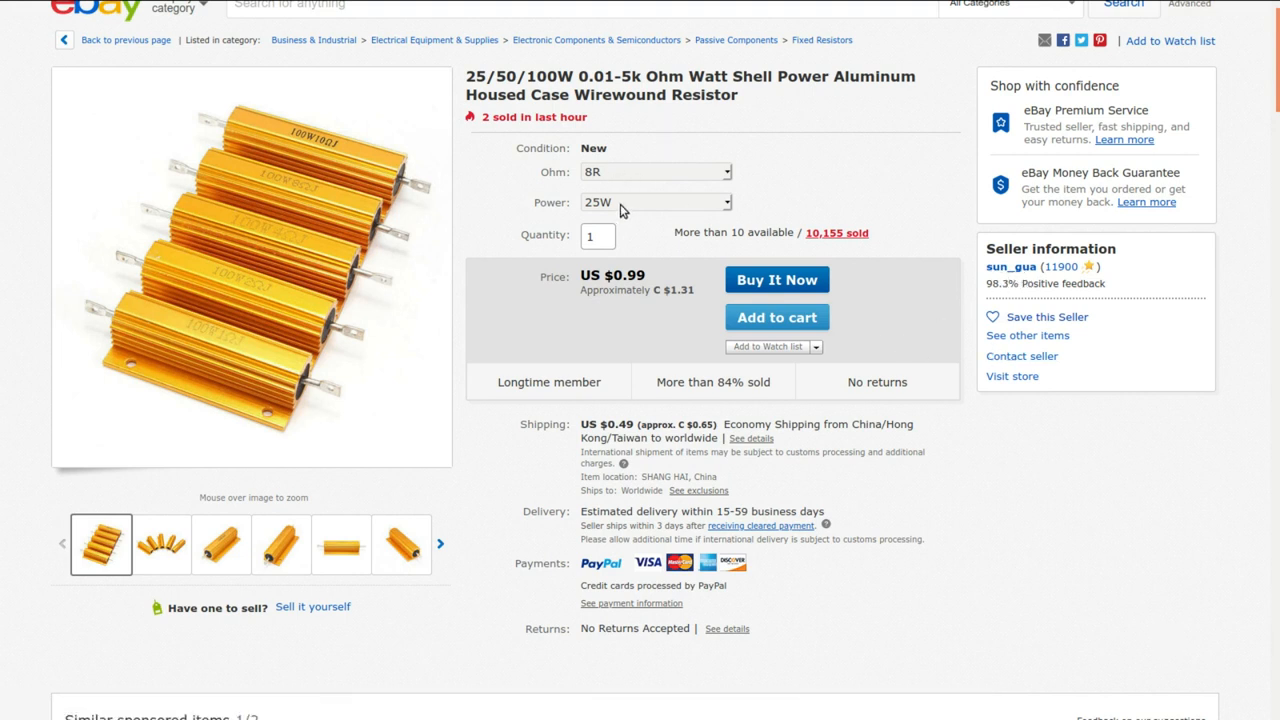
# - Review the wirewound resistor's Ohm and Power selectors, then scroll to the description's resistance list
pyautogui.click(656, 172)
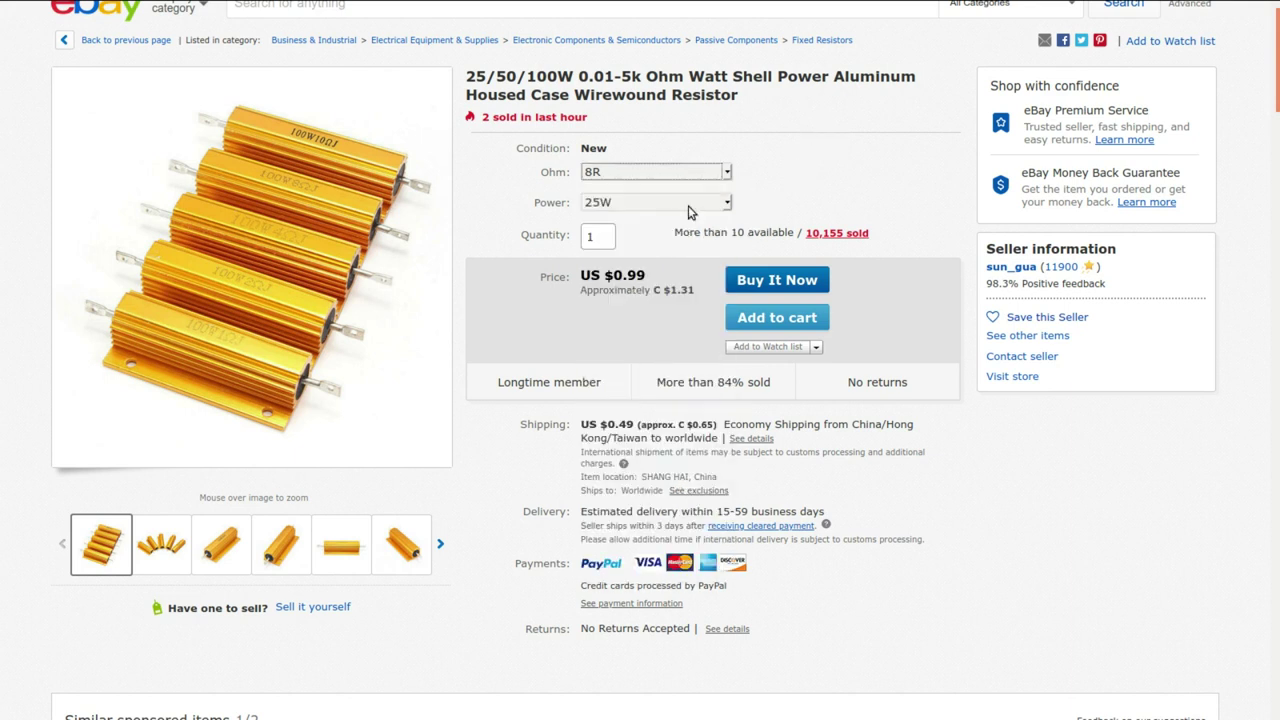
pyautogui.moveTo(672, 332)
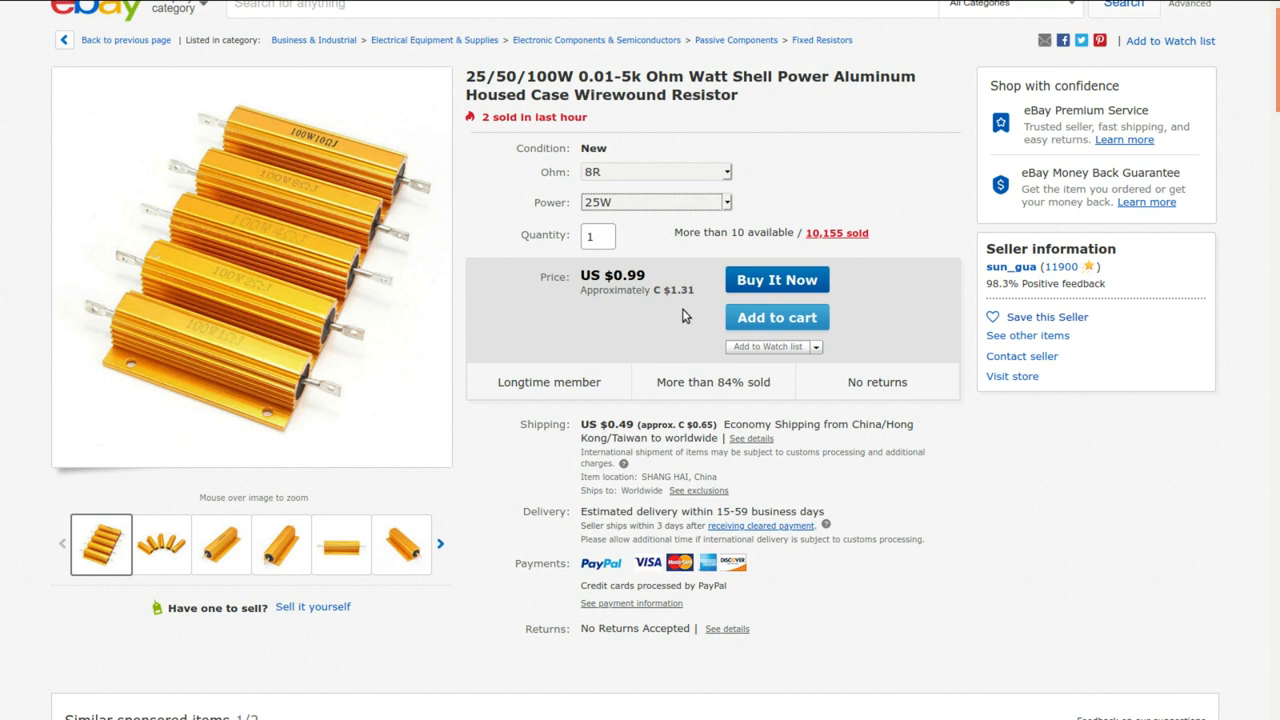
pyautogui.moveTo(666, 422)
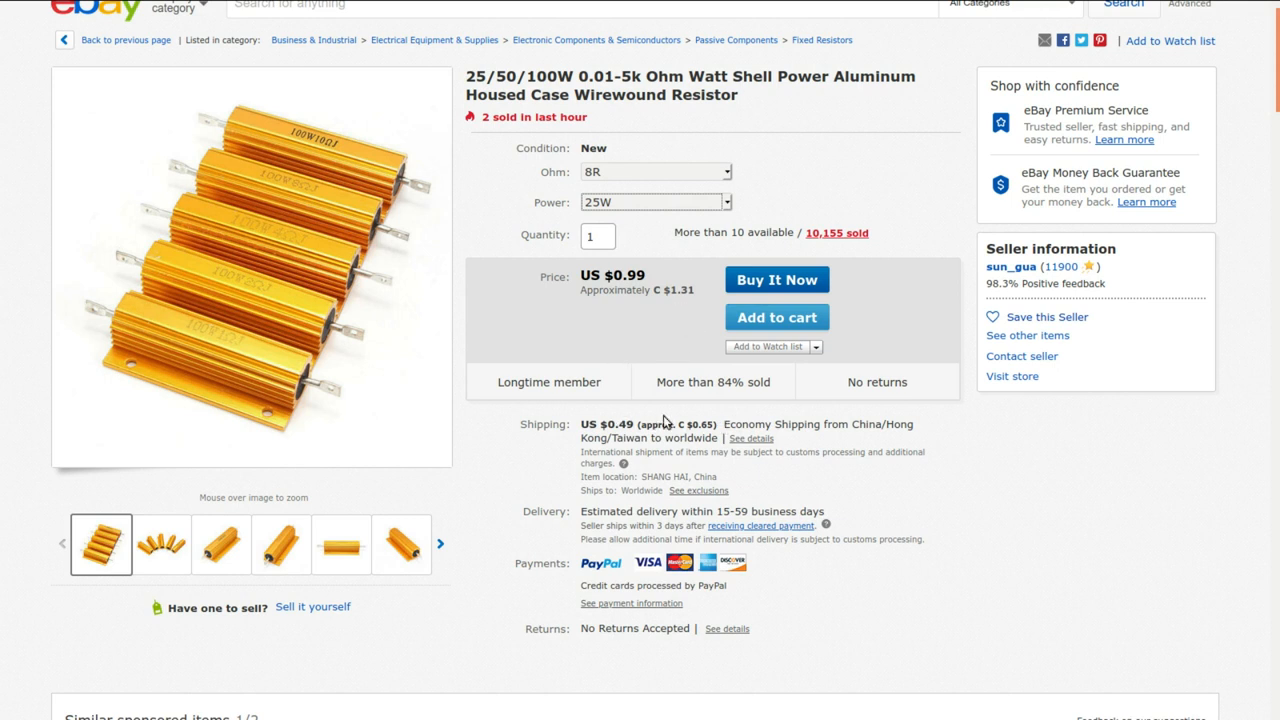
pyautogui.moveTo(836, 404)
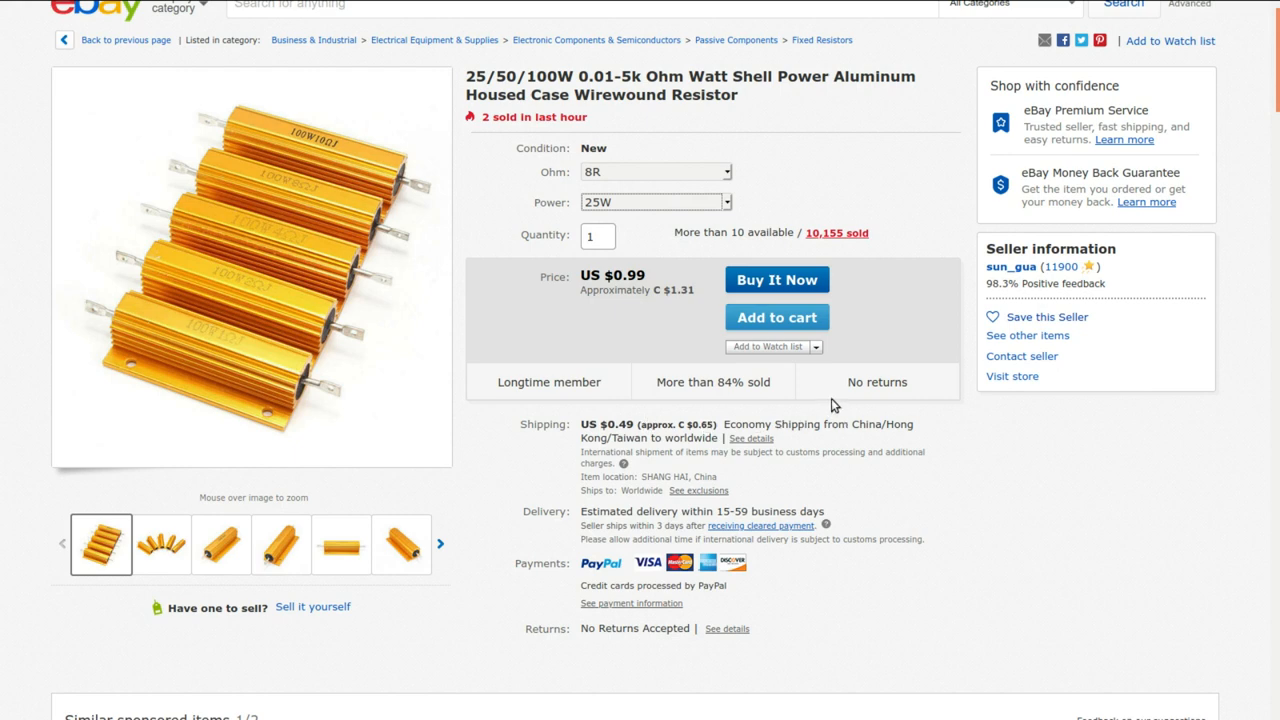
pyautogui.scroll(-3)
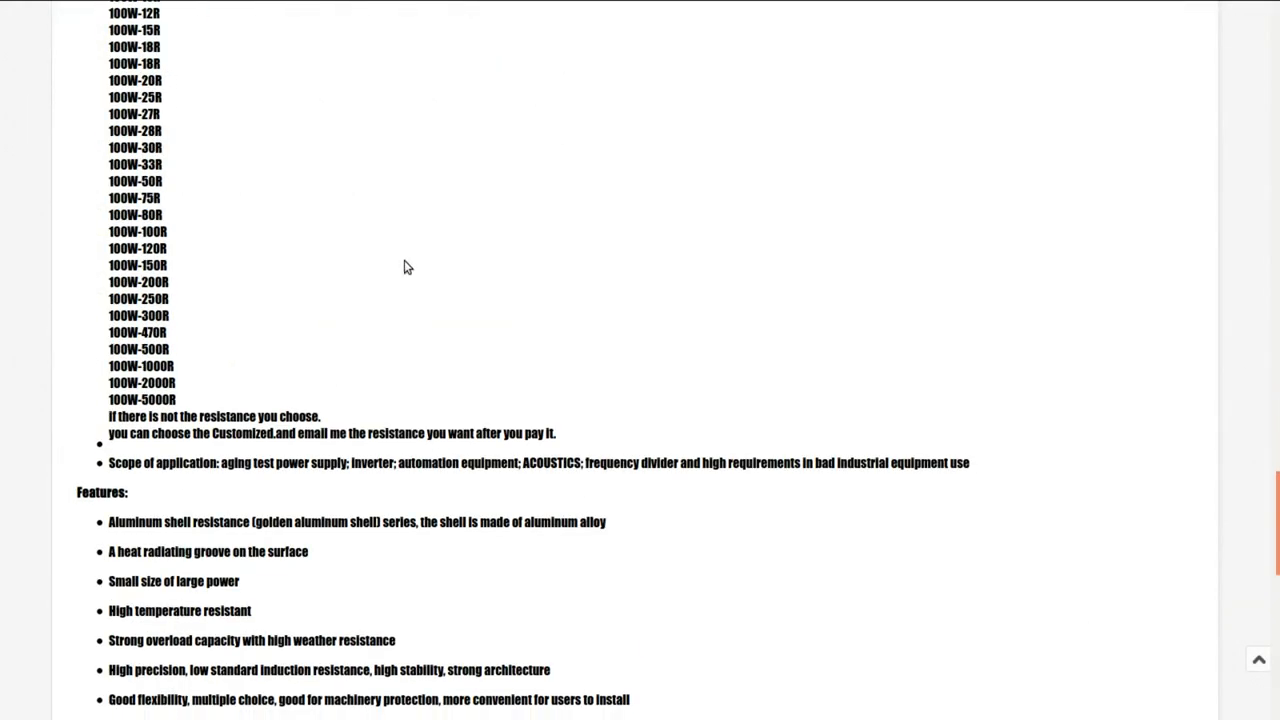
pyautogui.scroll(-3)
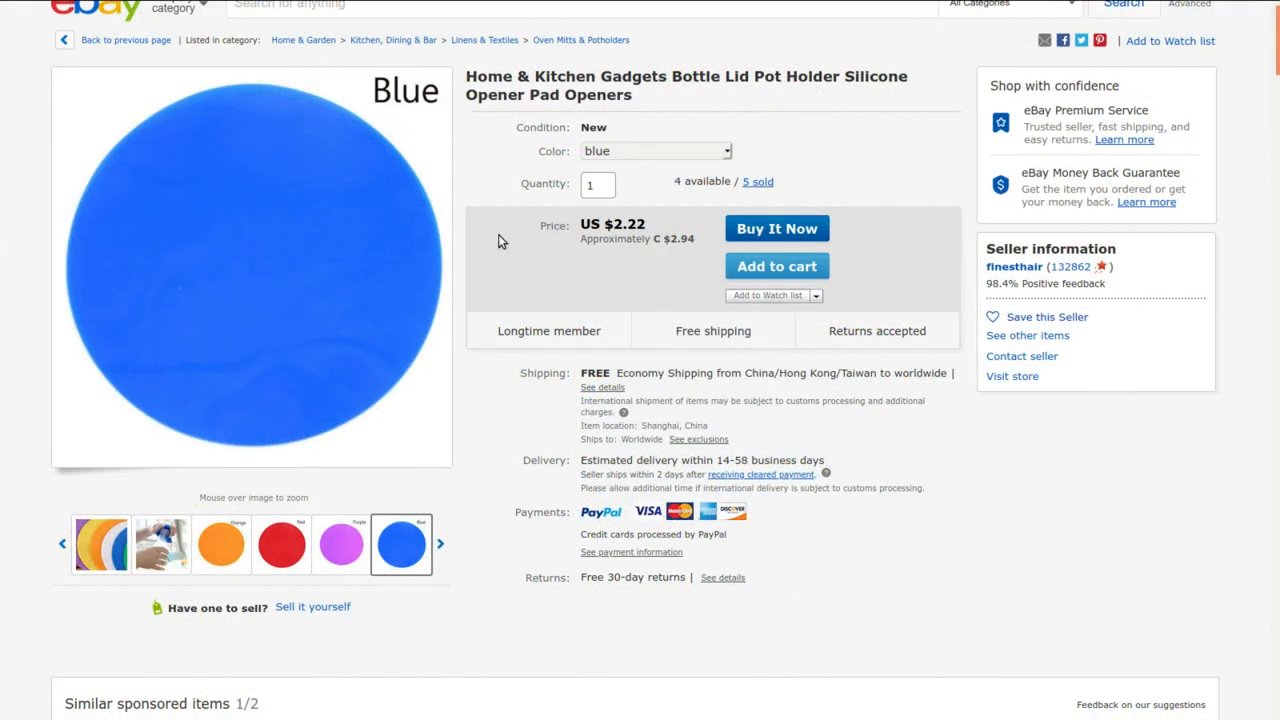
pyautogui.moveTo(478, 162)
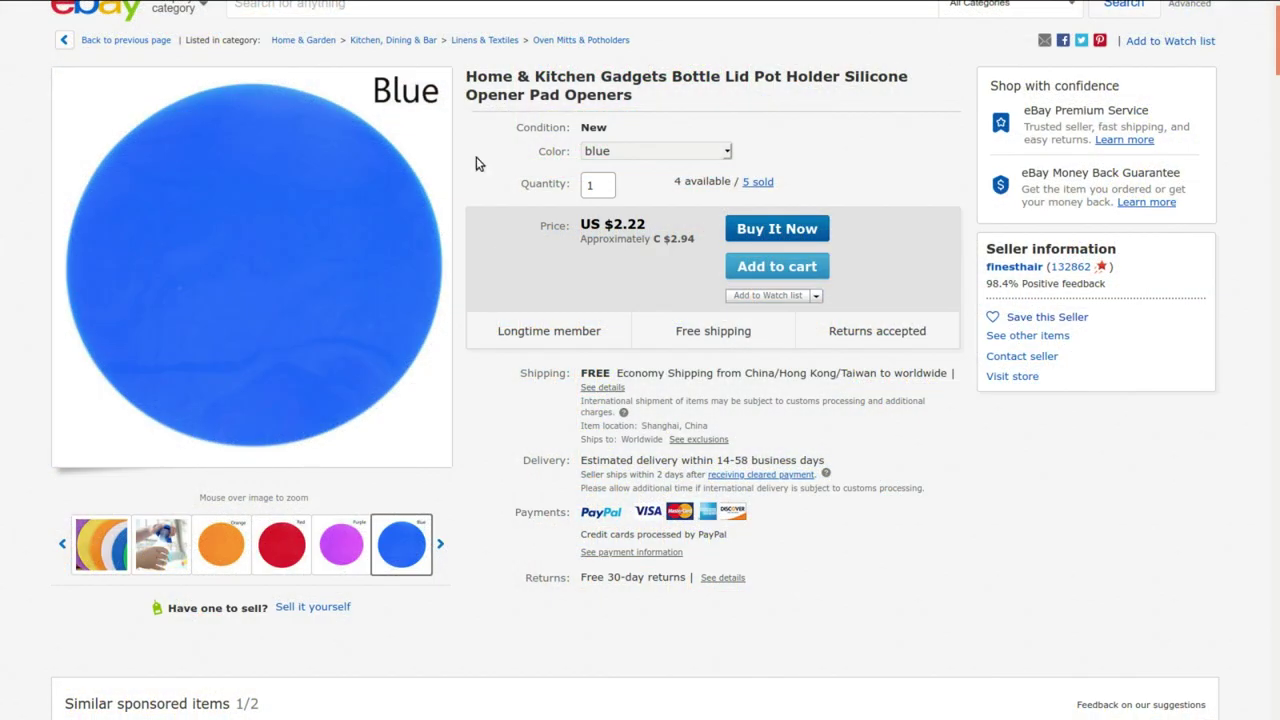
pyautogui.moveTo(612, 122)
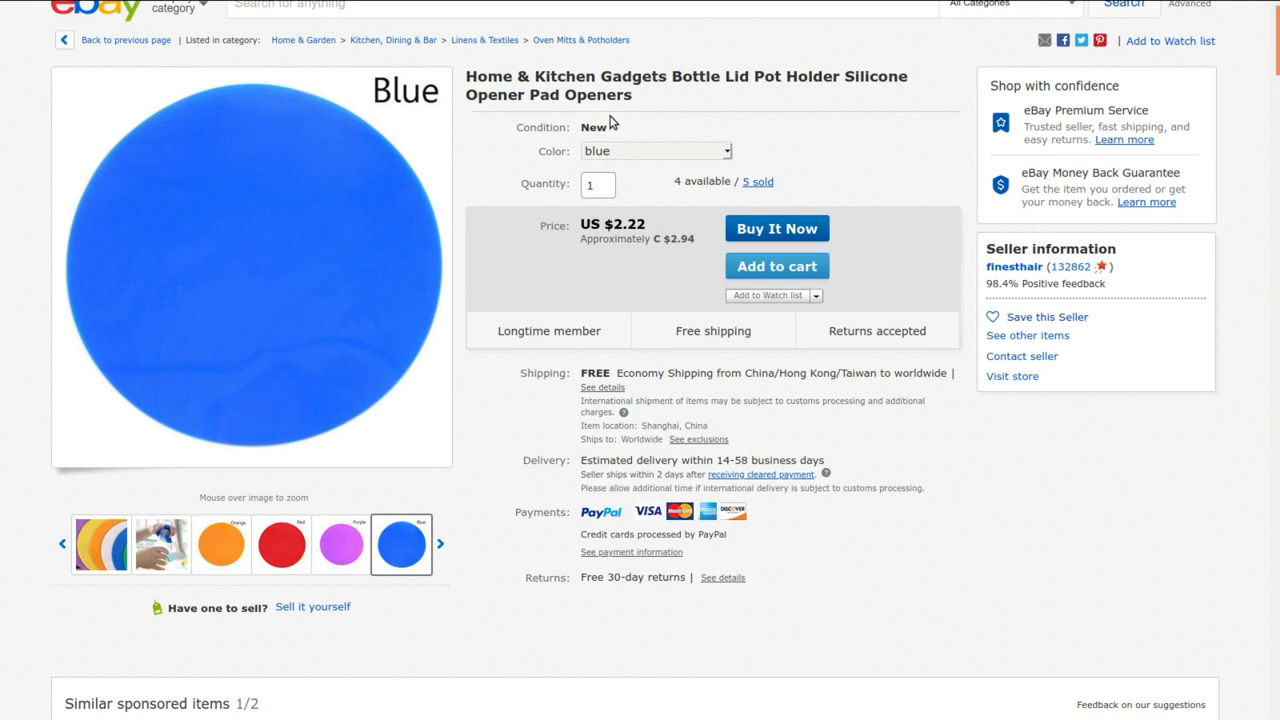
# - Reveal the jar opener's description showing its 12.5 cm size, silicone material and colours
pyautogui.click(160, 544)
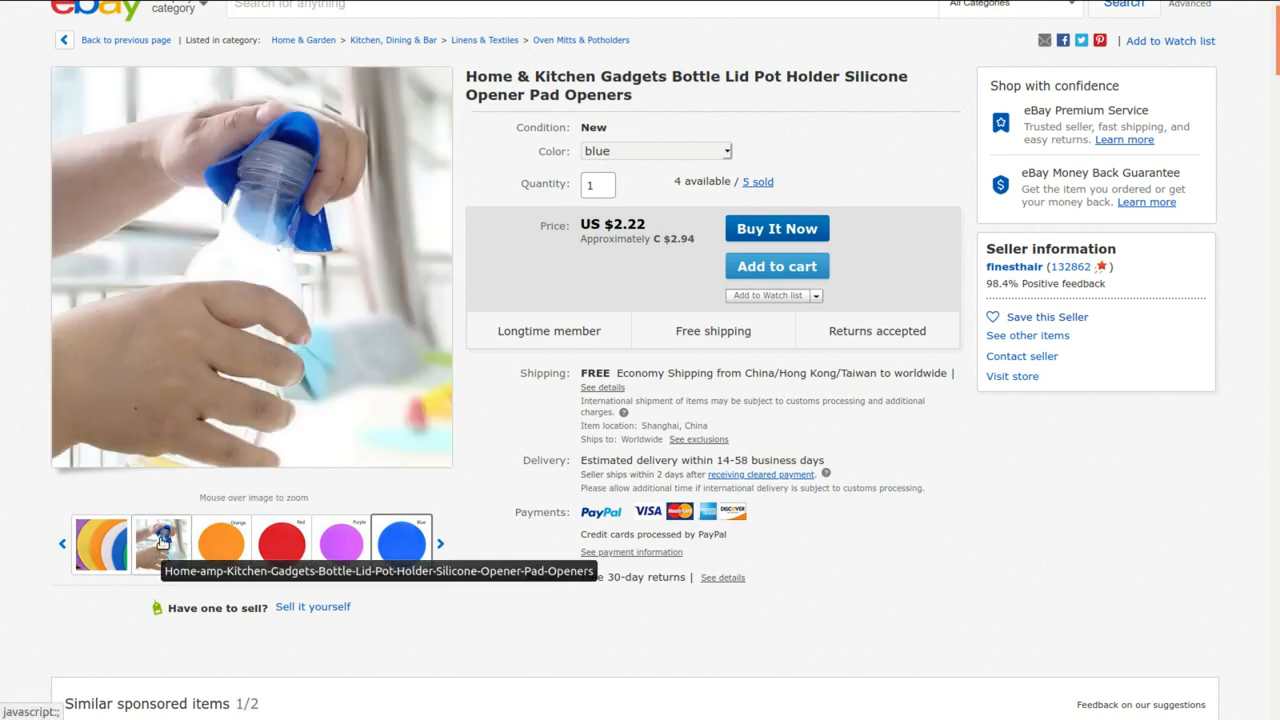
pyautogui.click(400, 544)
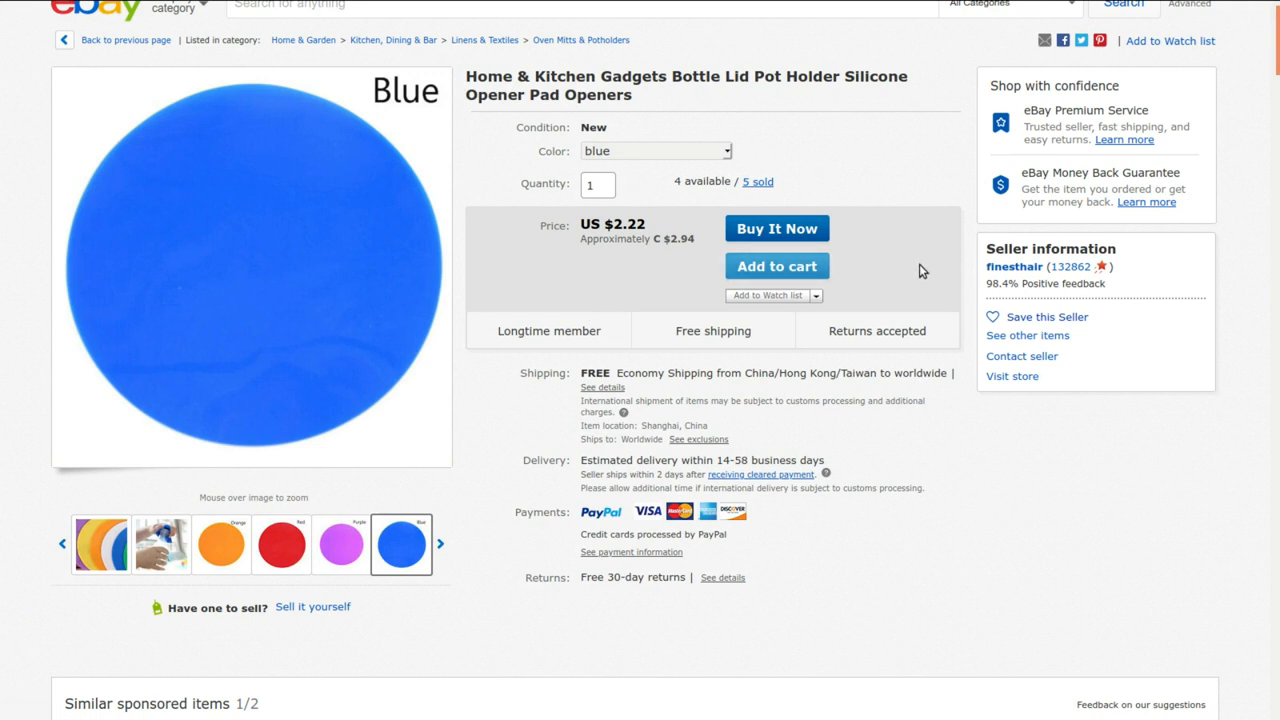
pyautogui.moveTo(990, 304)
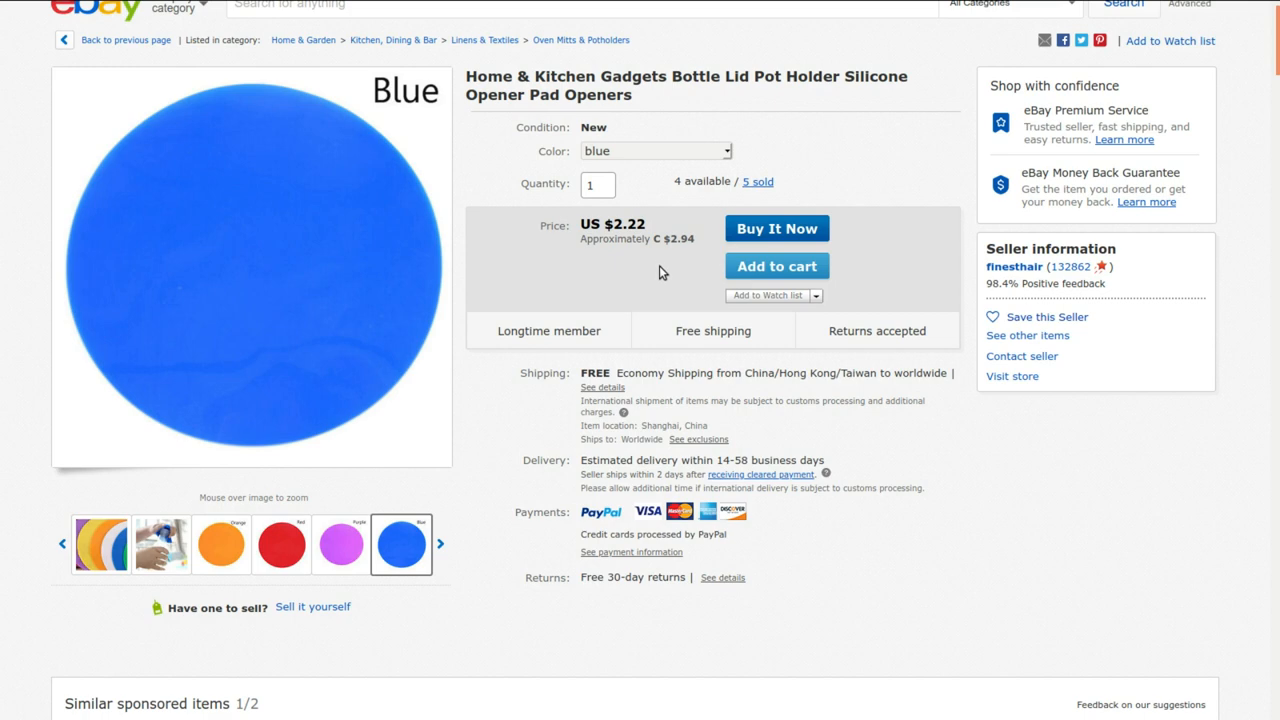
pyautogui.moveTo(696, 258)
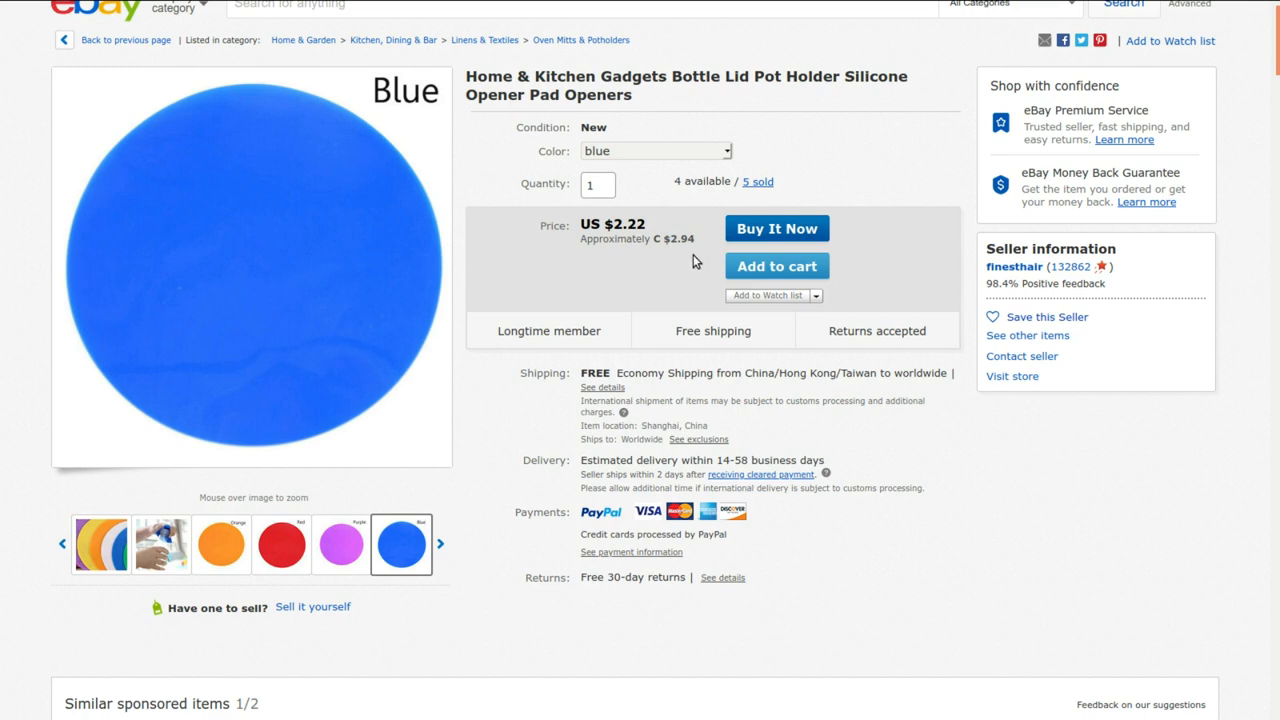
pyautogui.moveTo(652, 280)
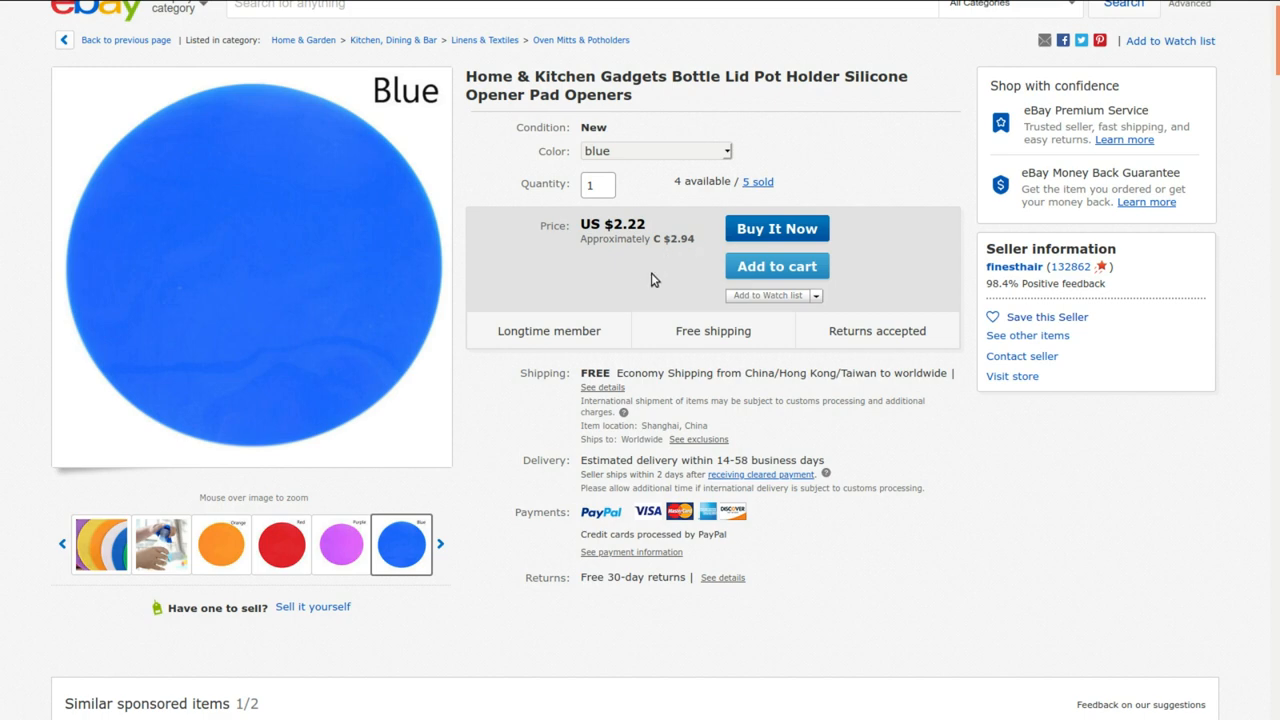
pyautogui.scroll(-3)
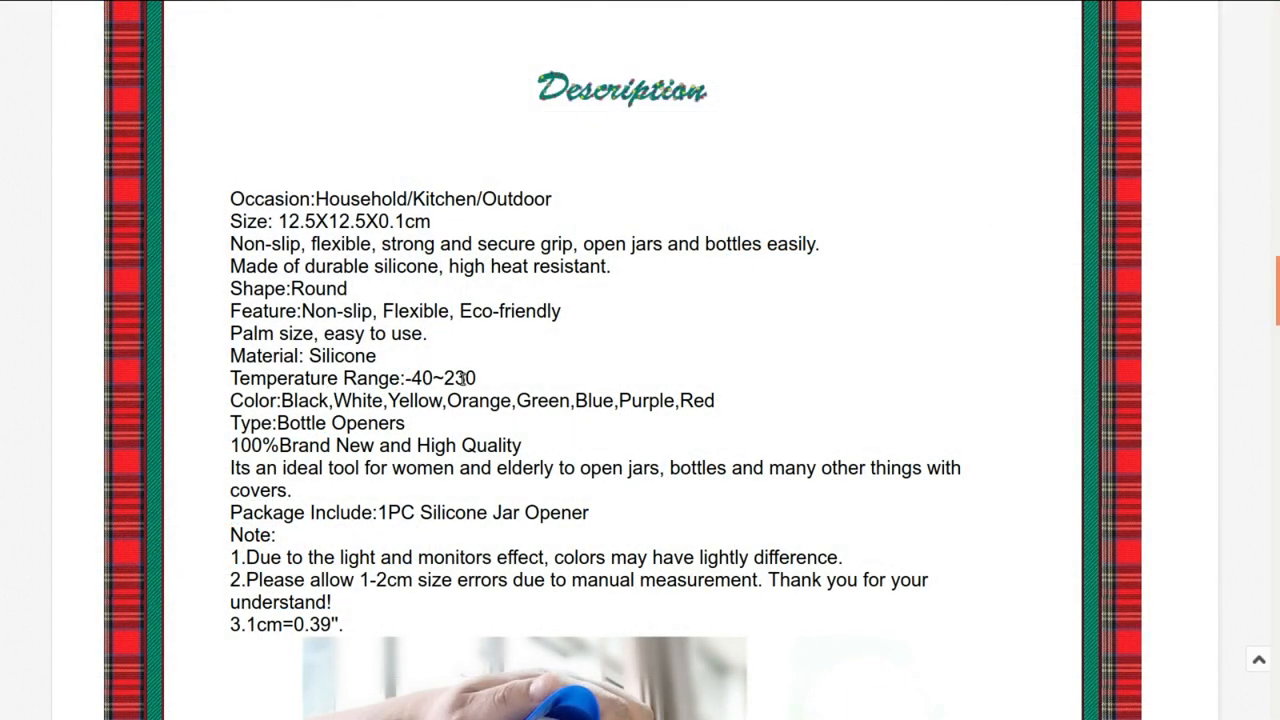
pyautogui.moveTo(558, 382)
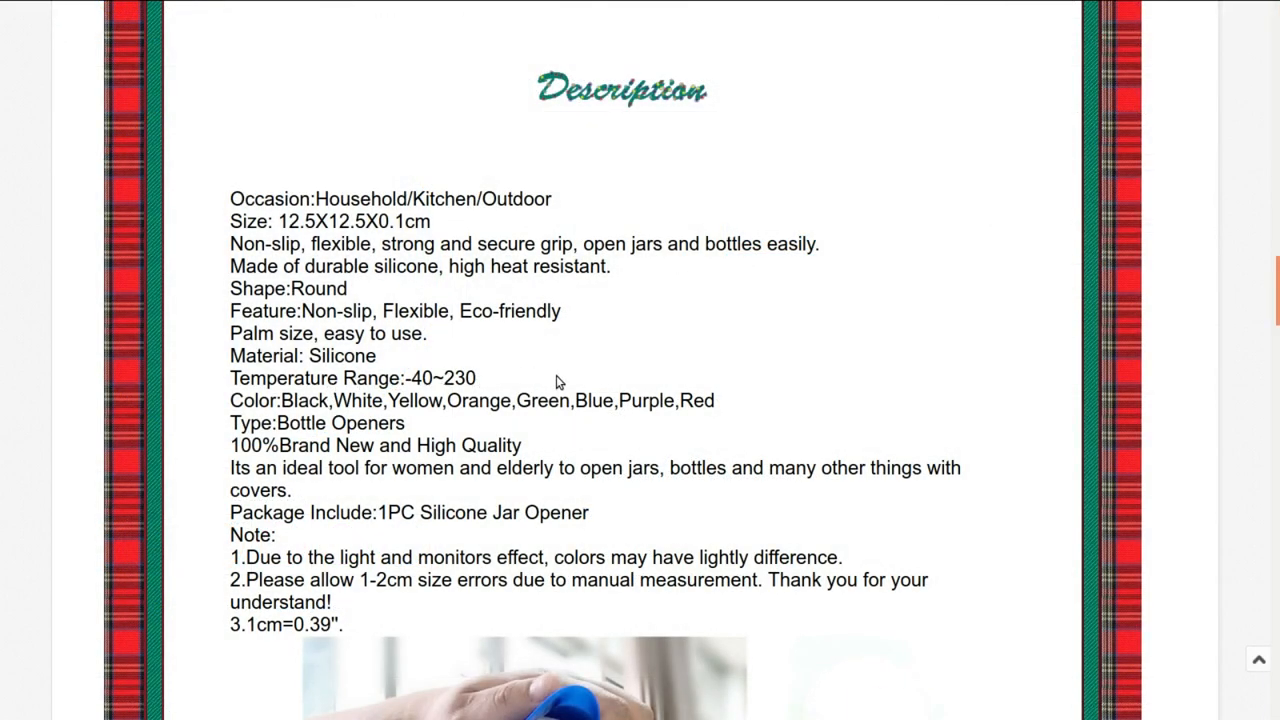
pyautogui.moveTo(556, 384)
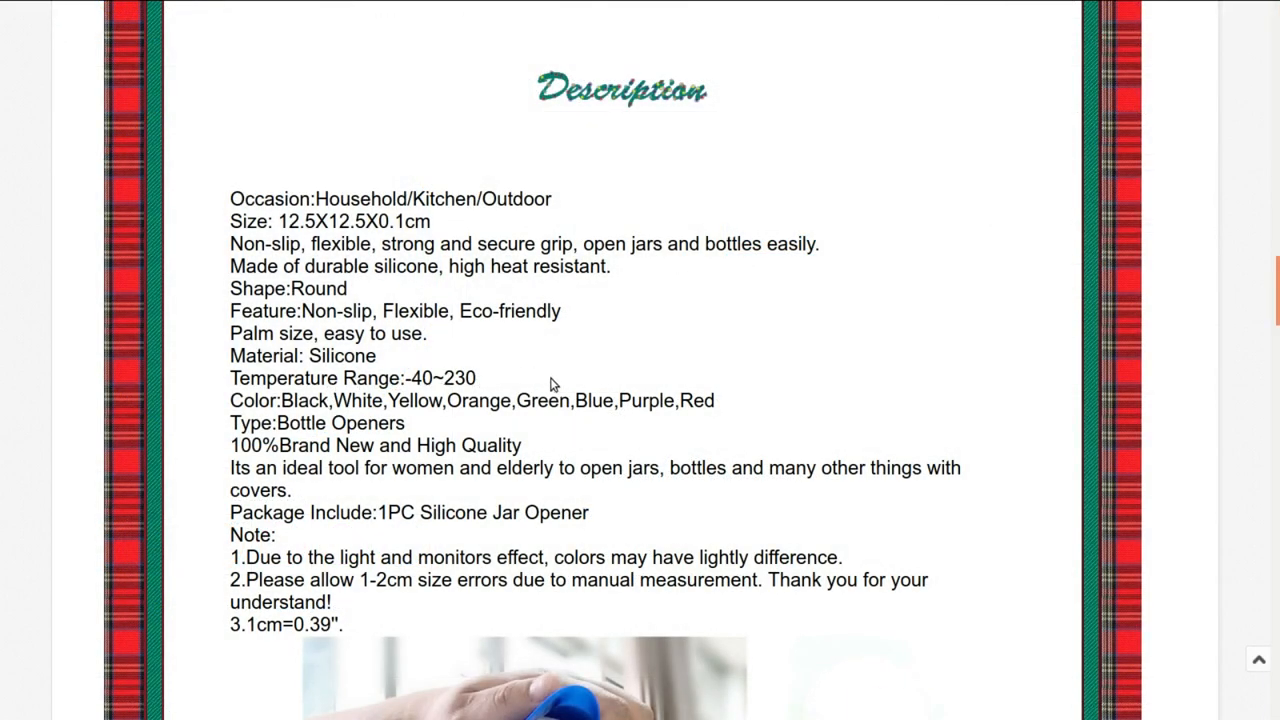
pyautogui.moveTo(616, 368)
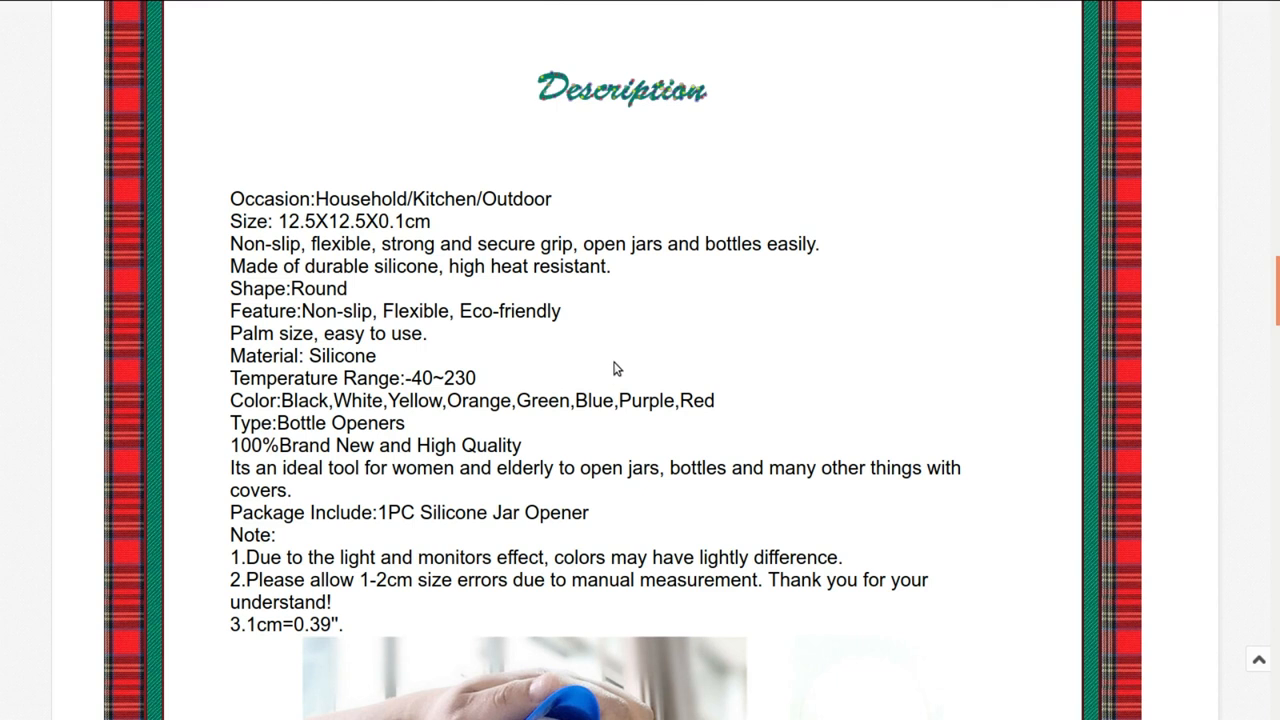
pyautogui.moveTo(670, 352)
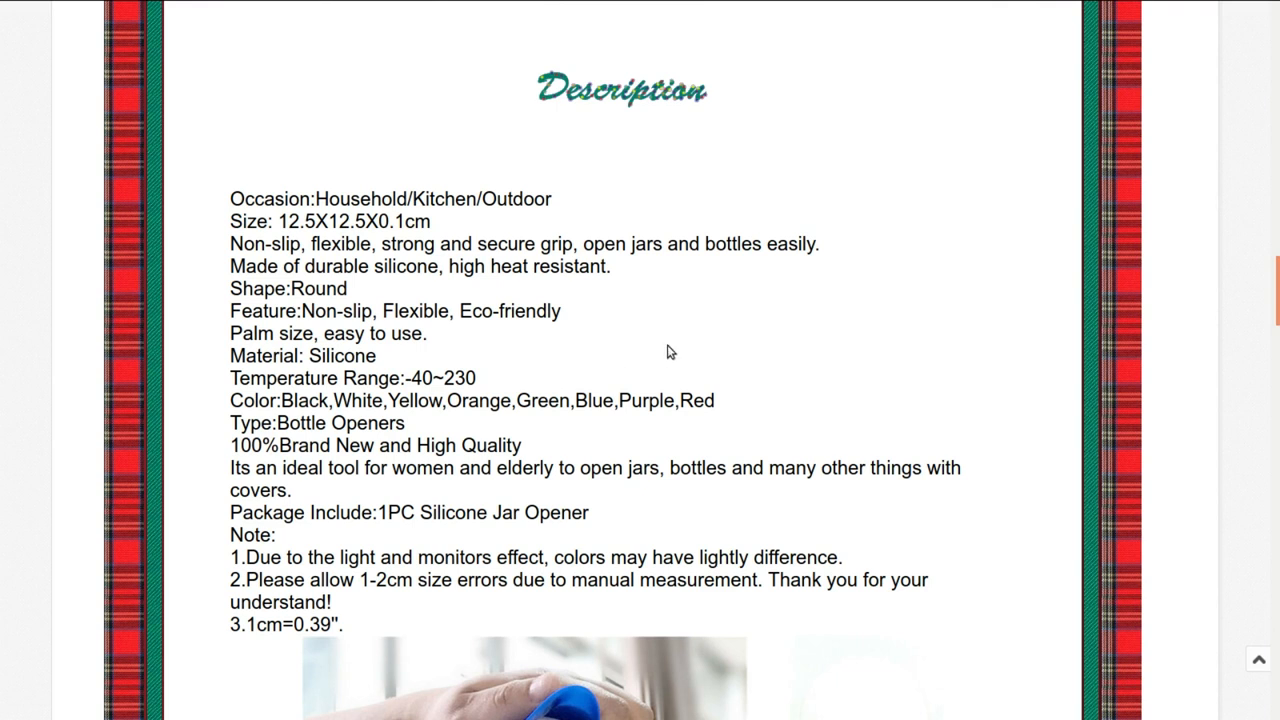
pyautogui.moveTo(700, 344)
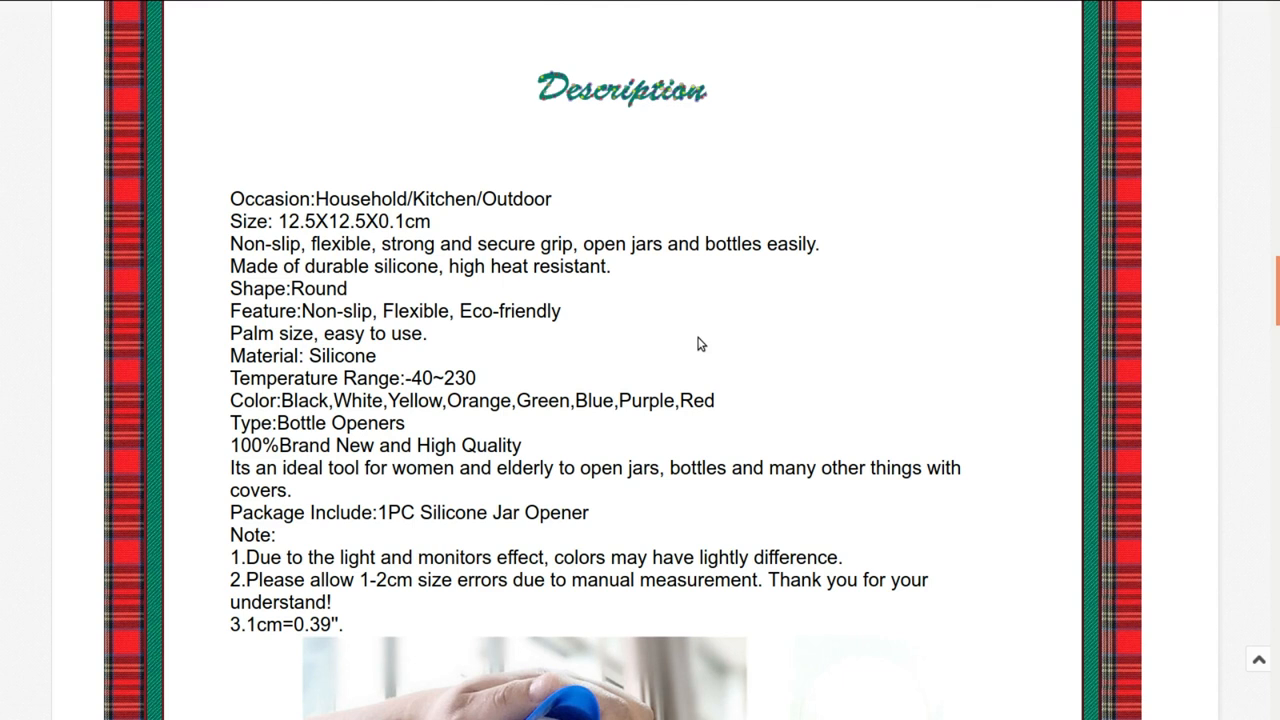
pyautogui.moveTo(844, 320)
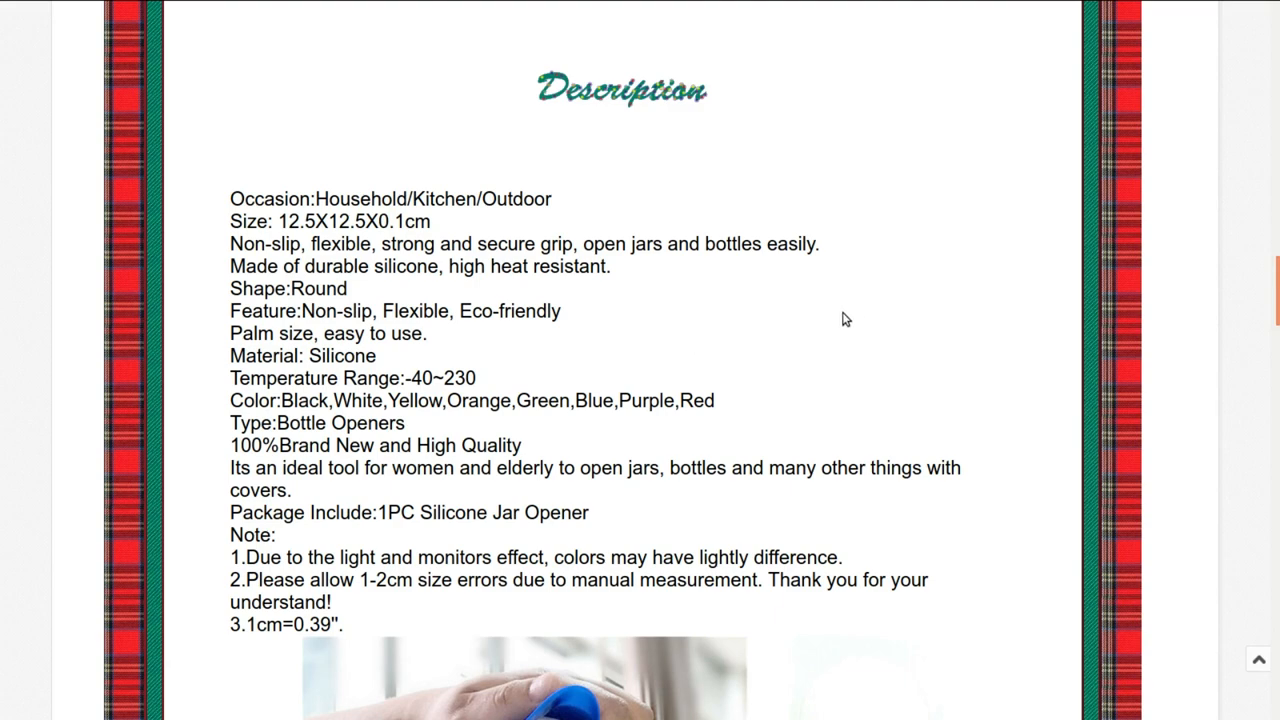
pyautogui.moveTo(896, 328)
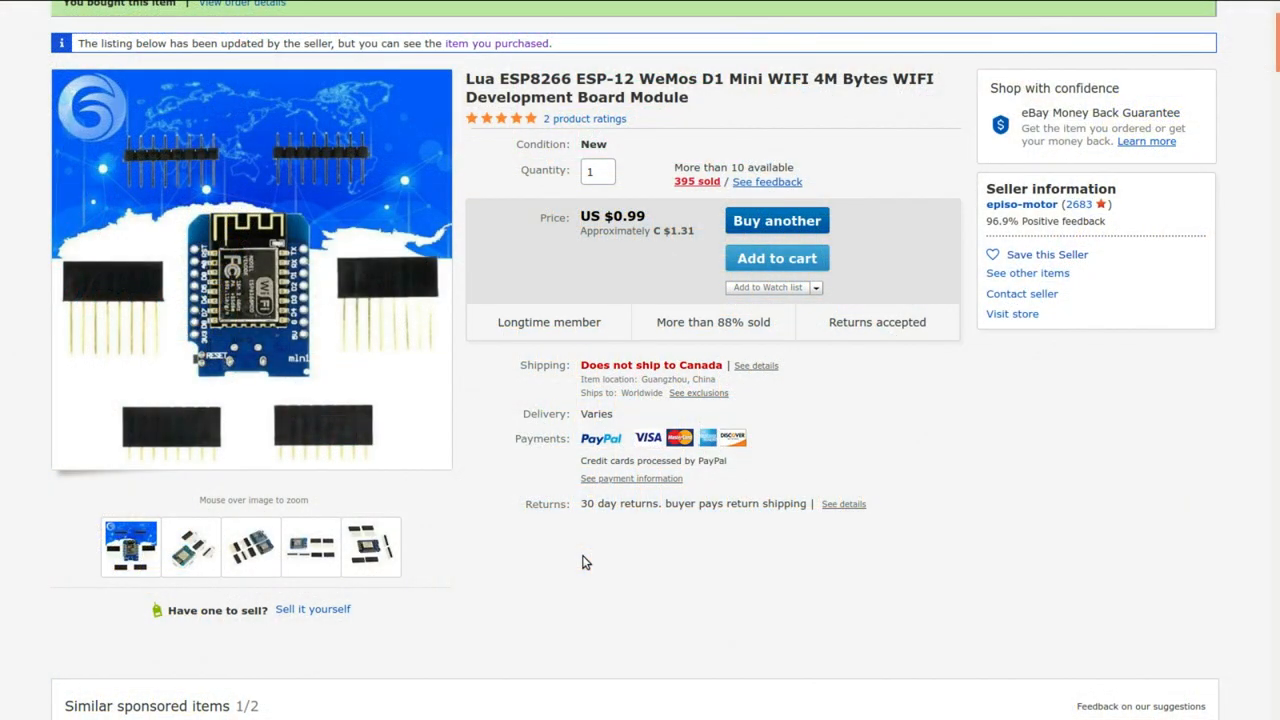
pyautogui.moveTo(700, 556)
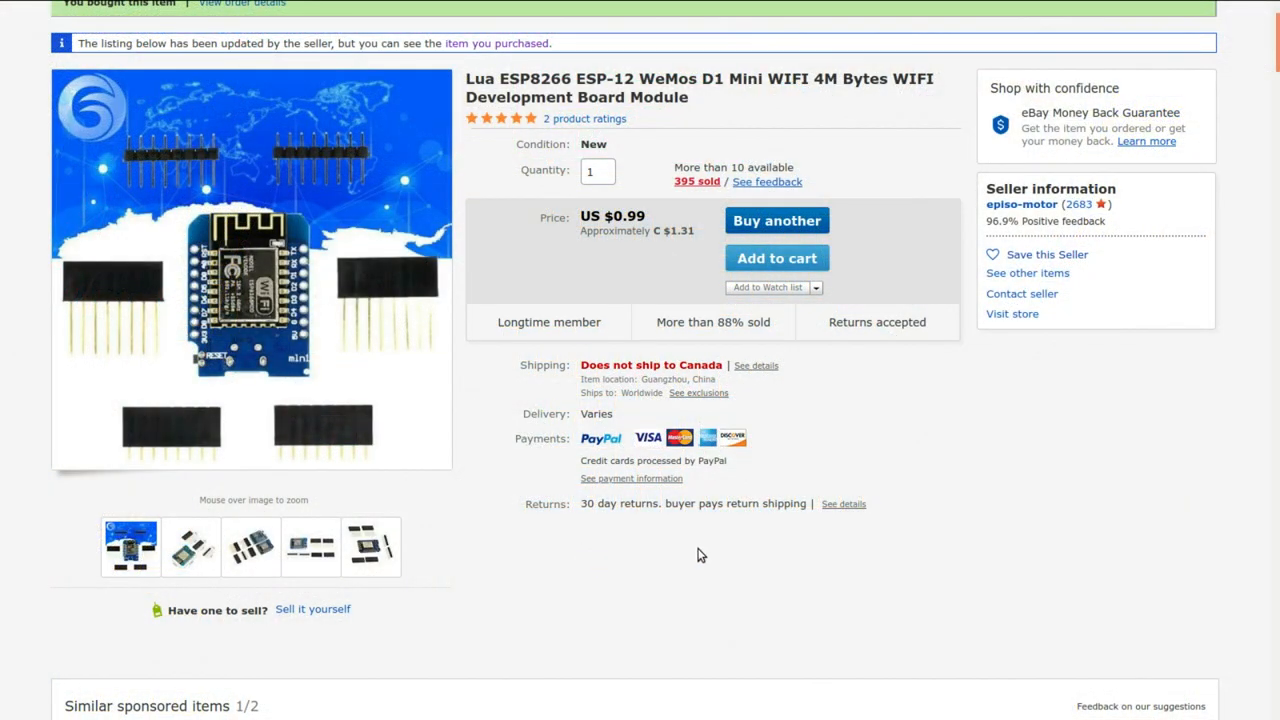
pyautogui.moveTo(922, 468)
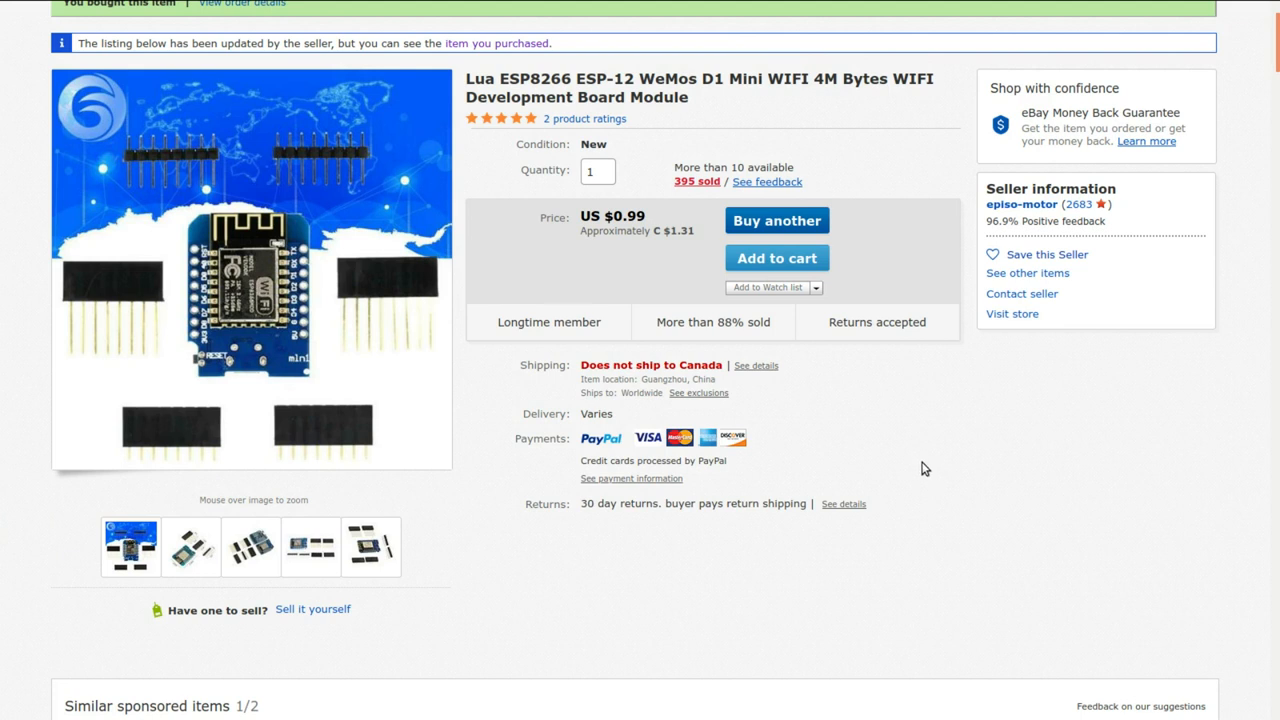
pyautogui.moveTo(904, 458)
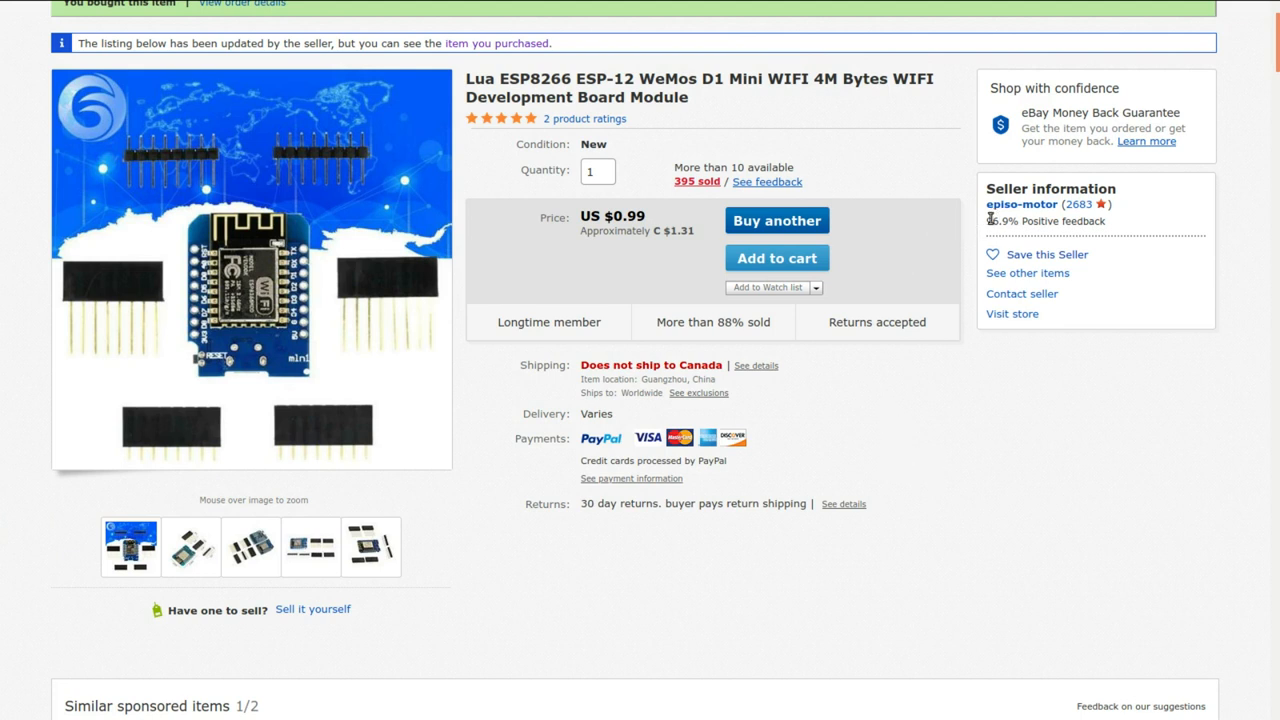
pyautogui.moveTo(648, 276)
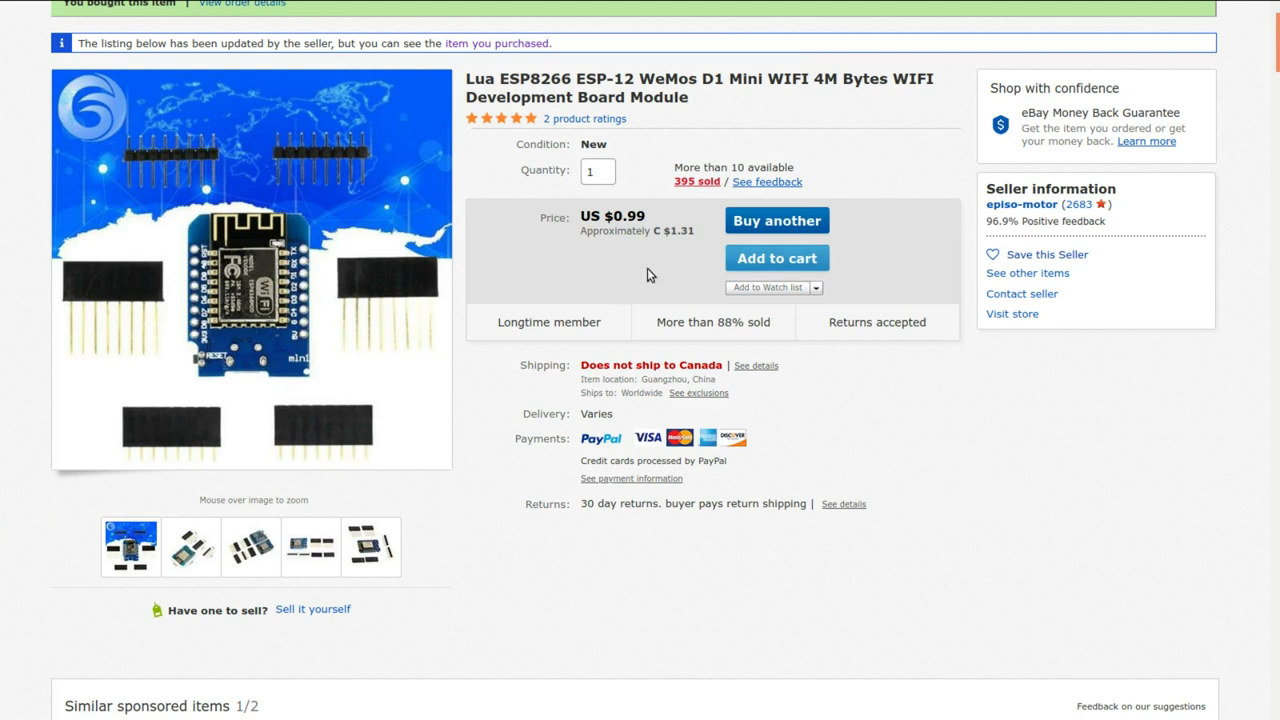
pyautogui.moveTo(688, 252)
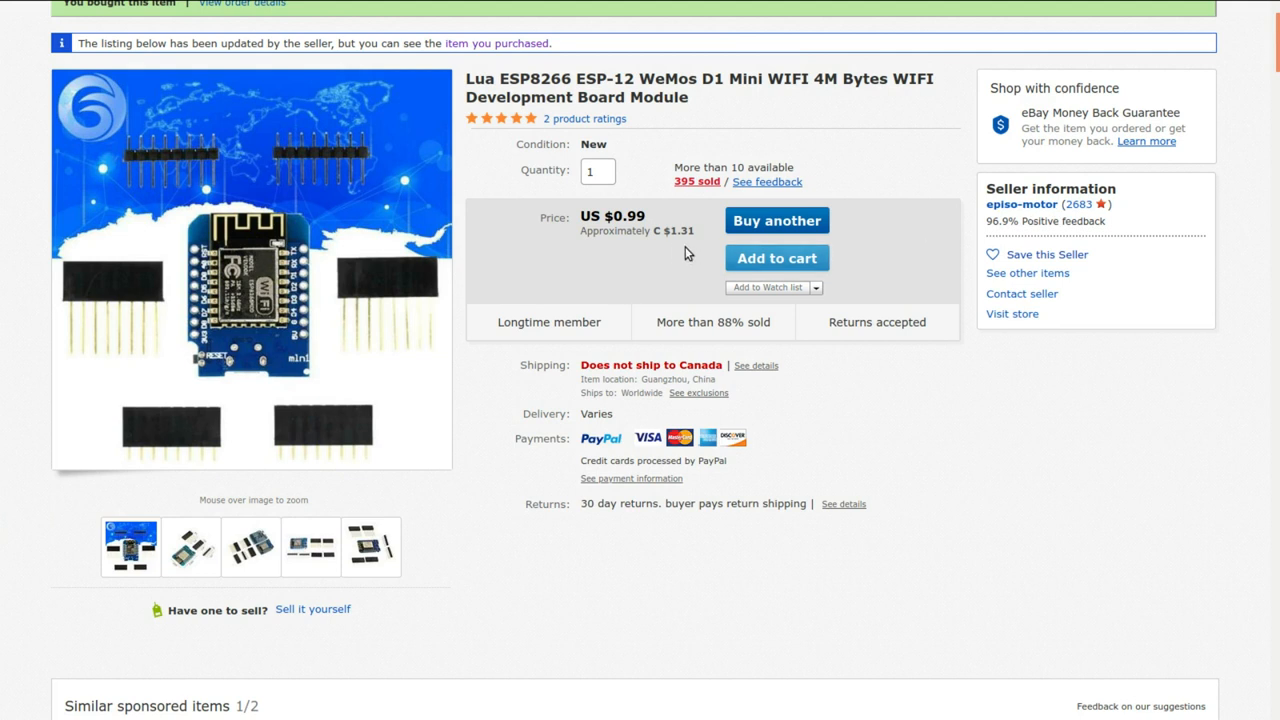
pyautogui.moveTo(672, 254)
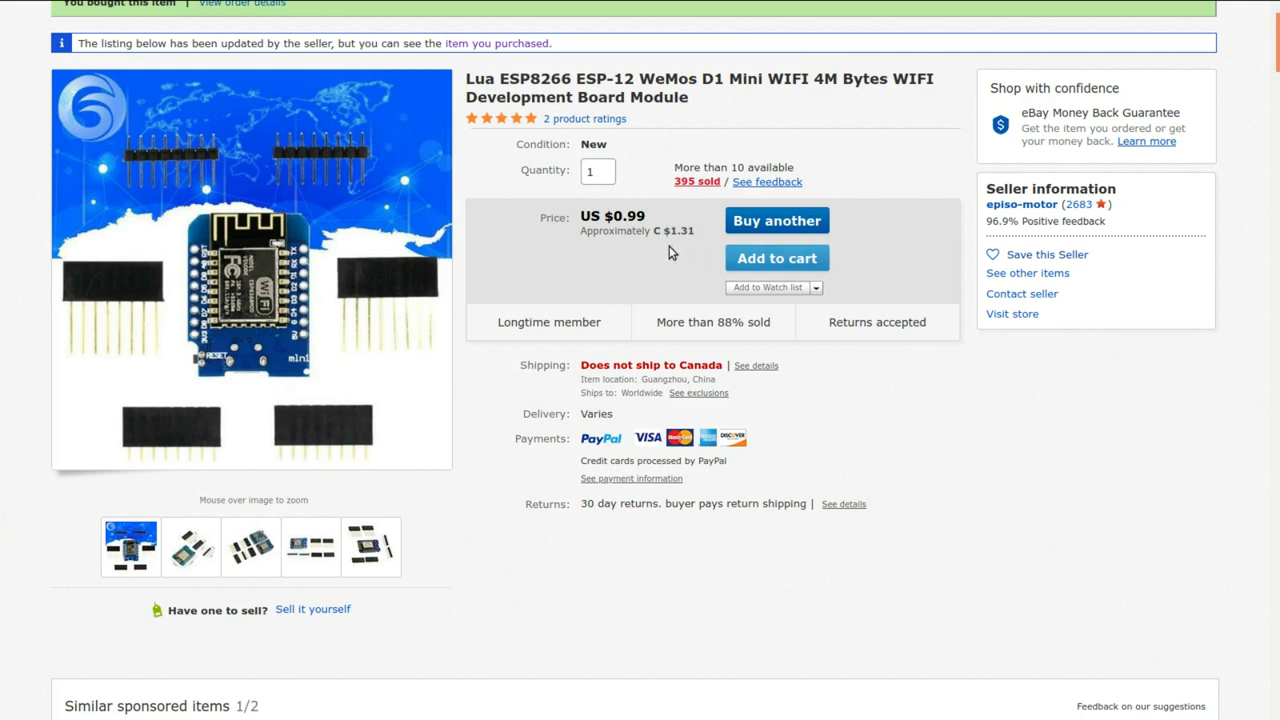
pyautogui.moveTo(564, 384)
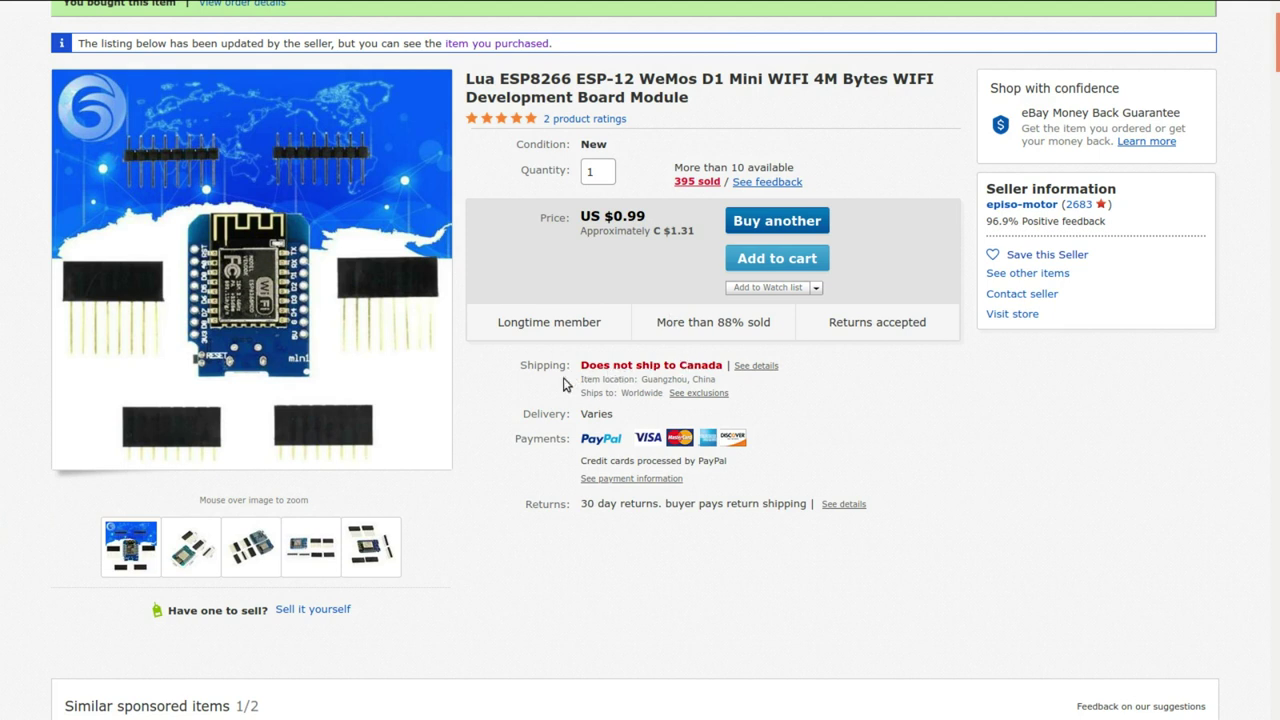
pyautogui.moveTo(686, 364)
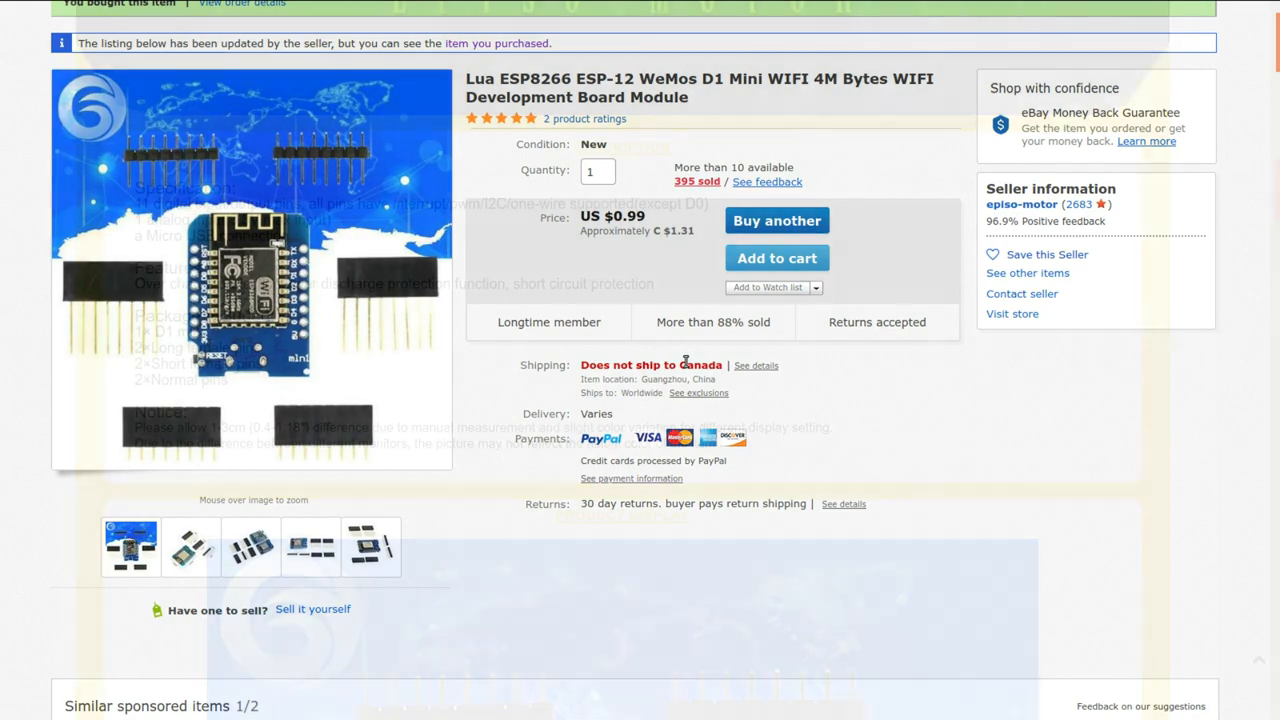
# - Scroll to the D1 mini seller's DESCRIPTION panel with specification, features and package contents
pyautogui.scroll(-3)
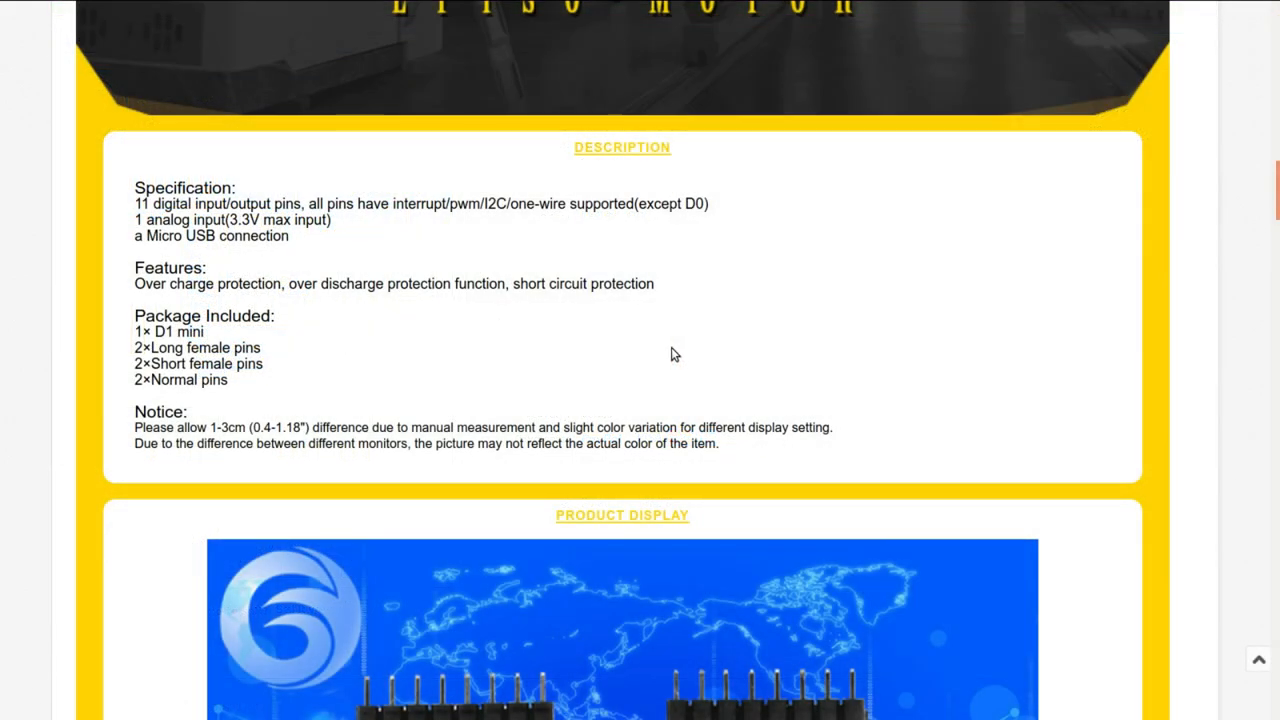
pyautogui.moveTo(658, 380)
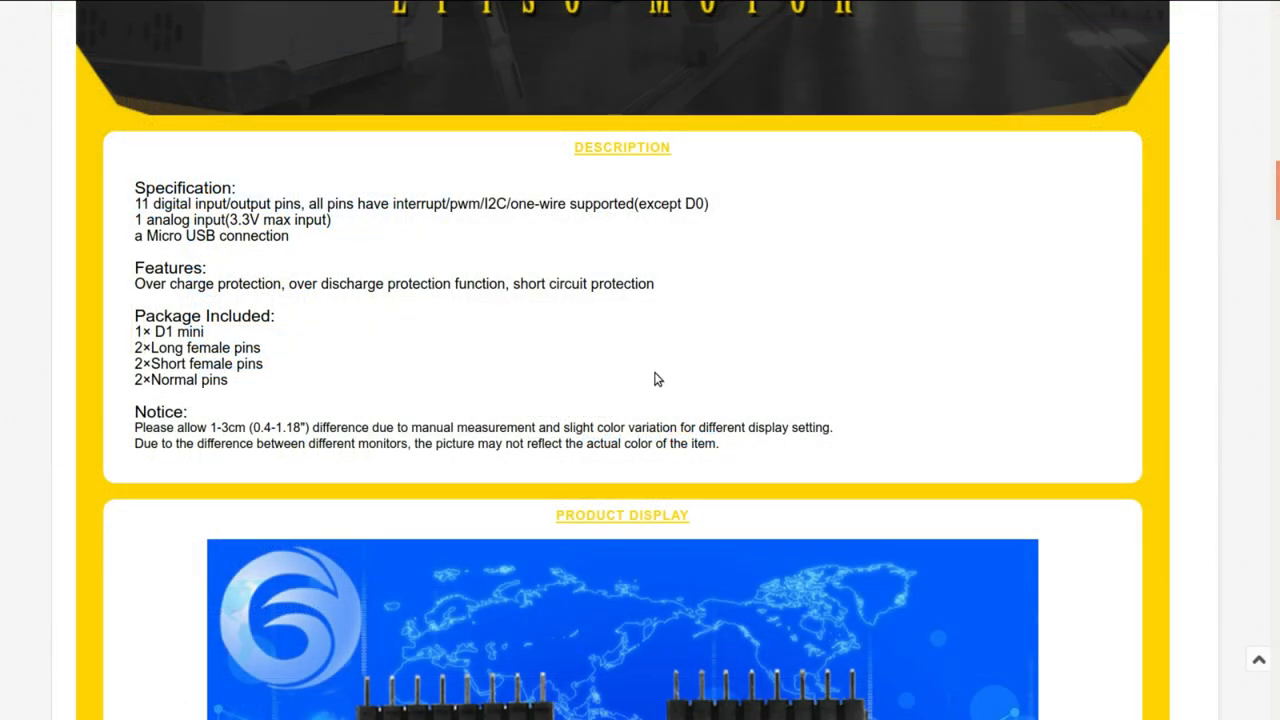
pyautogui.moveTo(452, 348)
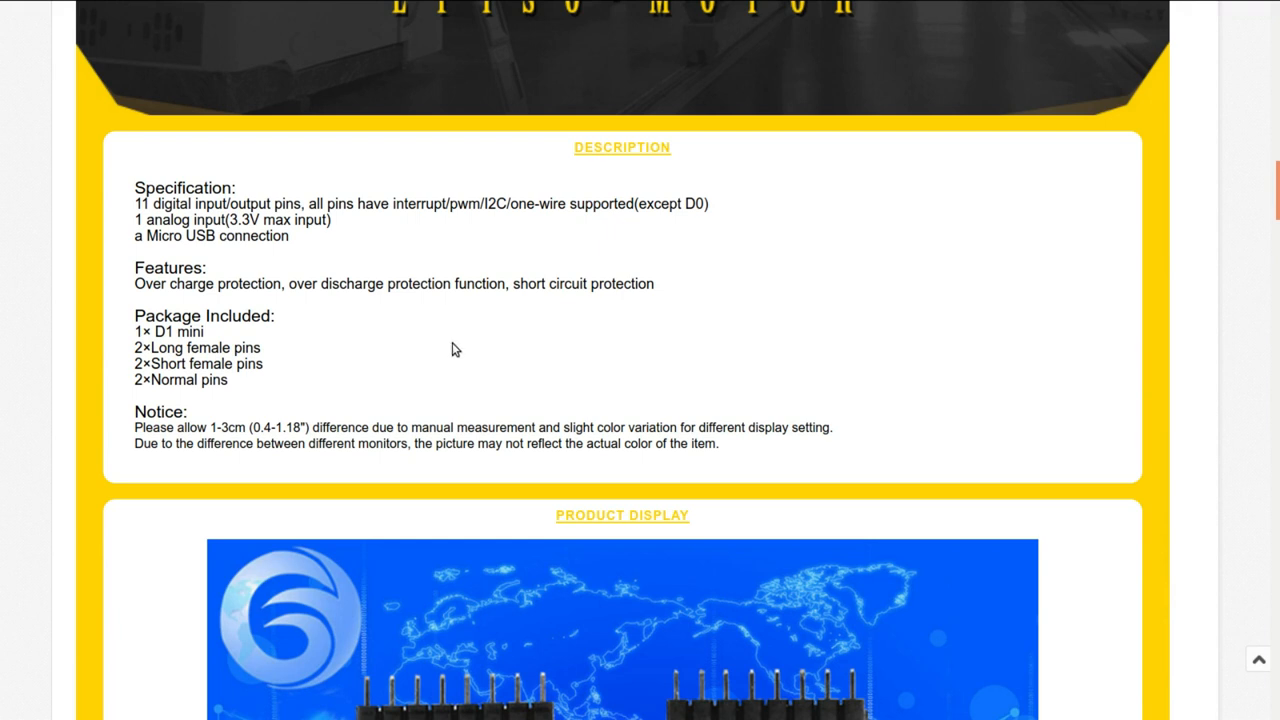
pyautogui.moveTo(448, 356)
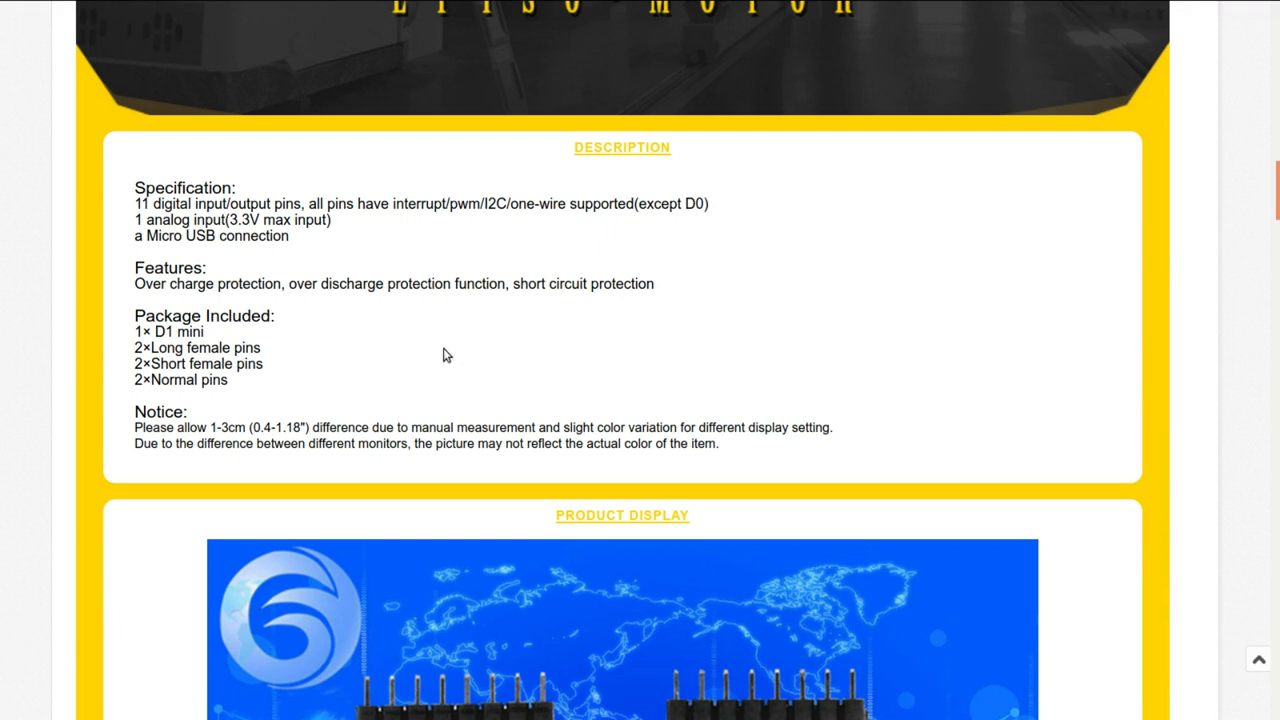
pyautogui.moveTo(352, 360)
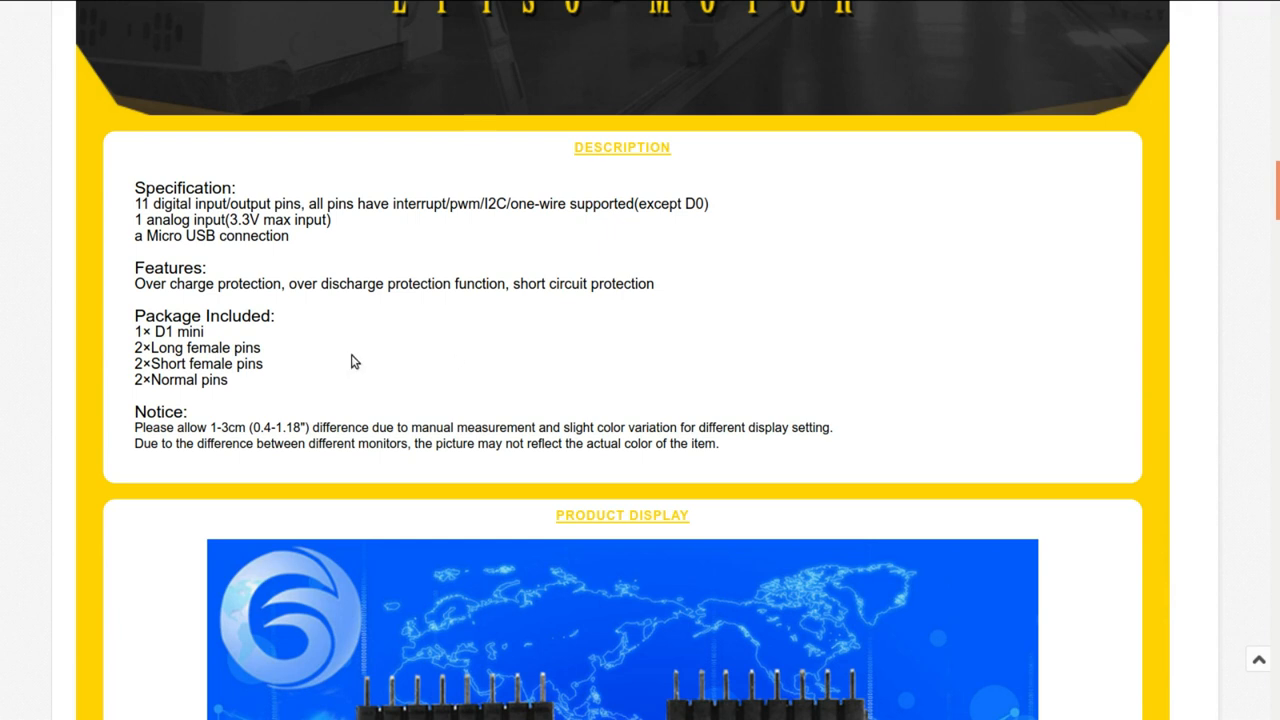
pyautogui.moveTo(504, 264)
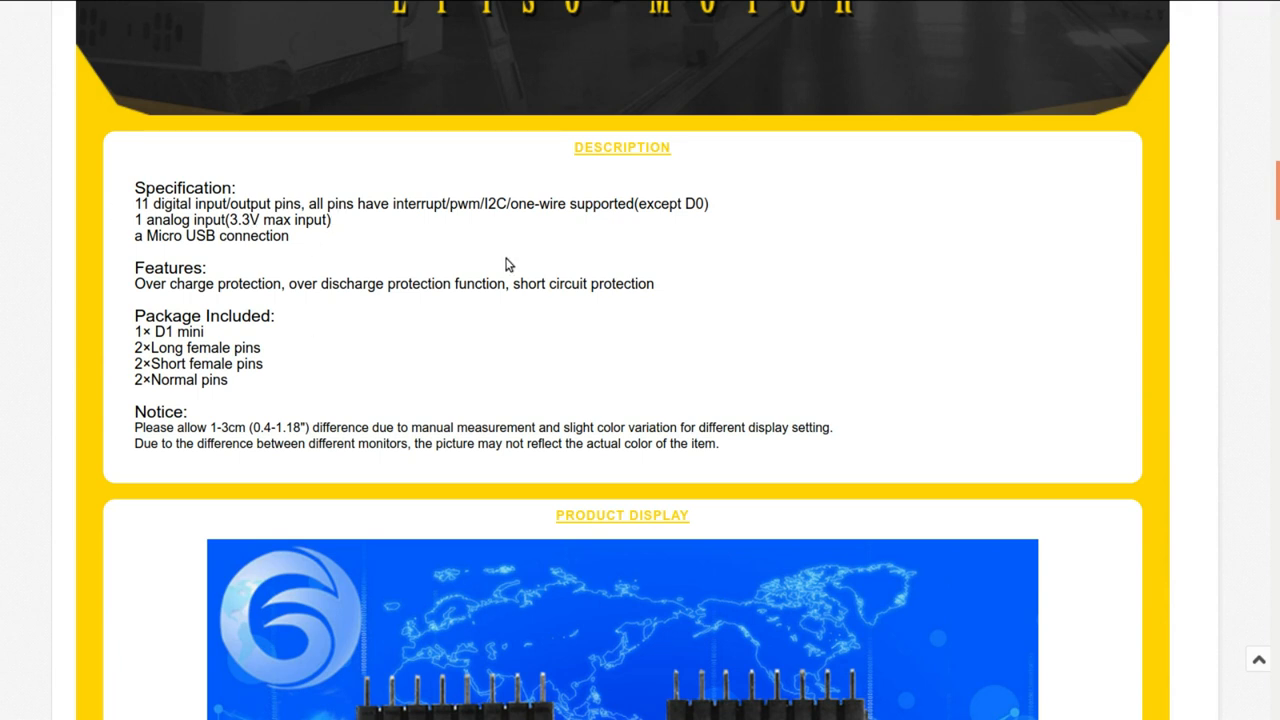
pyautogui.moveTo(436, 224)
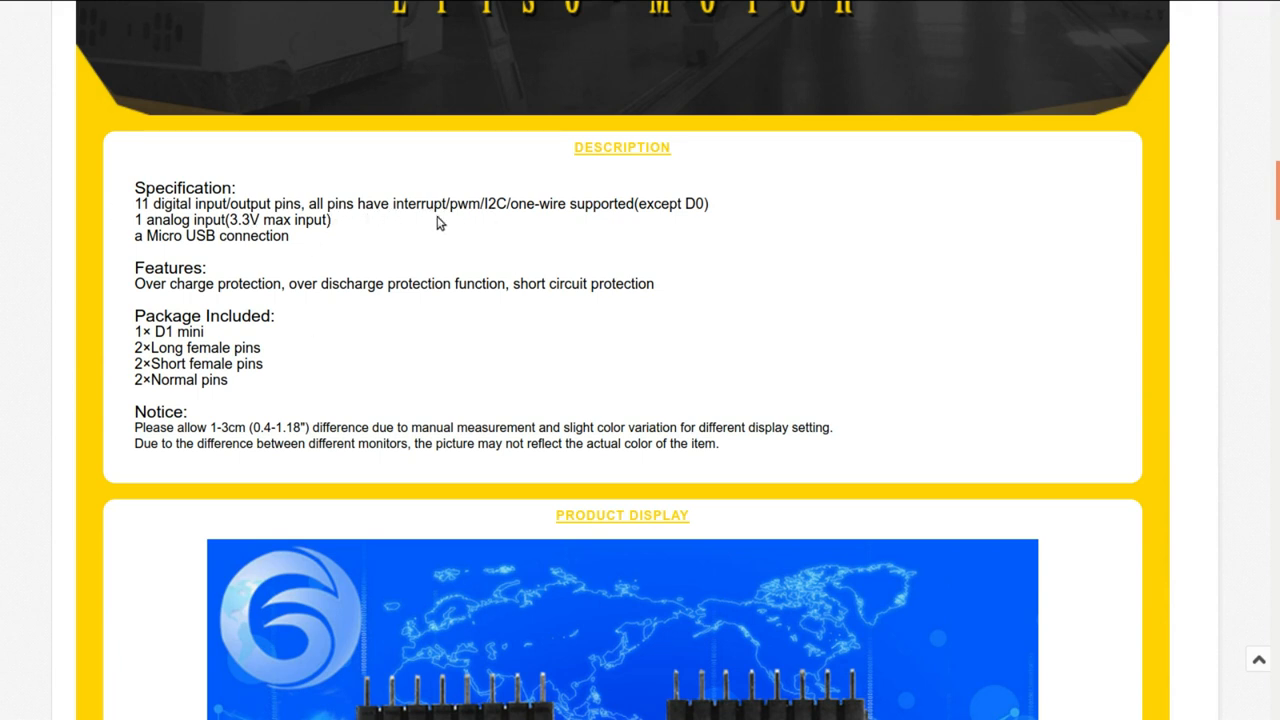
pyautogui.moveTo(520, 224)
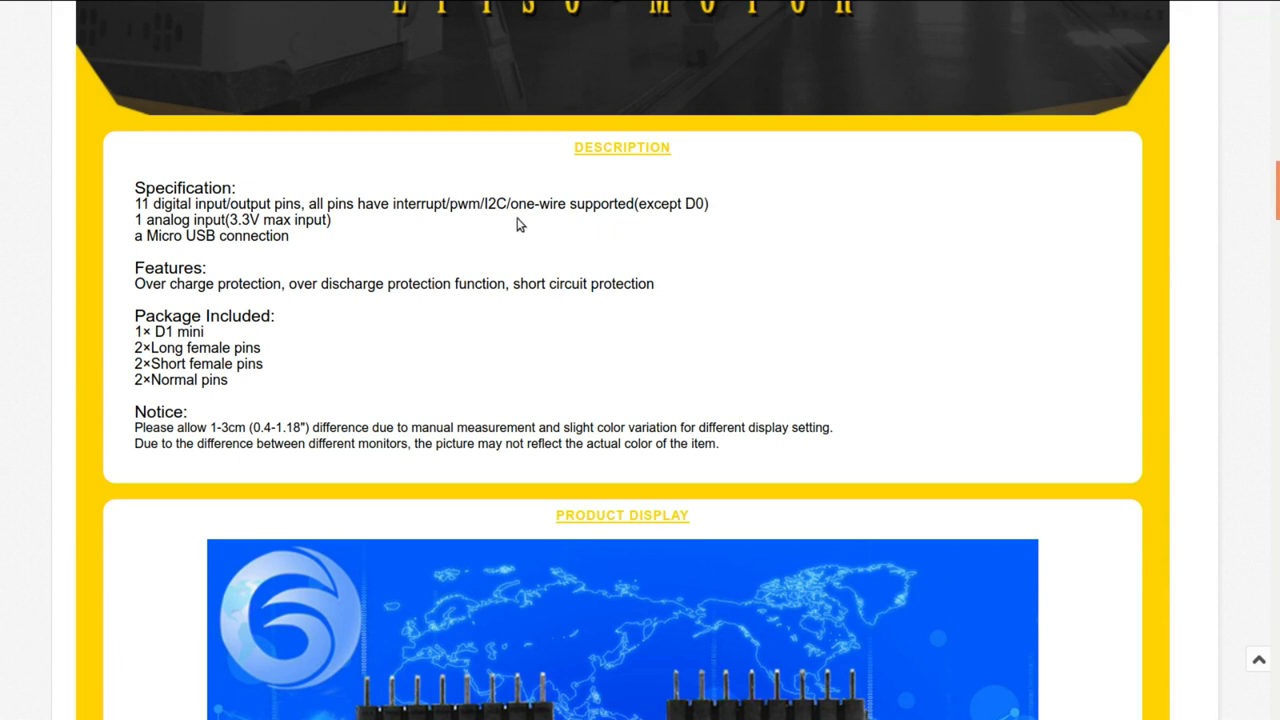
pyautogui.moveTo(712, 210)
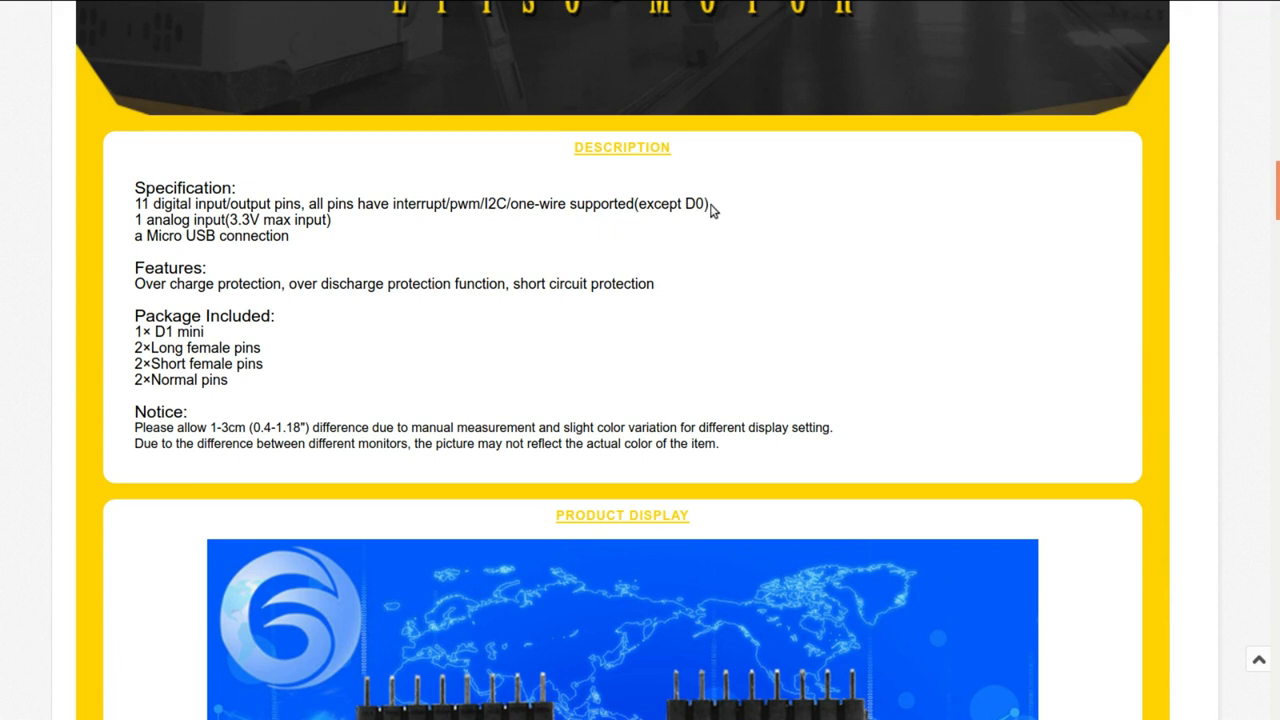
pyautogui.moveTo(738, 212)
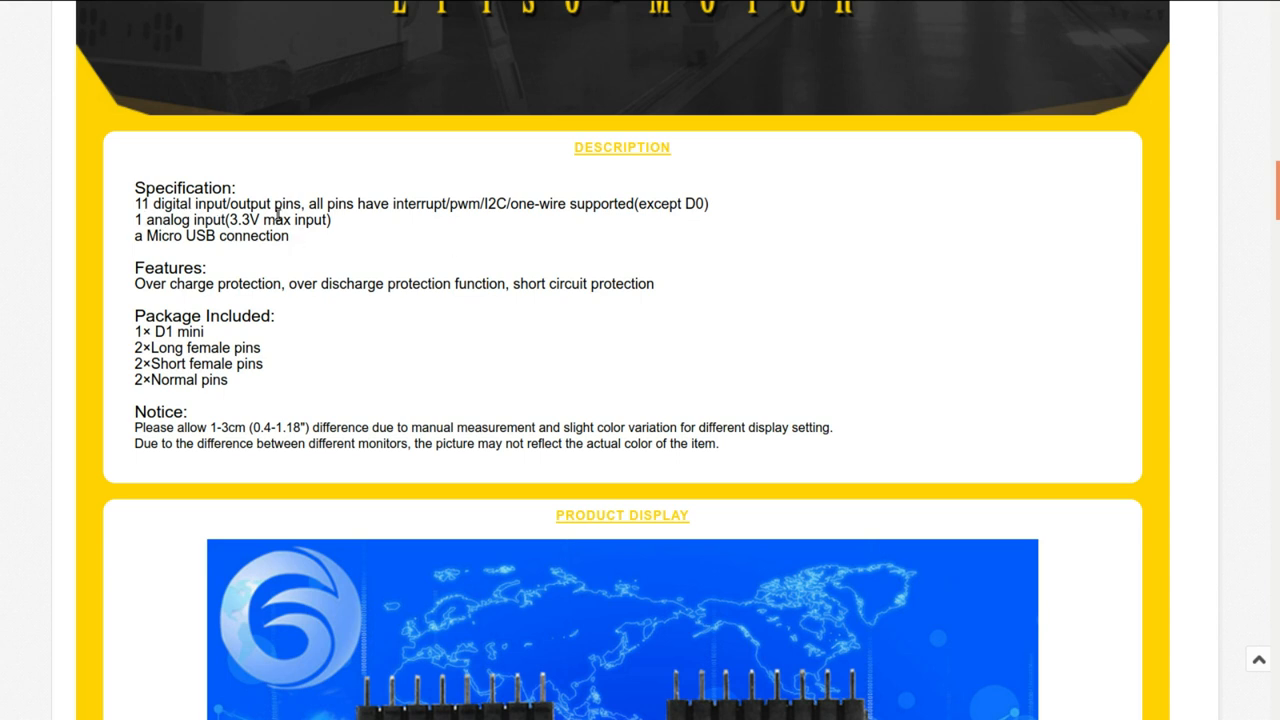
pyautogui.moveTo(408, 264)
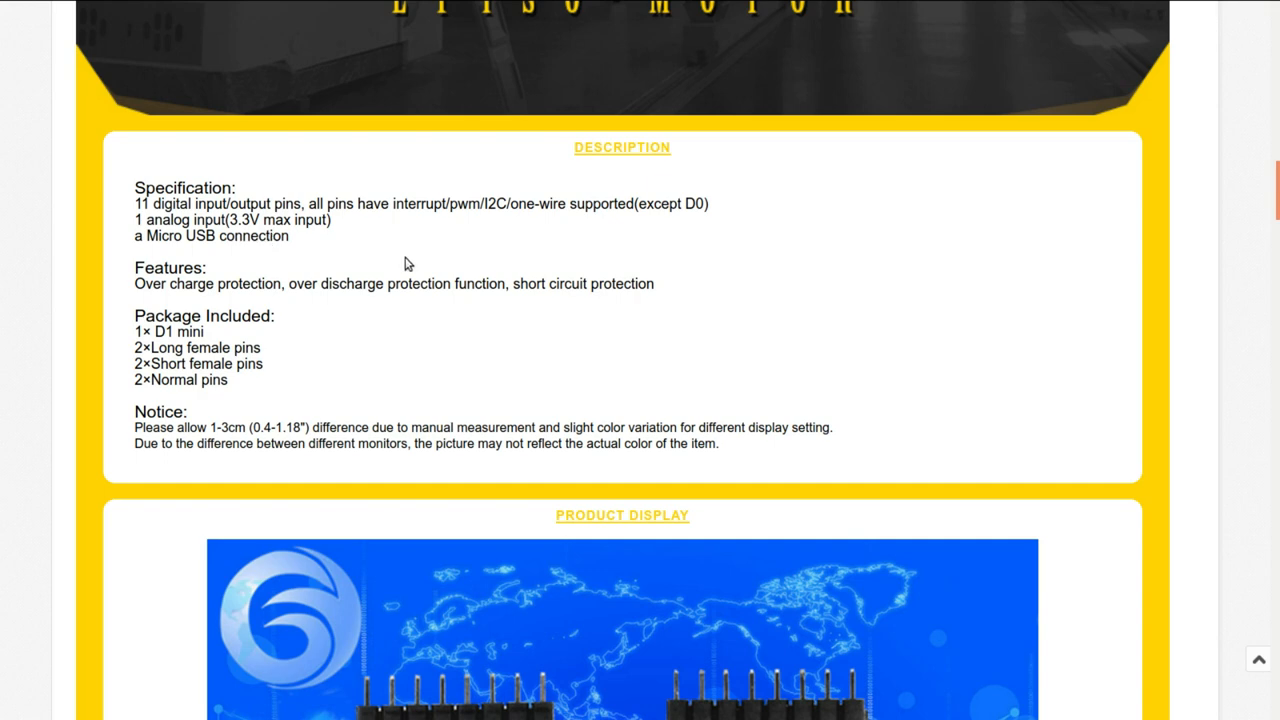
pyautogui.moveTo(284, 378)
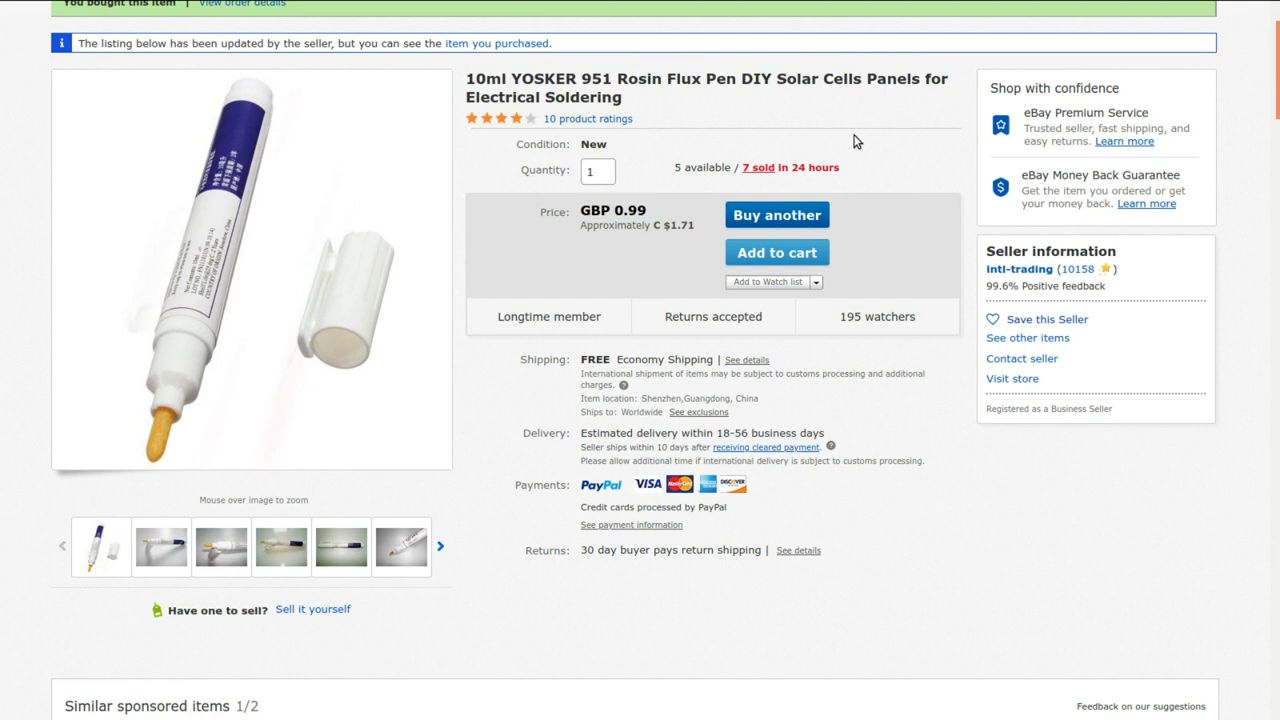
pyautogui.moveTo(816, 98)
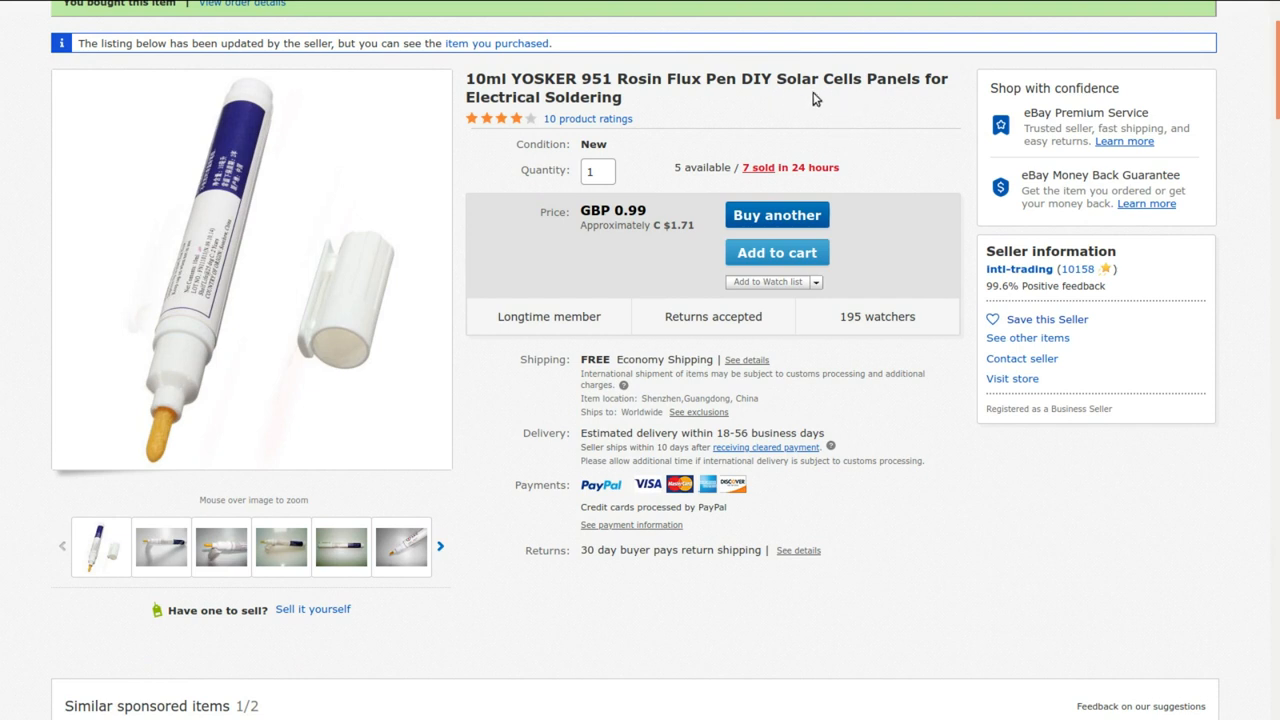
pyautogui.moveTo(896, 148)
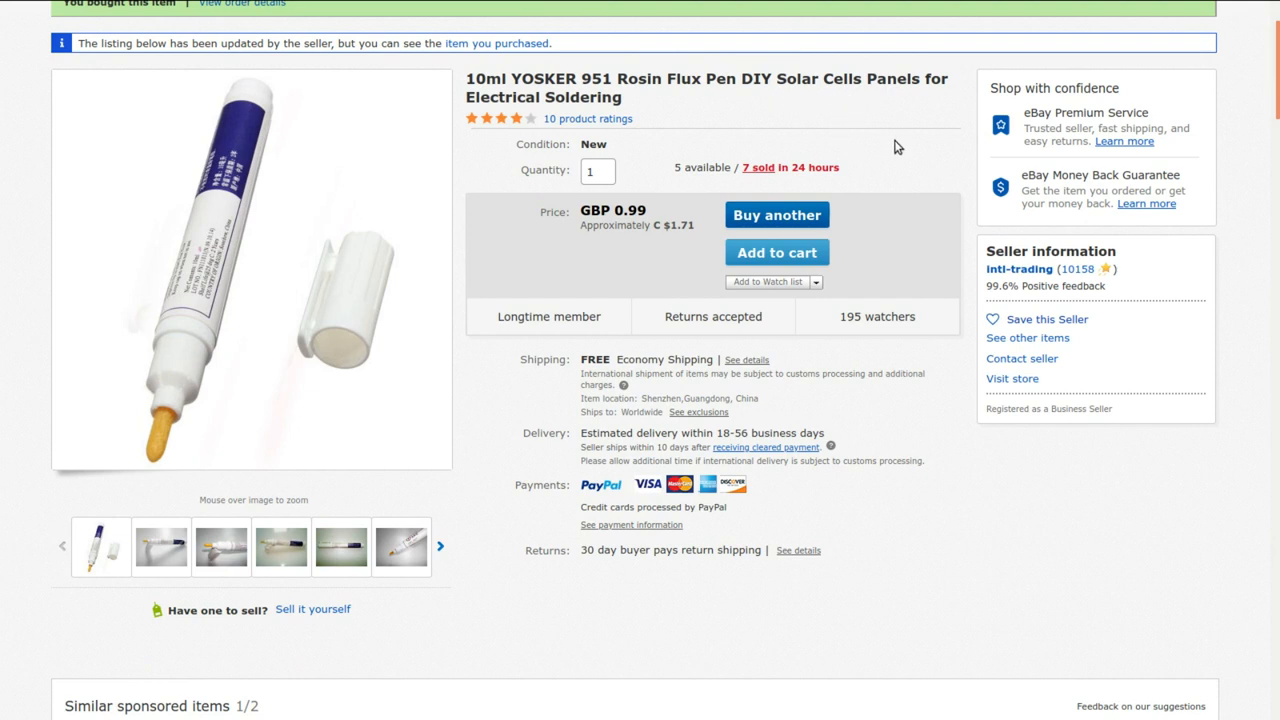
pyautogui.moveTo(696, 252)
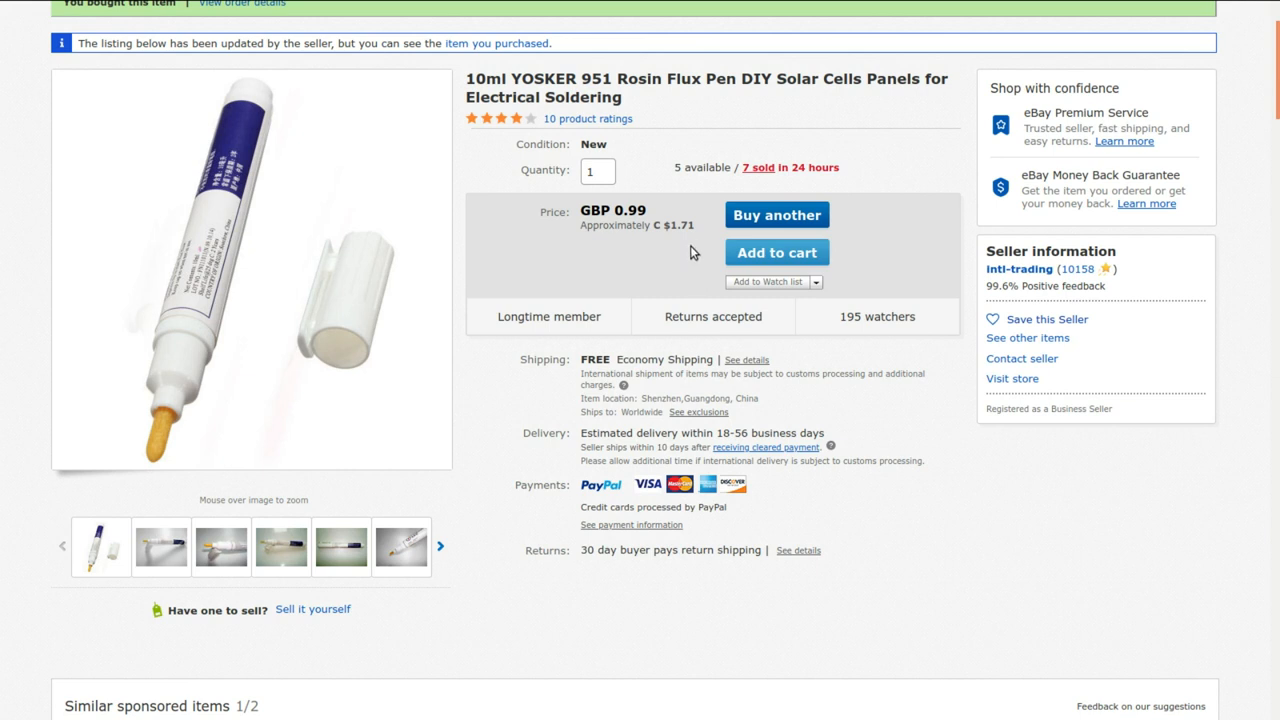
pyautogui.moveTo(692, 206)
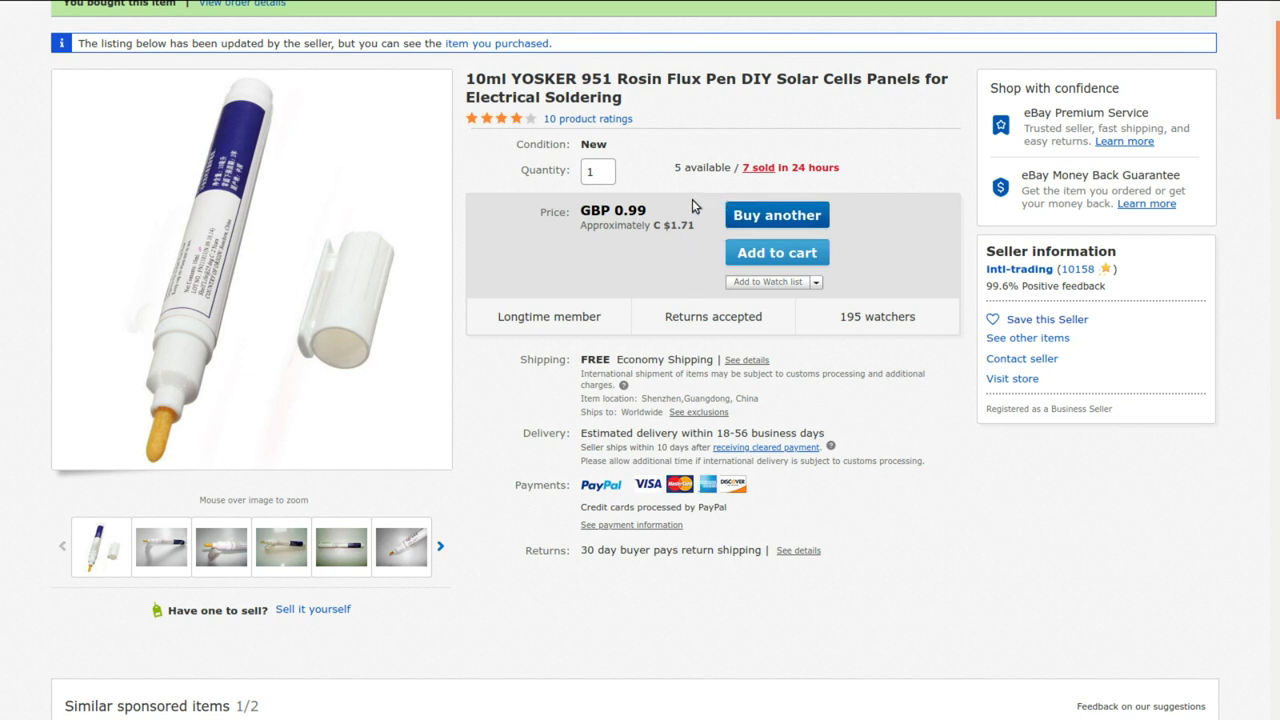
pyautogui.moveTo(688, 208)
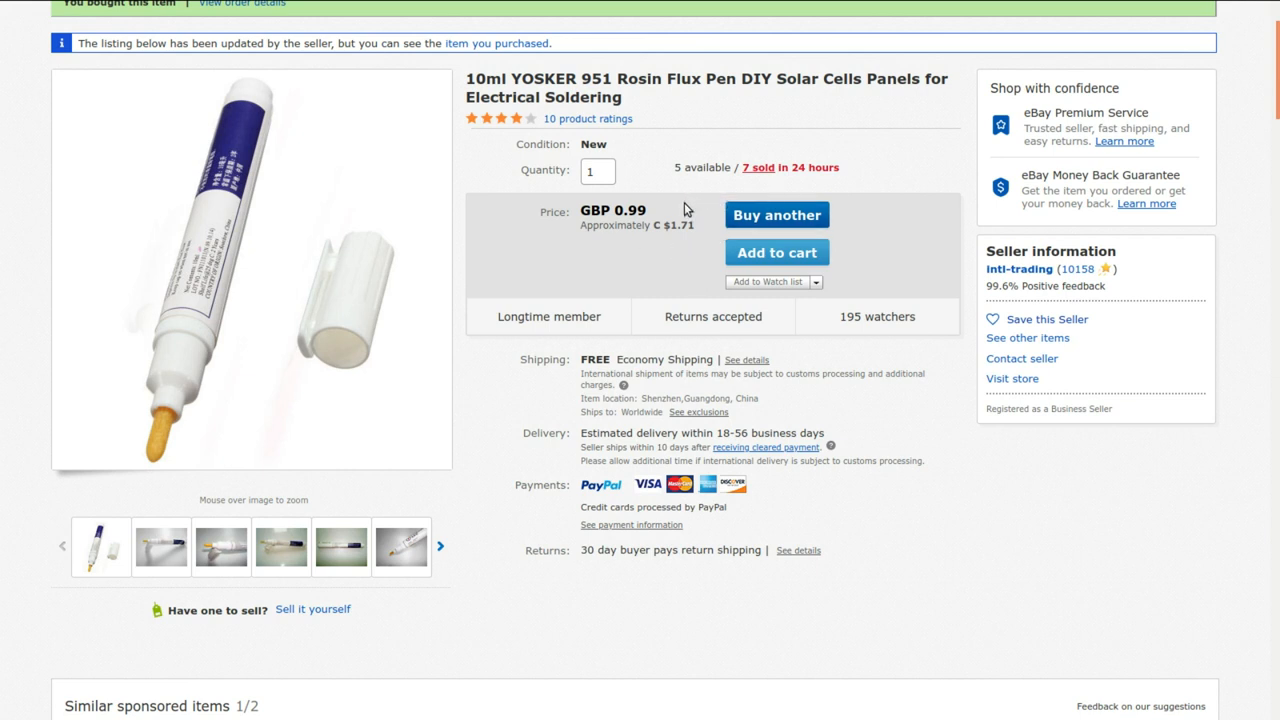
pyautogui.moveTo(980, 290)
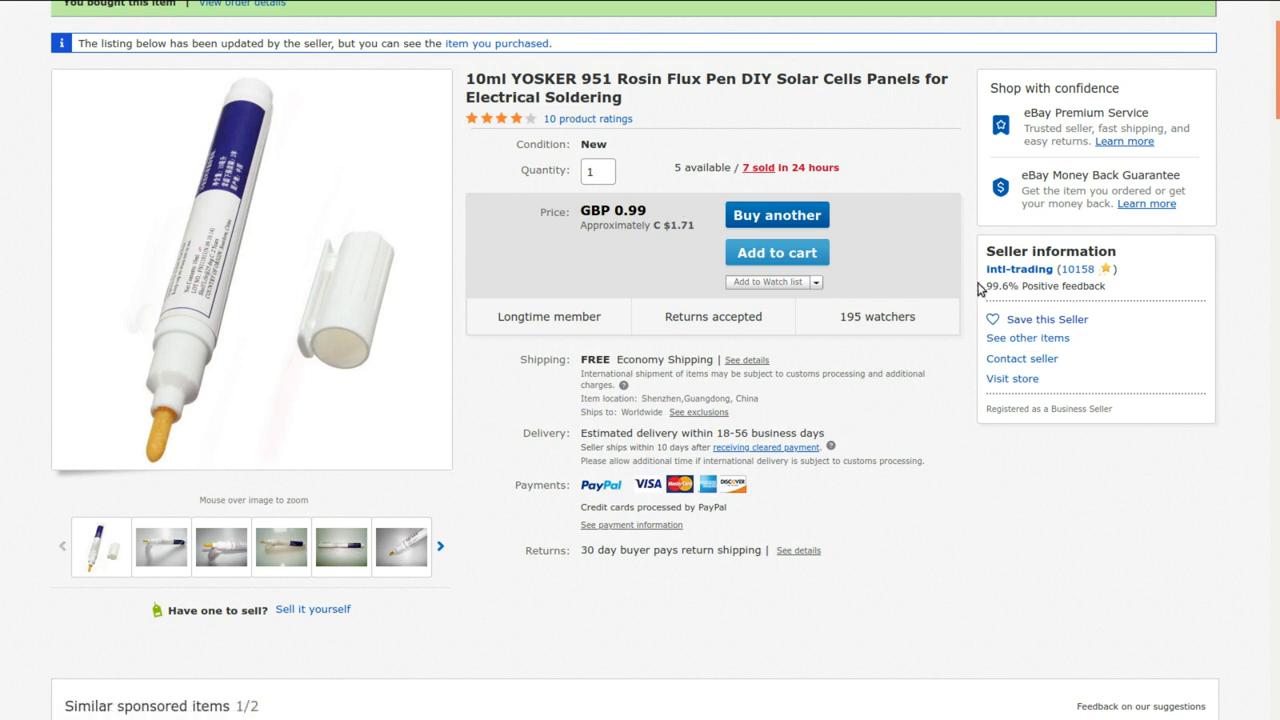
pyautogui.moveTo(982, 288)
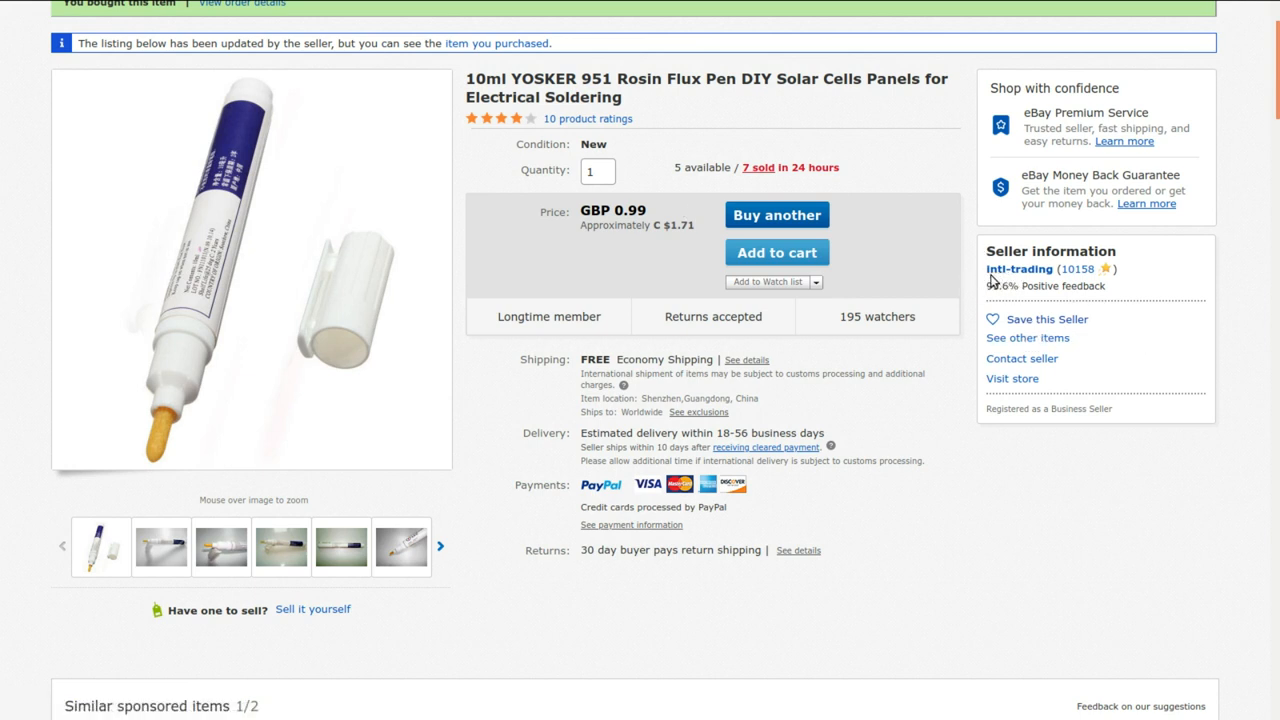
pyautogui.moveTo(976, 288)
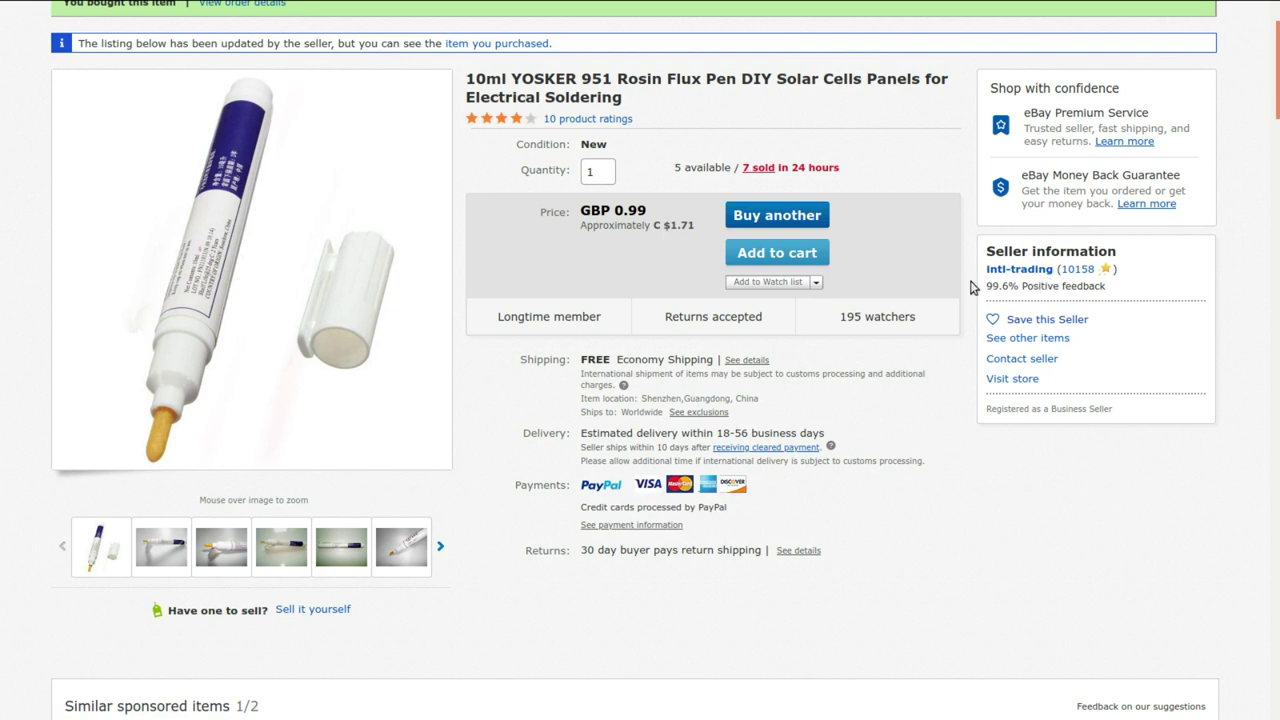
pyautogui.moveTo(672, 350)
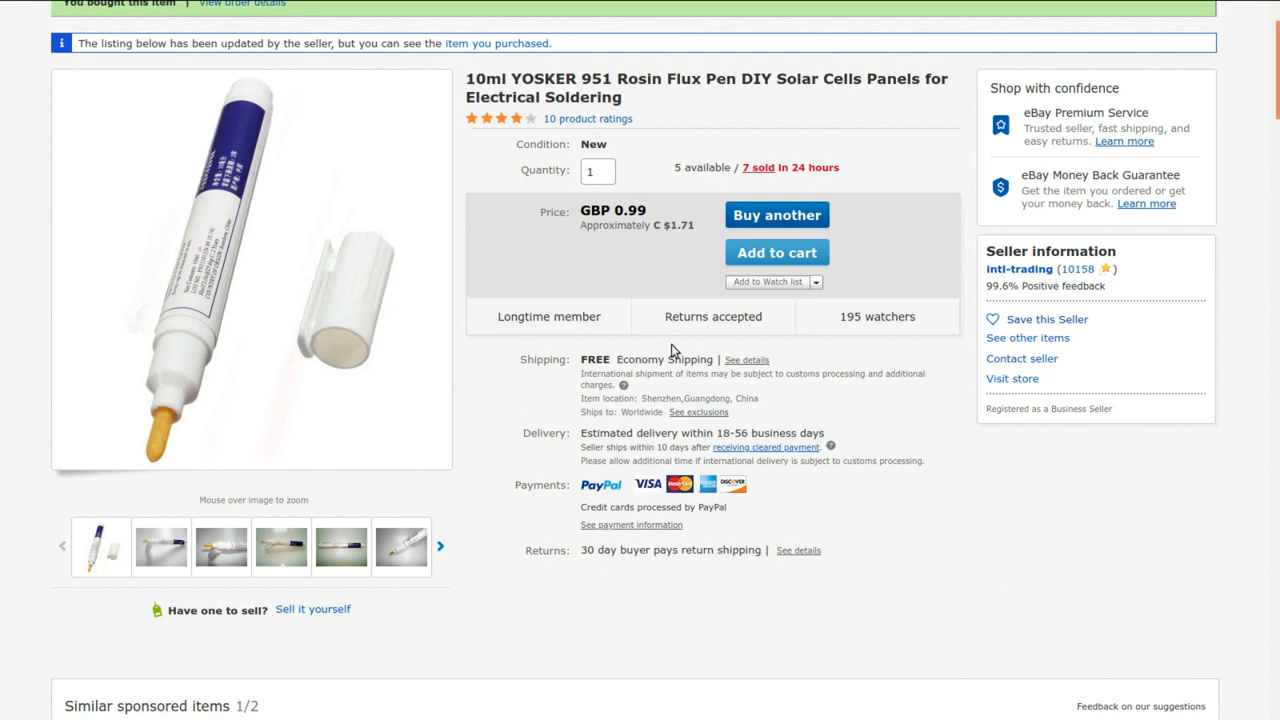
pyautogui.scroll(-3)
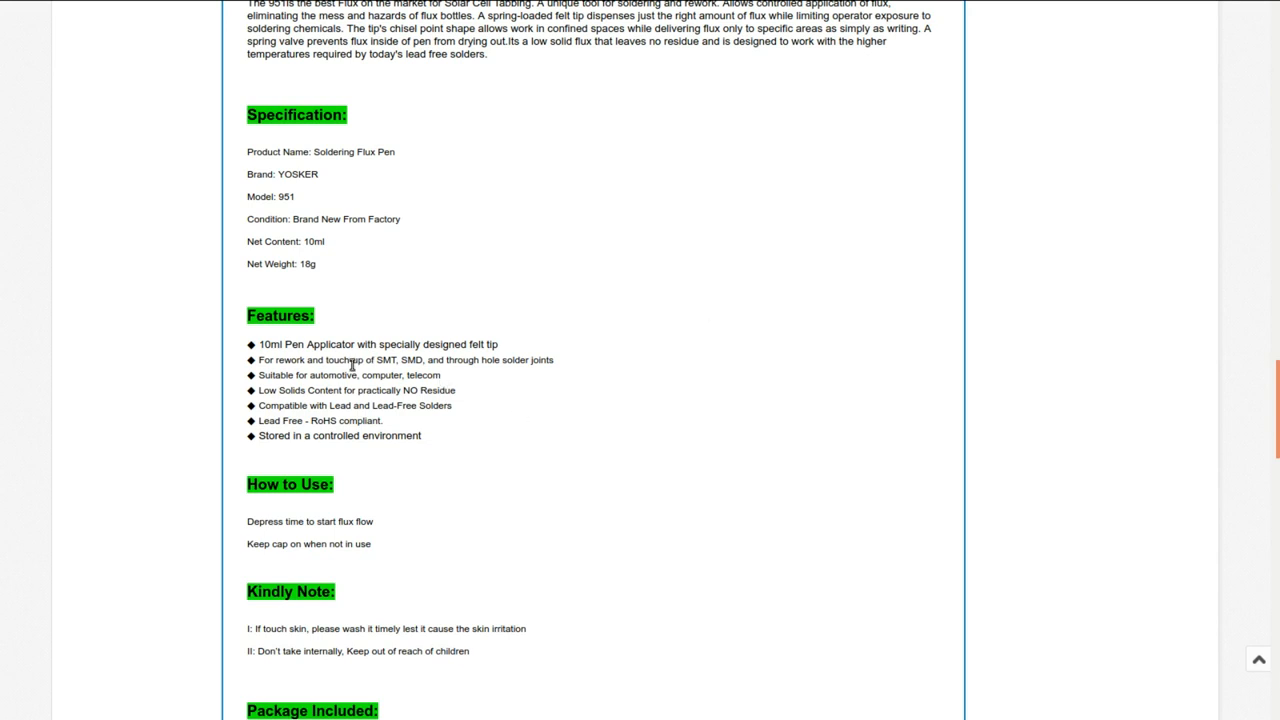
pyautogui.moveTo(518, 336)
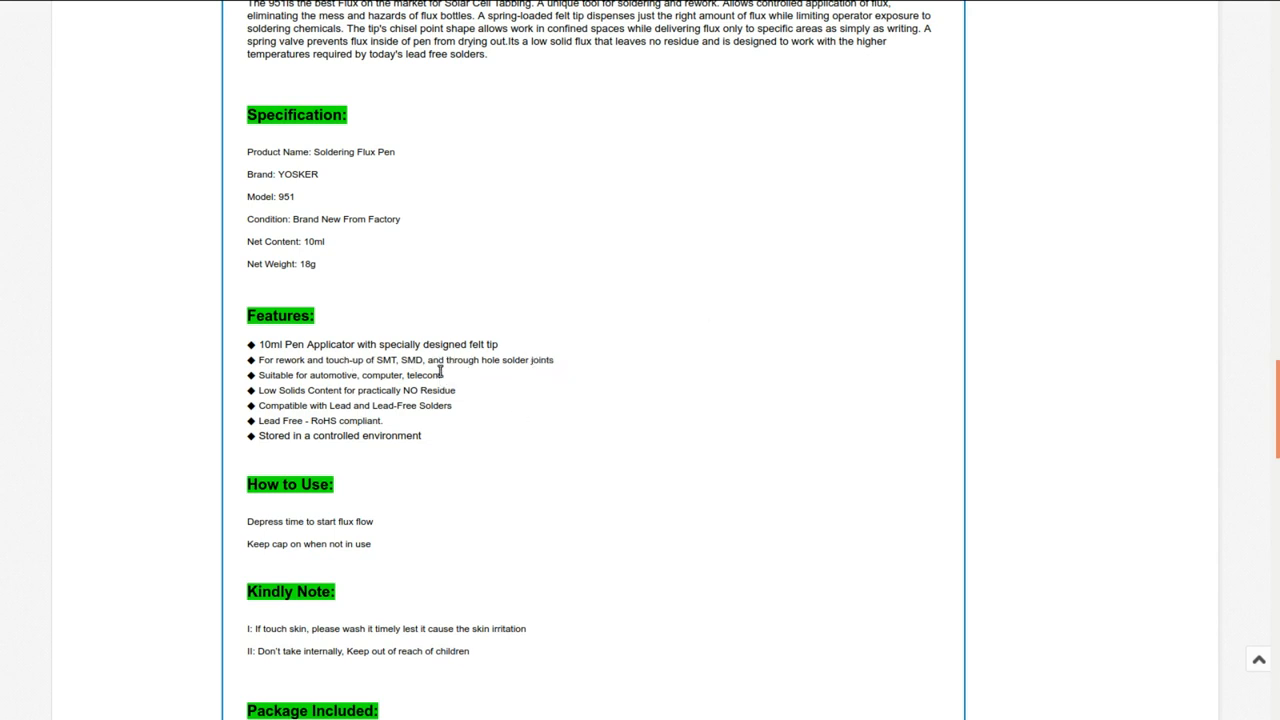
pyautogui.moveTo(568, 368)
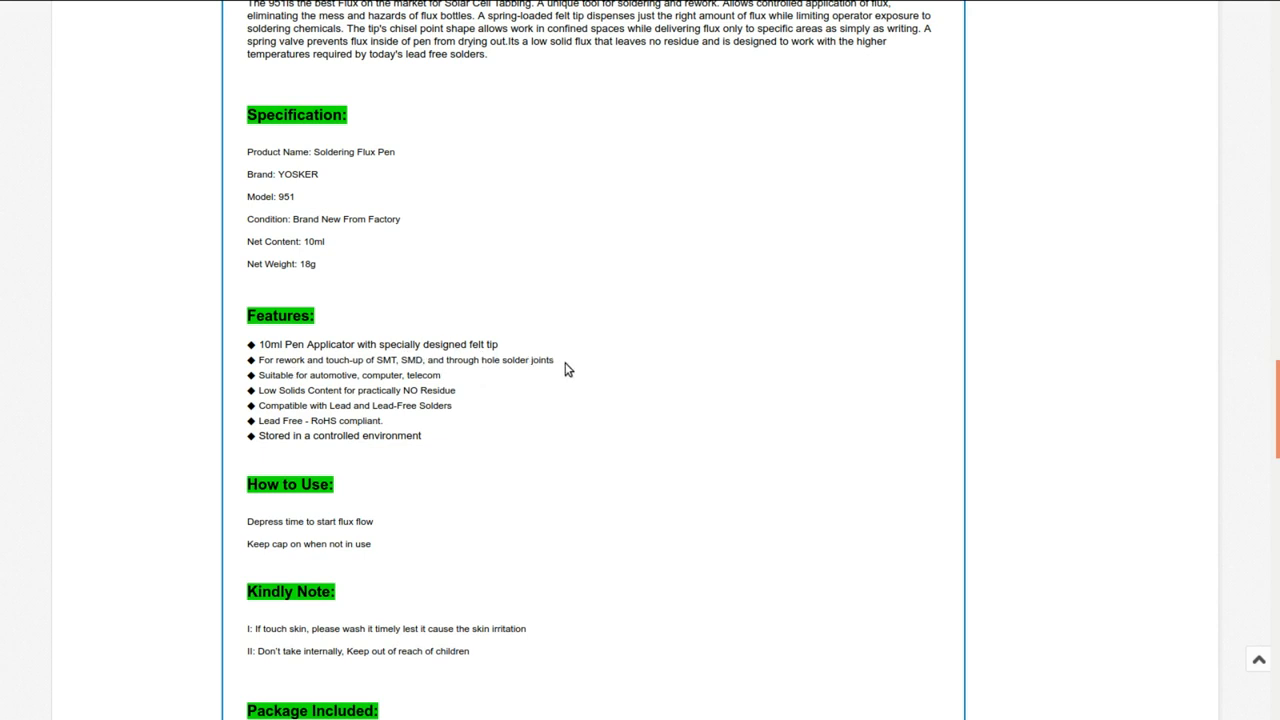
pyautogui.moveTo(388, 404)
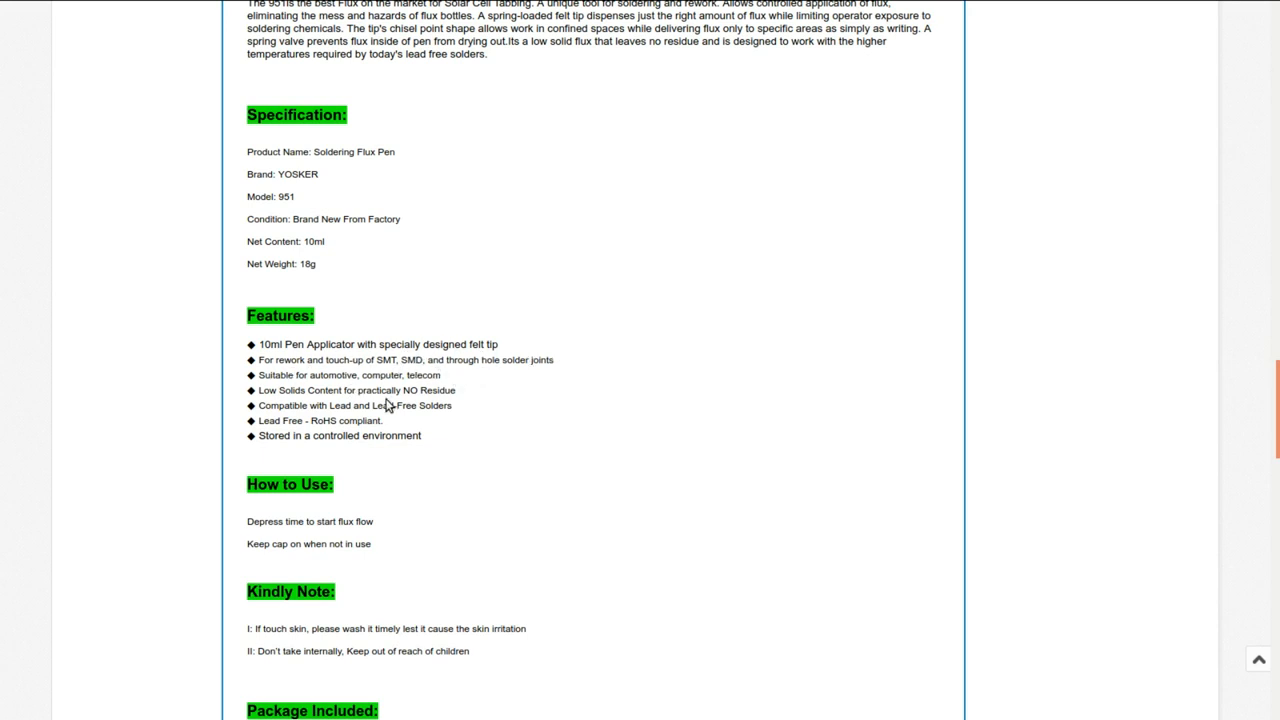
pyautogui.moveTo(524, 472)
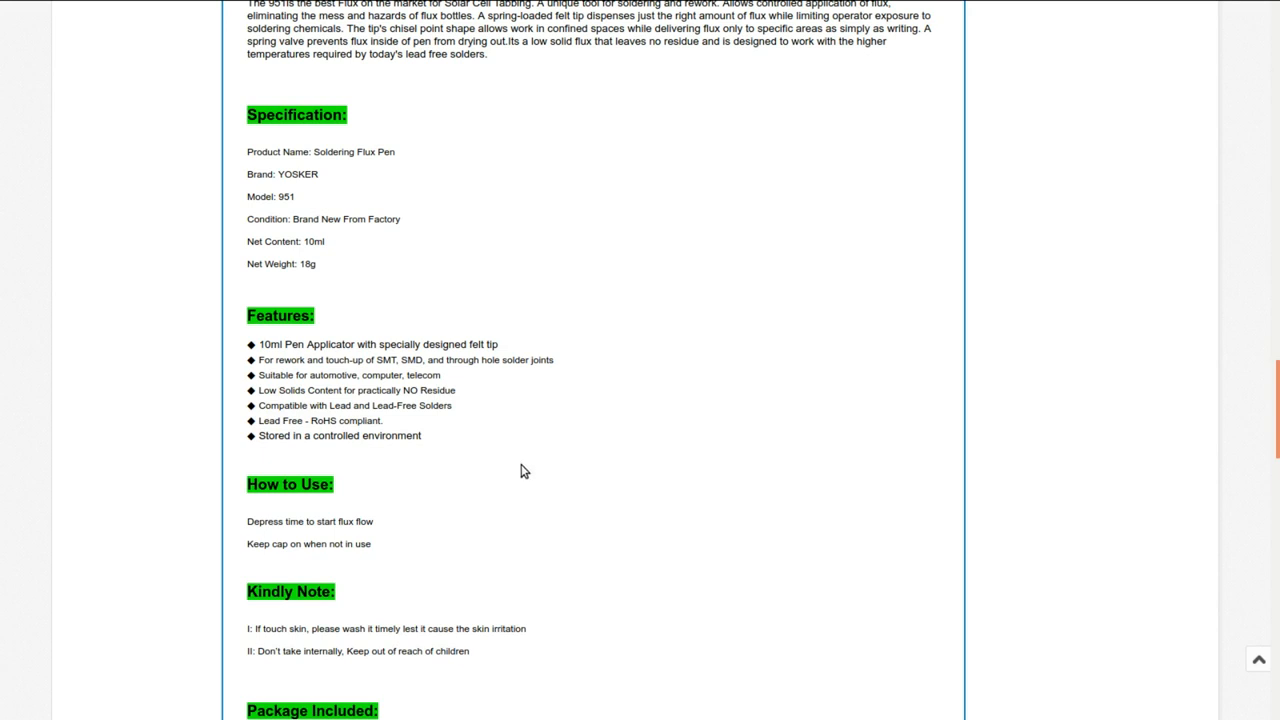
pyautogui.moveTo(416, 410)
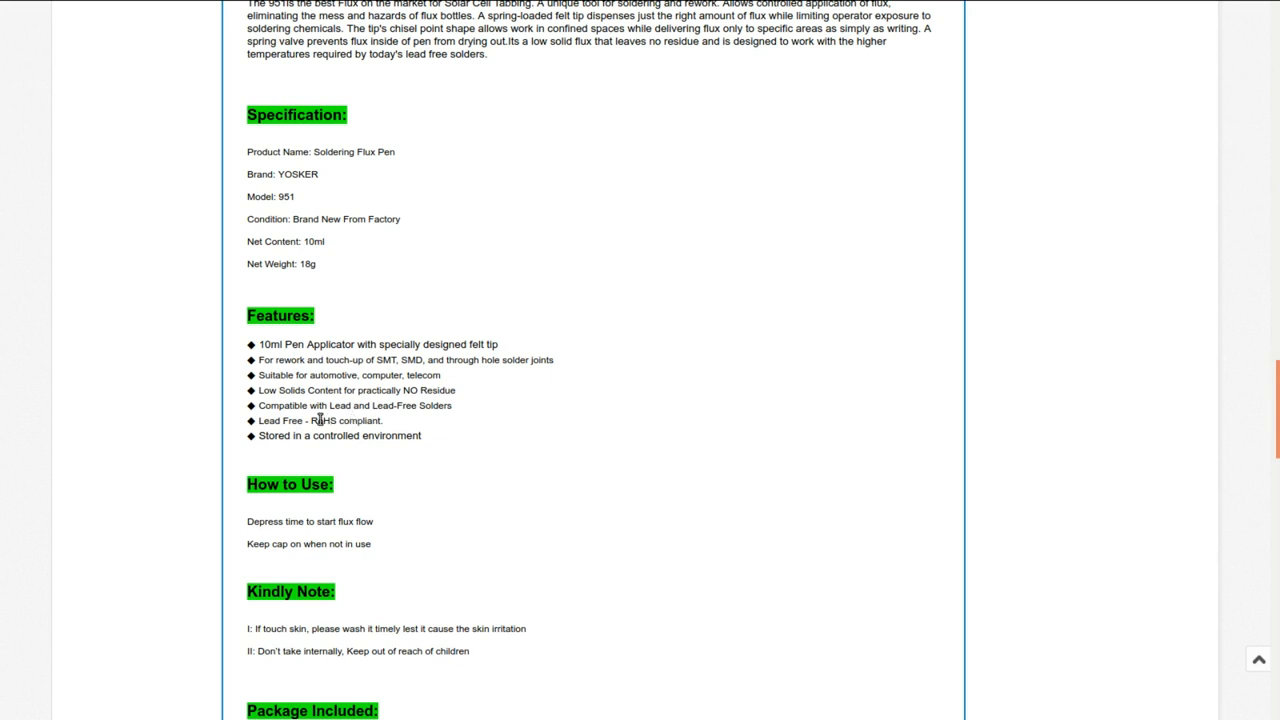
# - Scroll to the flux pen's Specification, Features and Package Included sections
pyautogui.scroll(-3)
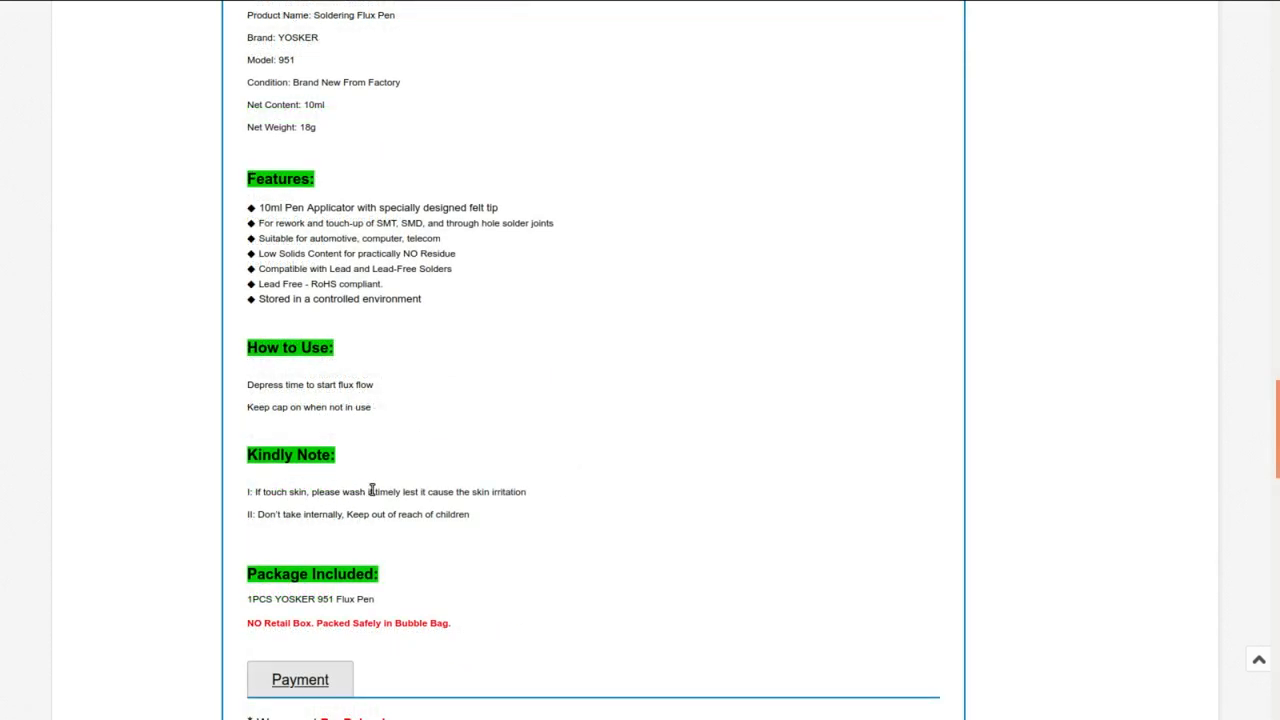
pyautogui.moveTo(540, 498)
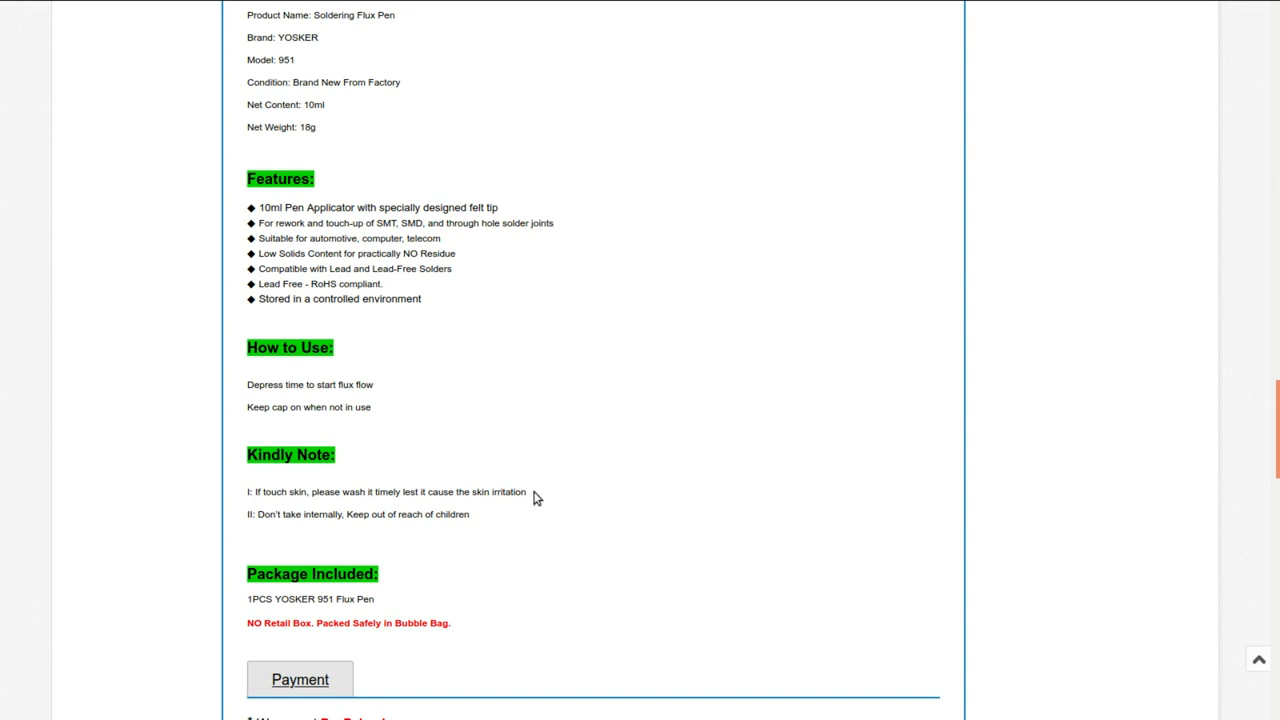
pyautogui.moveTo(548, 502)
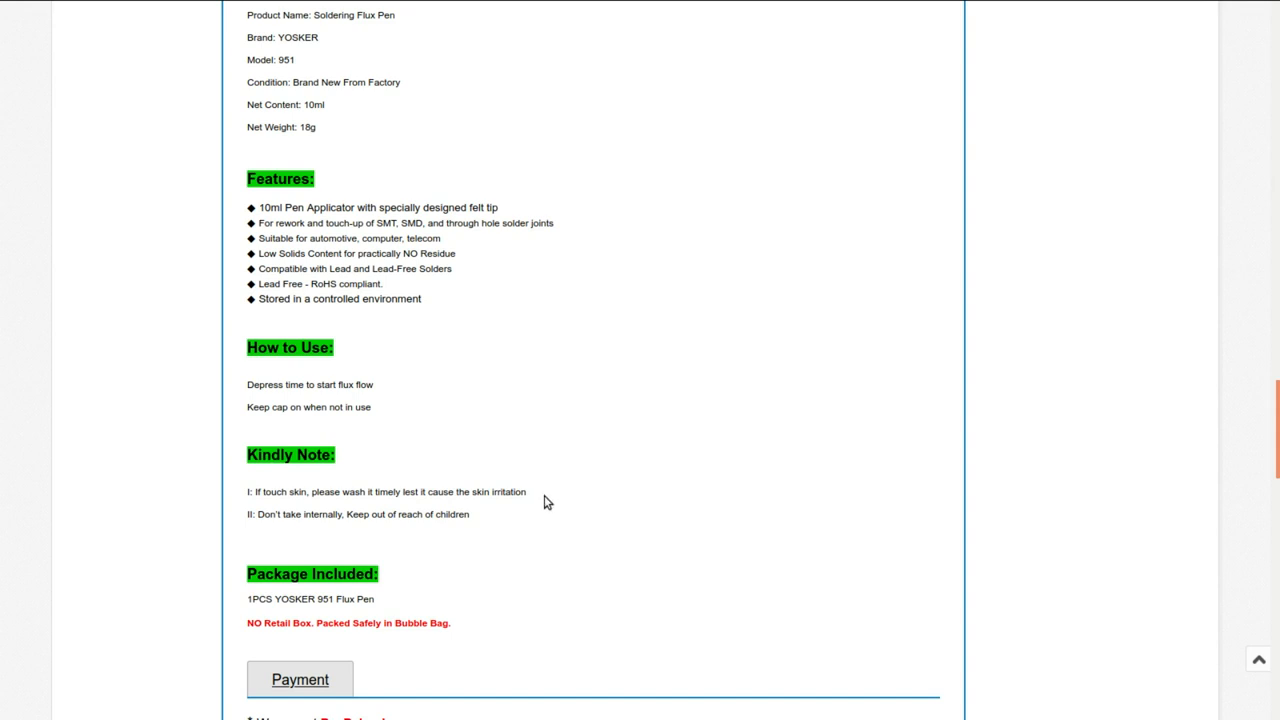
pyautogui.moveTo(304, 532)
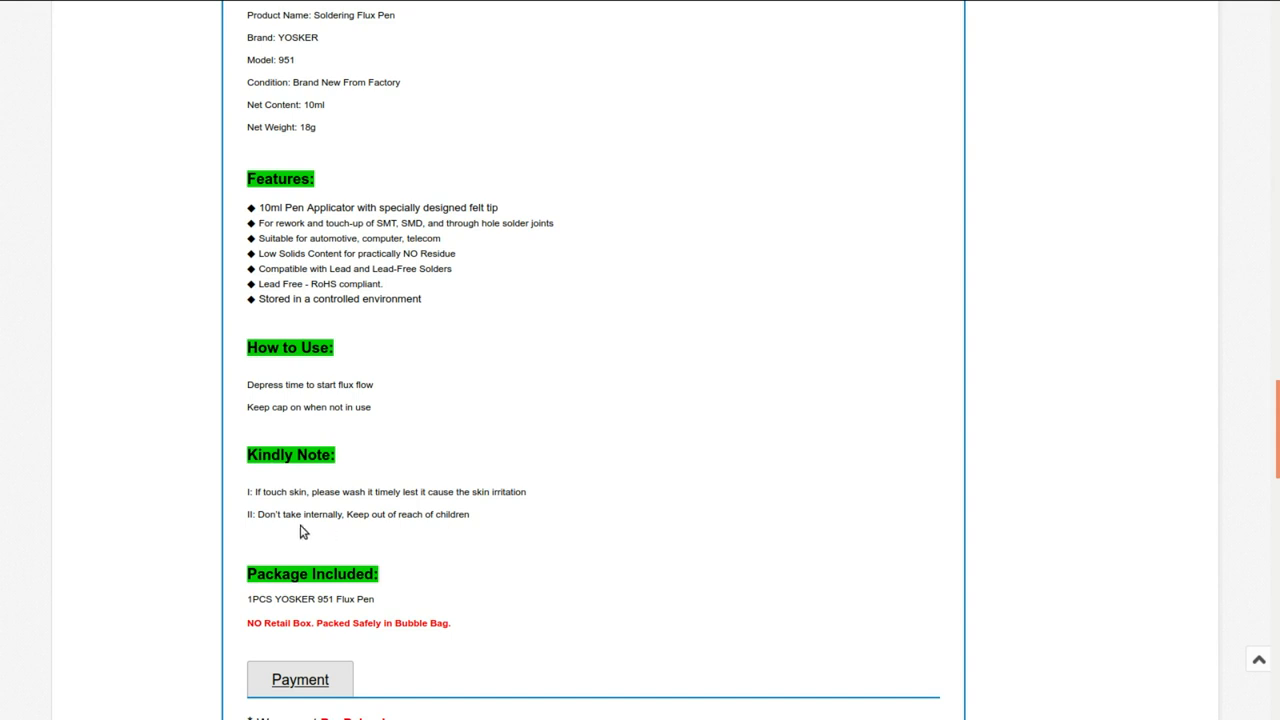
pyautogui.moveTo(476, 530)
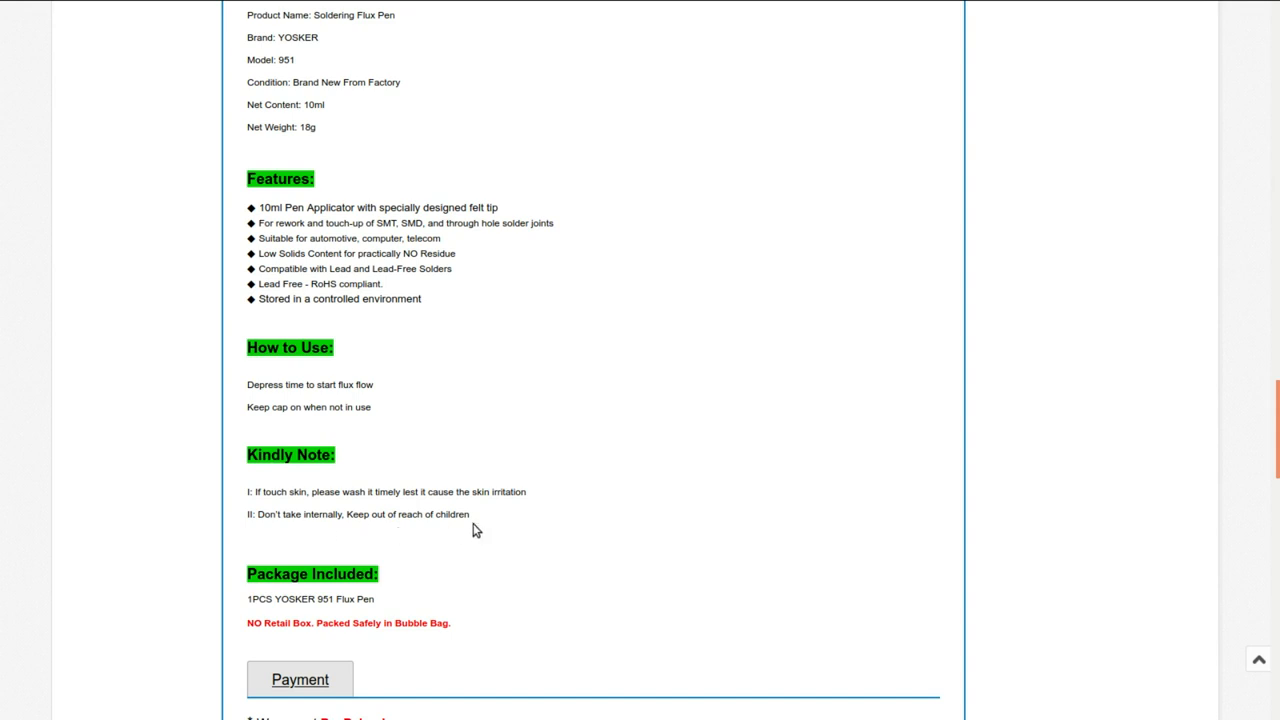
pyautogui.moveTo(320, 516)
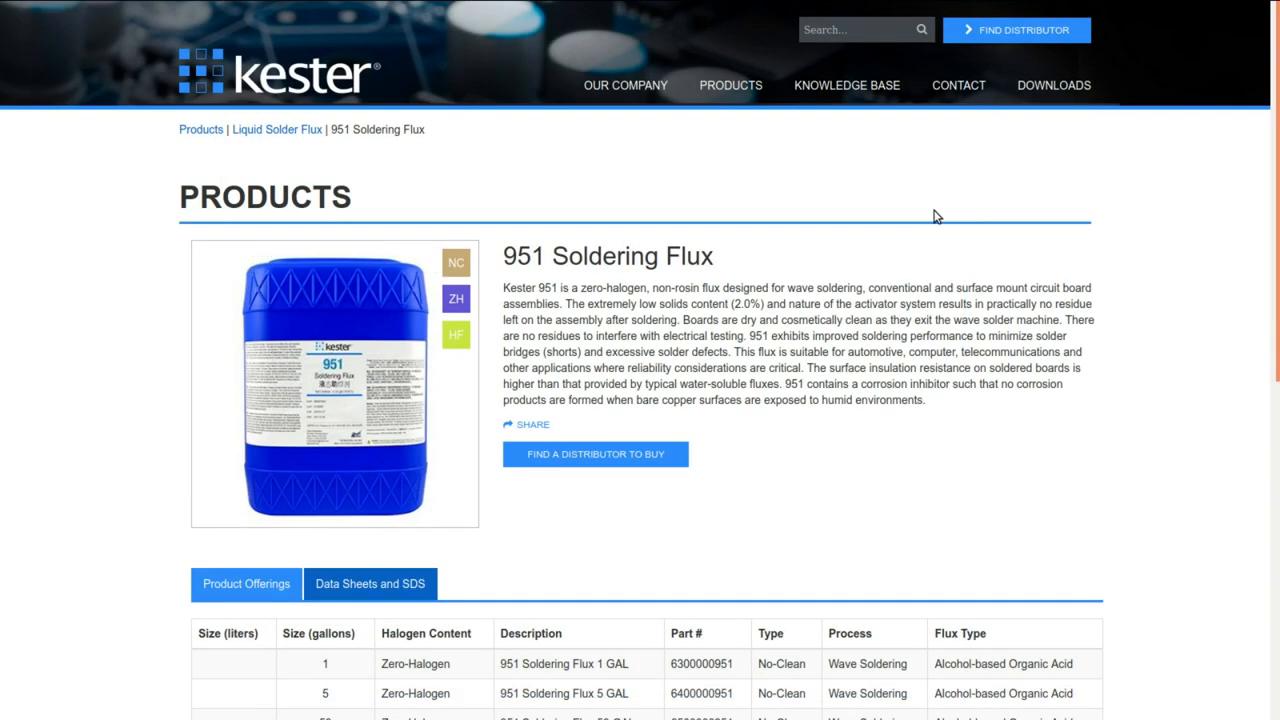
pyautogui.moveTo(900, 256)
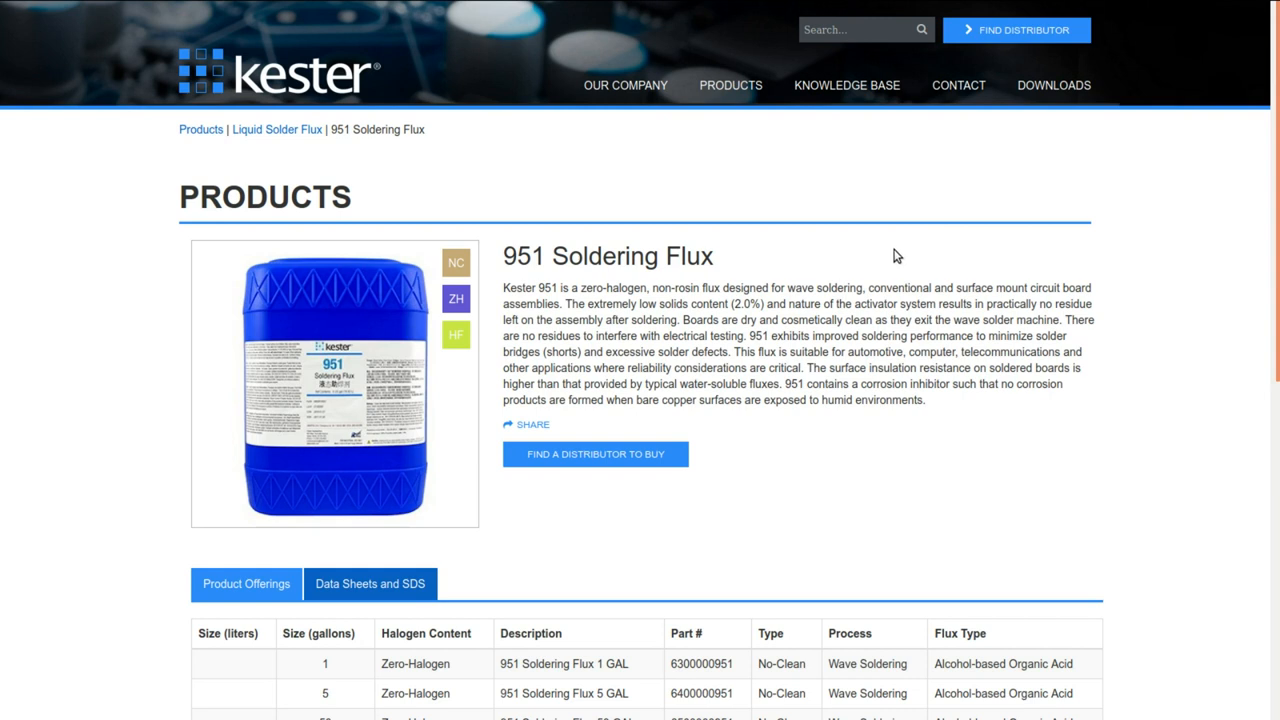
pyautogui.moveTo(870, 256)
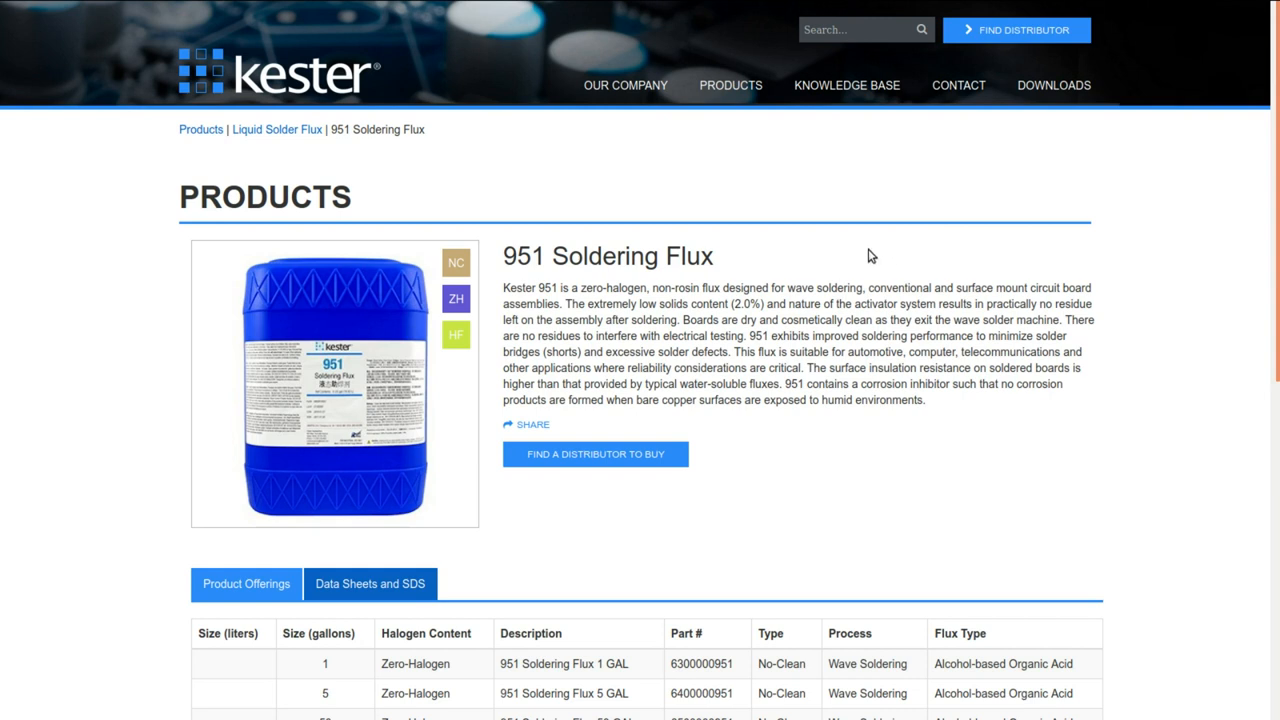
pyautogui.moveTo(540, 280)
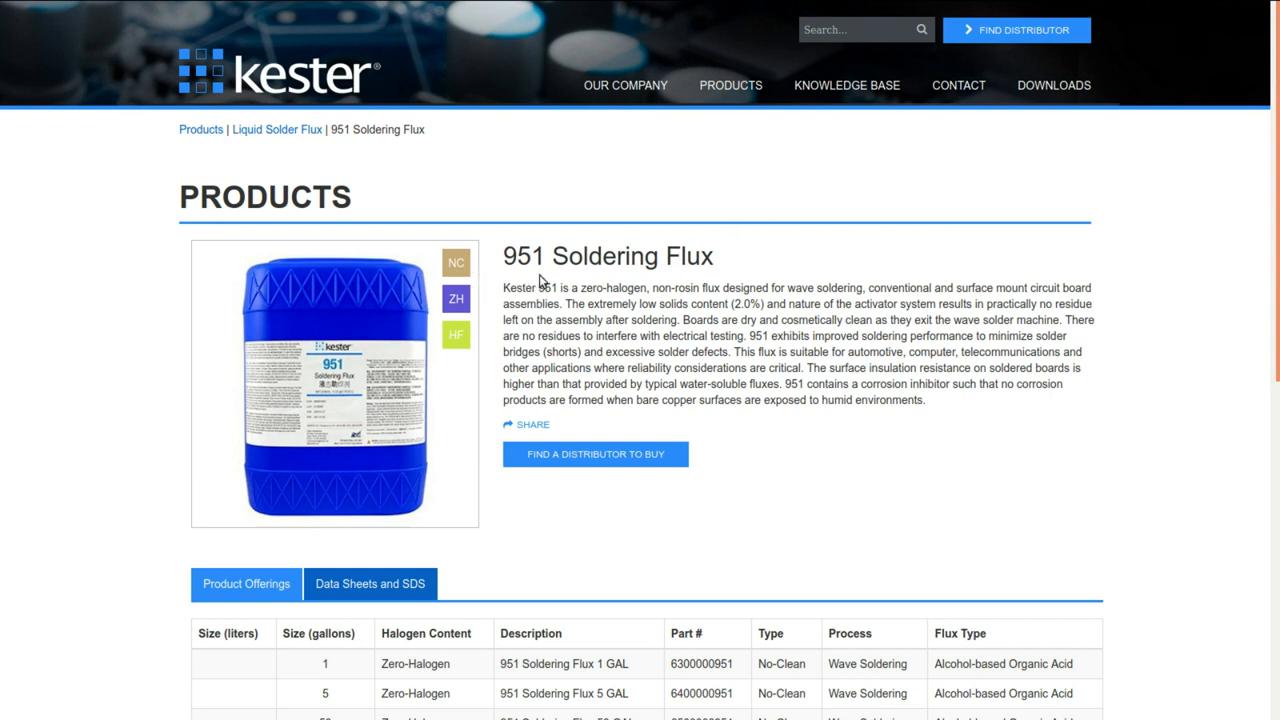
pyautogui.moveTo(836, 252)
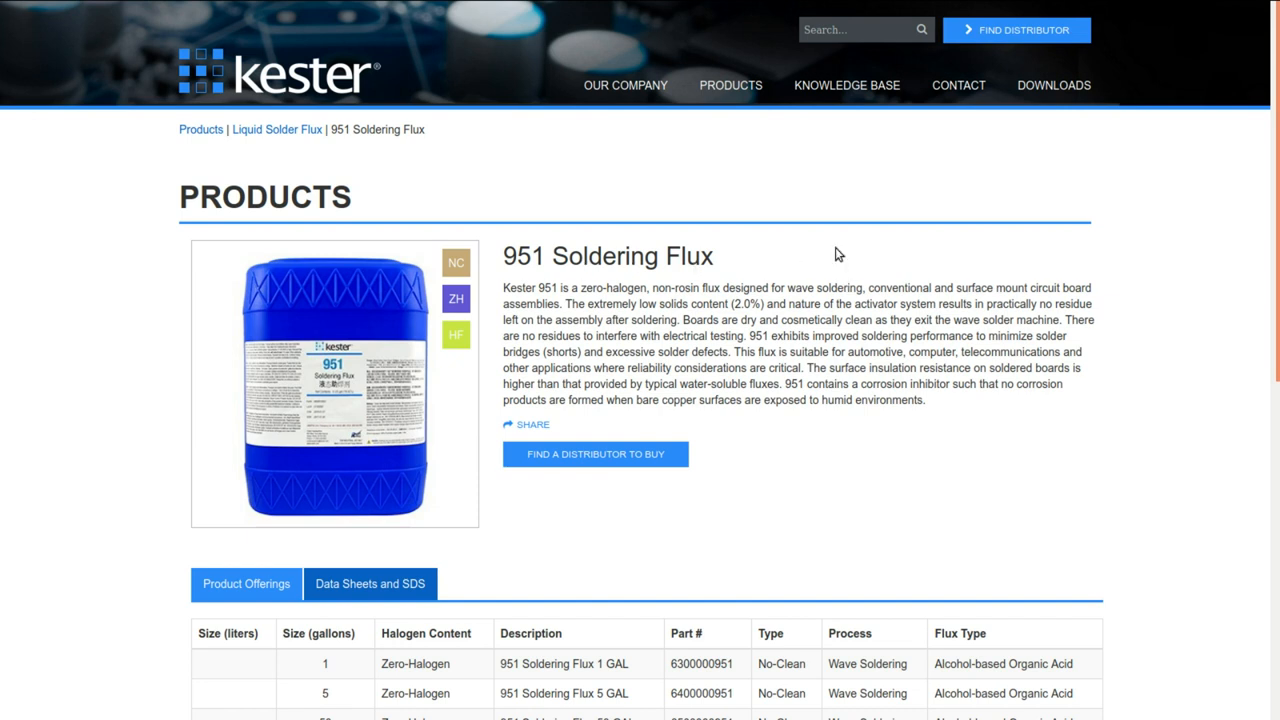
pyautogui.moveTo(690, 316)
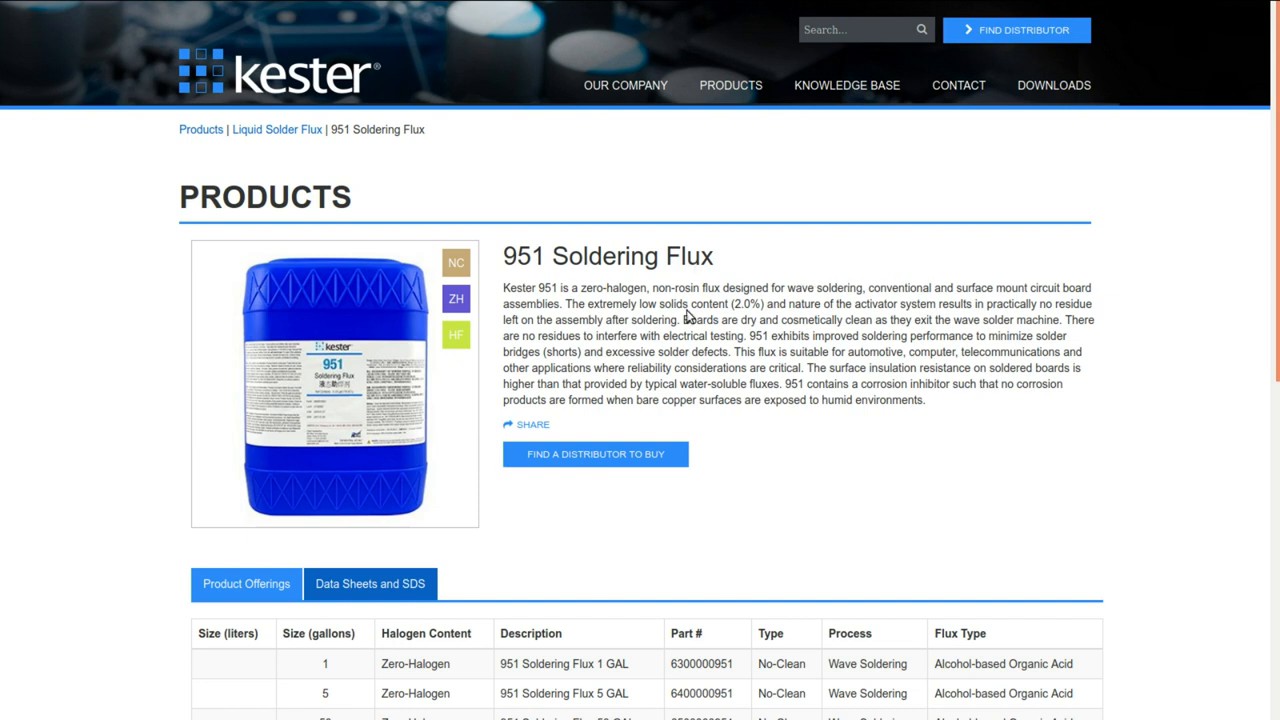
pyautogui.moveTo(864, 348)
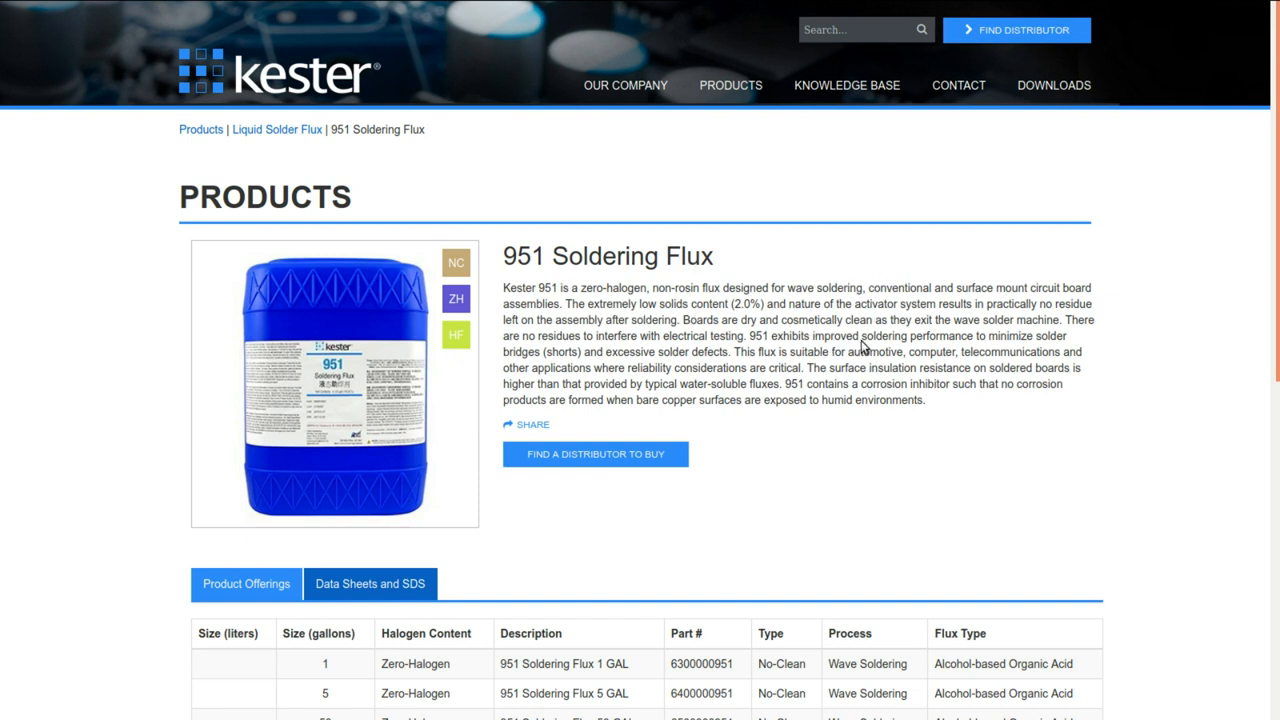
pyautogui.moveTo(832, 322)
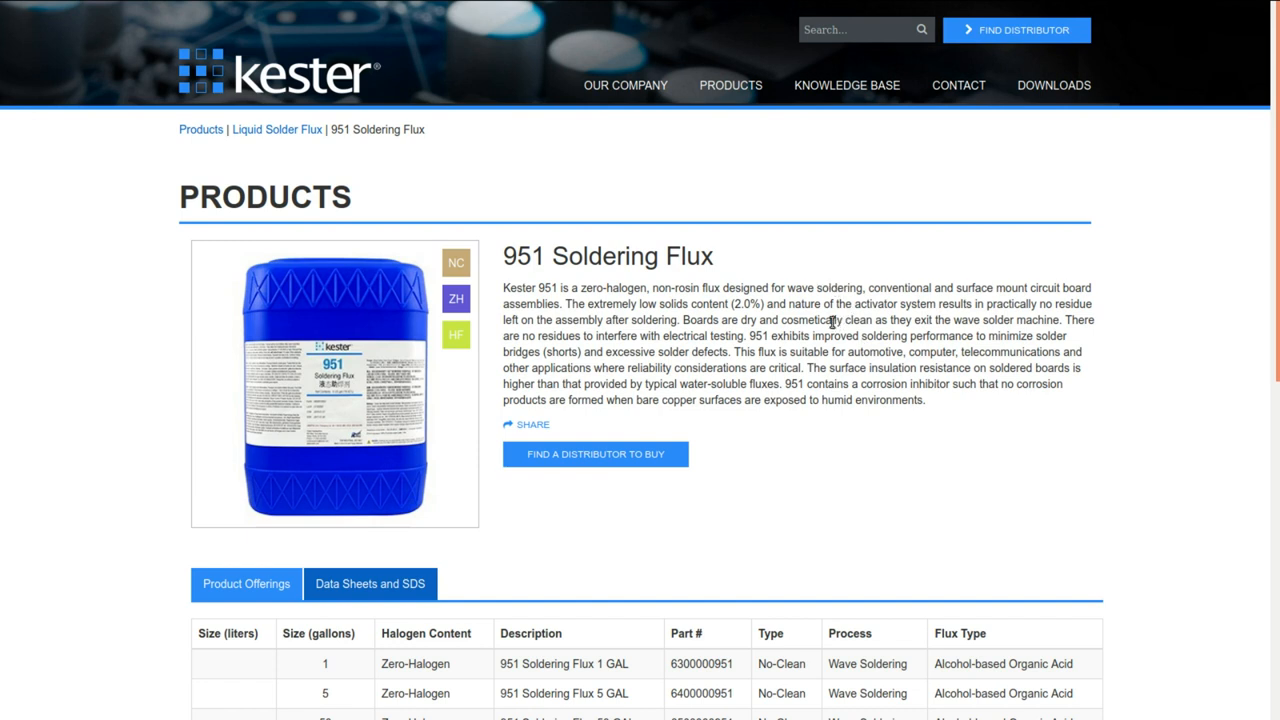
pyautogui.moveTo(892, 368)
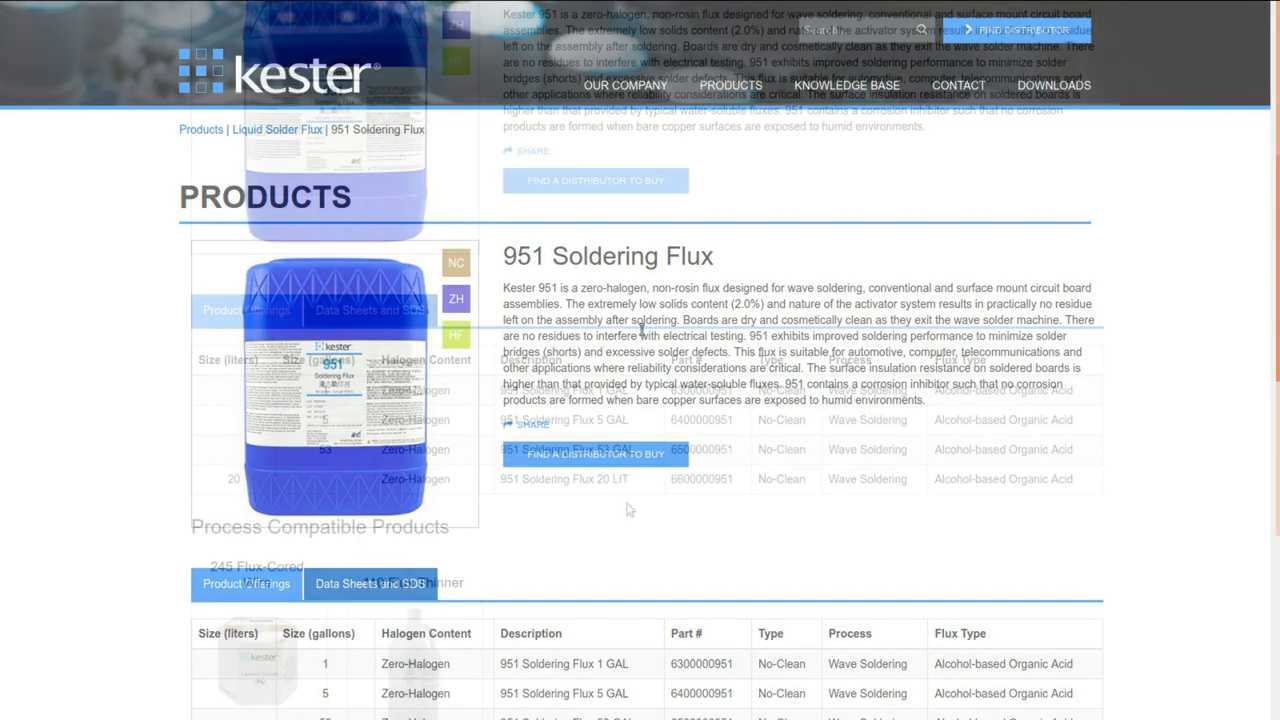
# - Scroll the Kester 951 Soldering Flux page down to its Product Offerings table
pyautogui.scroll(-3)
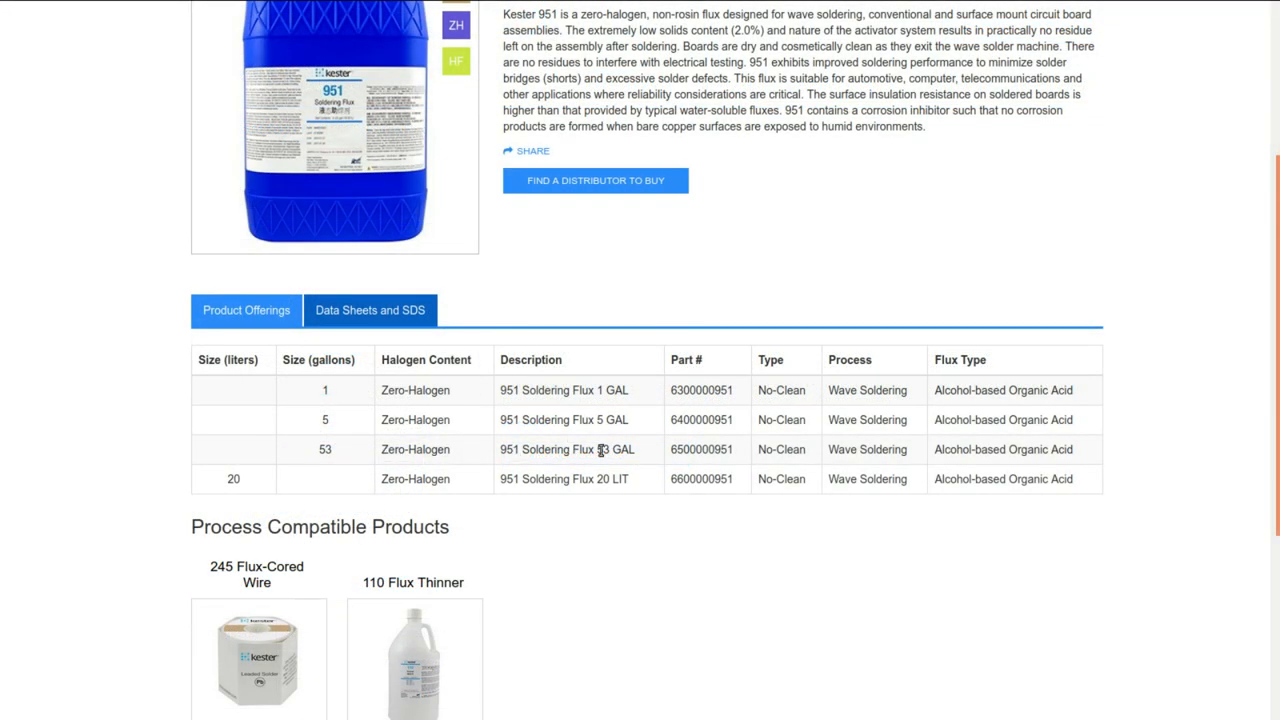